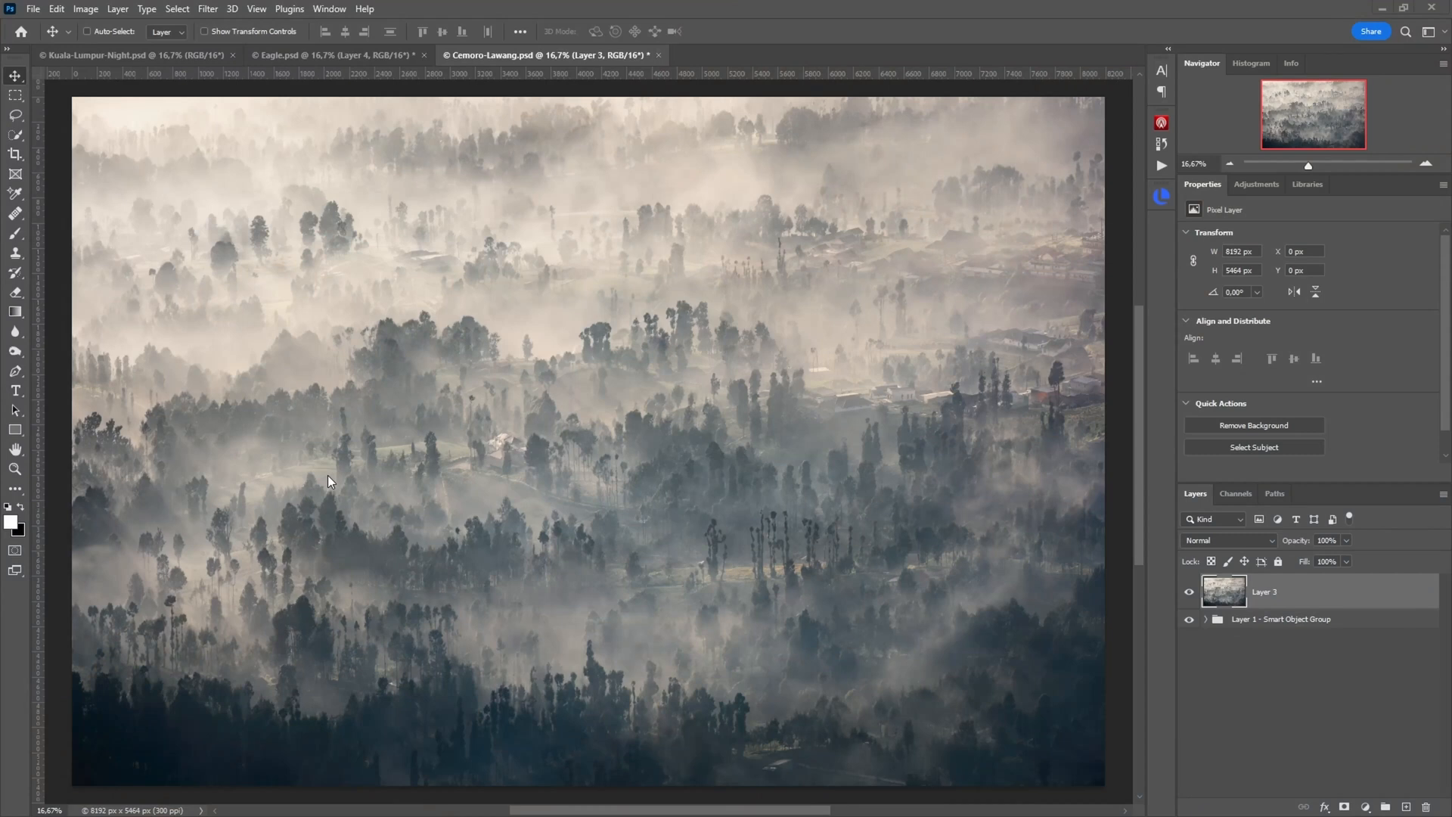
{"action": "mouse_move", "coordinate": [724, 413]}
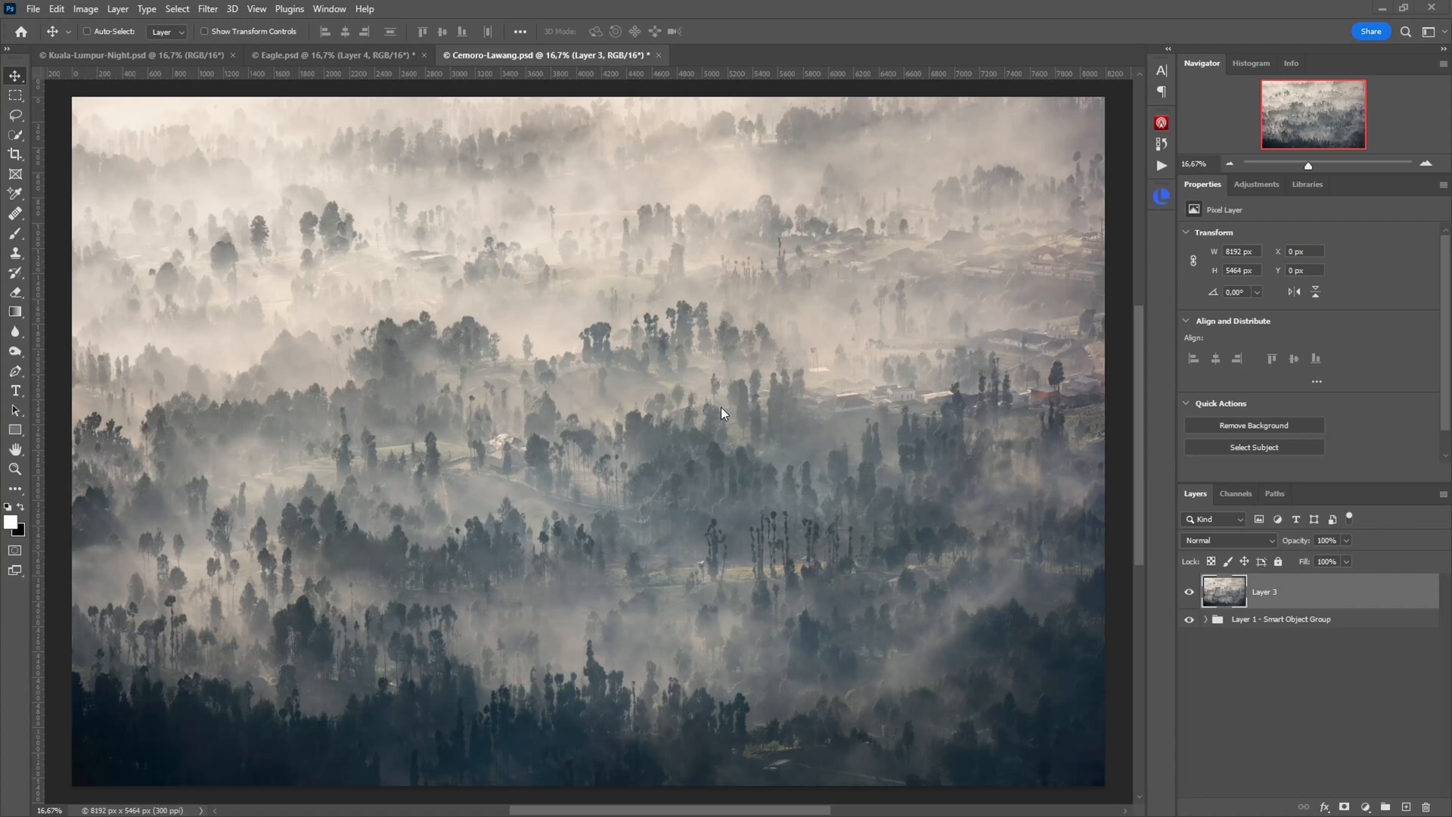
{"action": "mouse_move", "coordinate": [749, 435]}
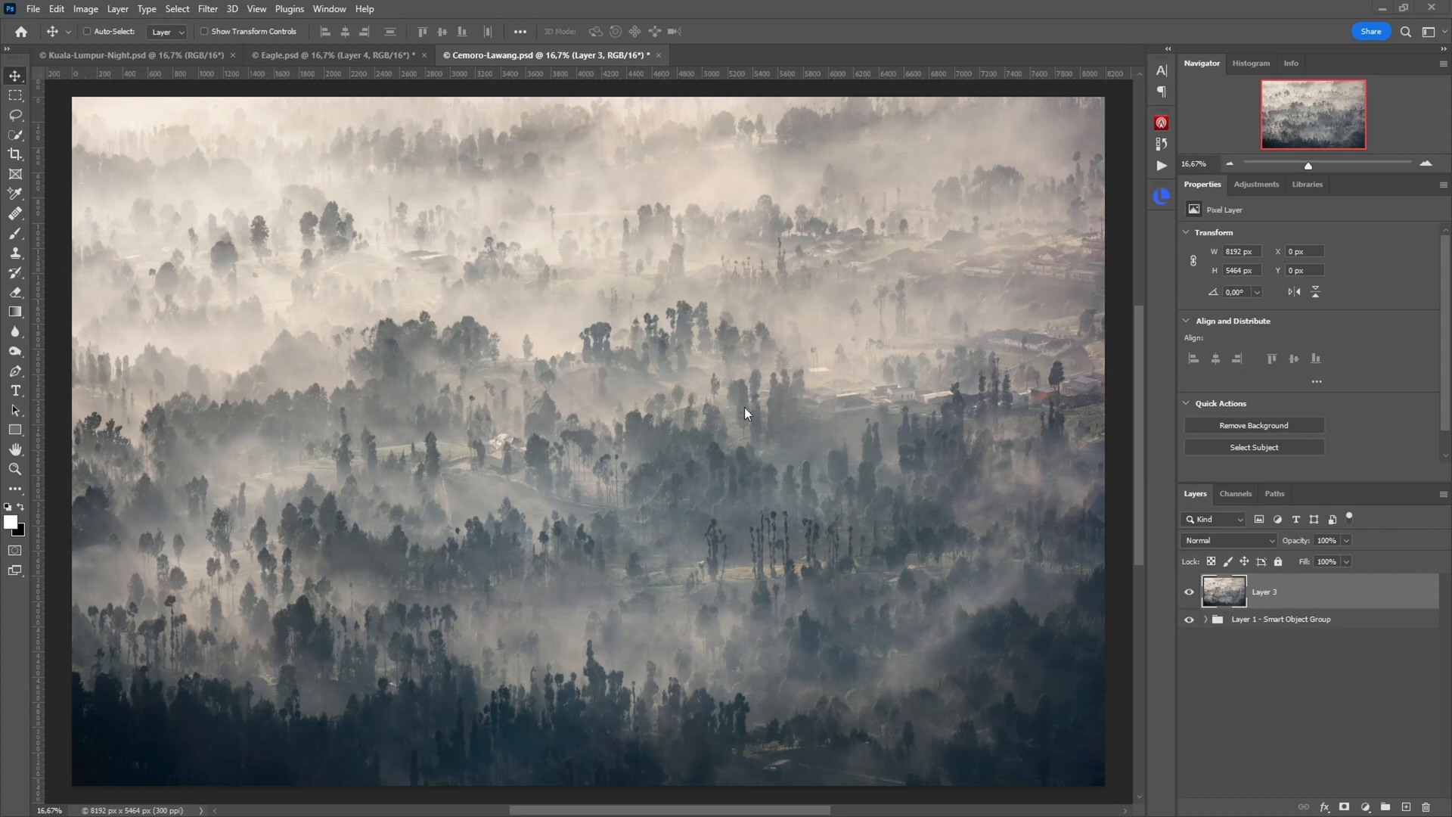
{"action": "mouse_move", "coordinate": [755, 418]}
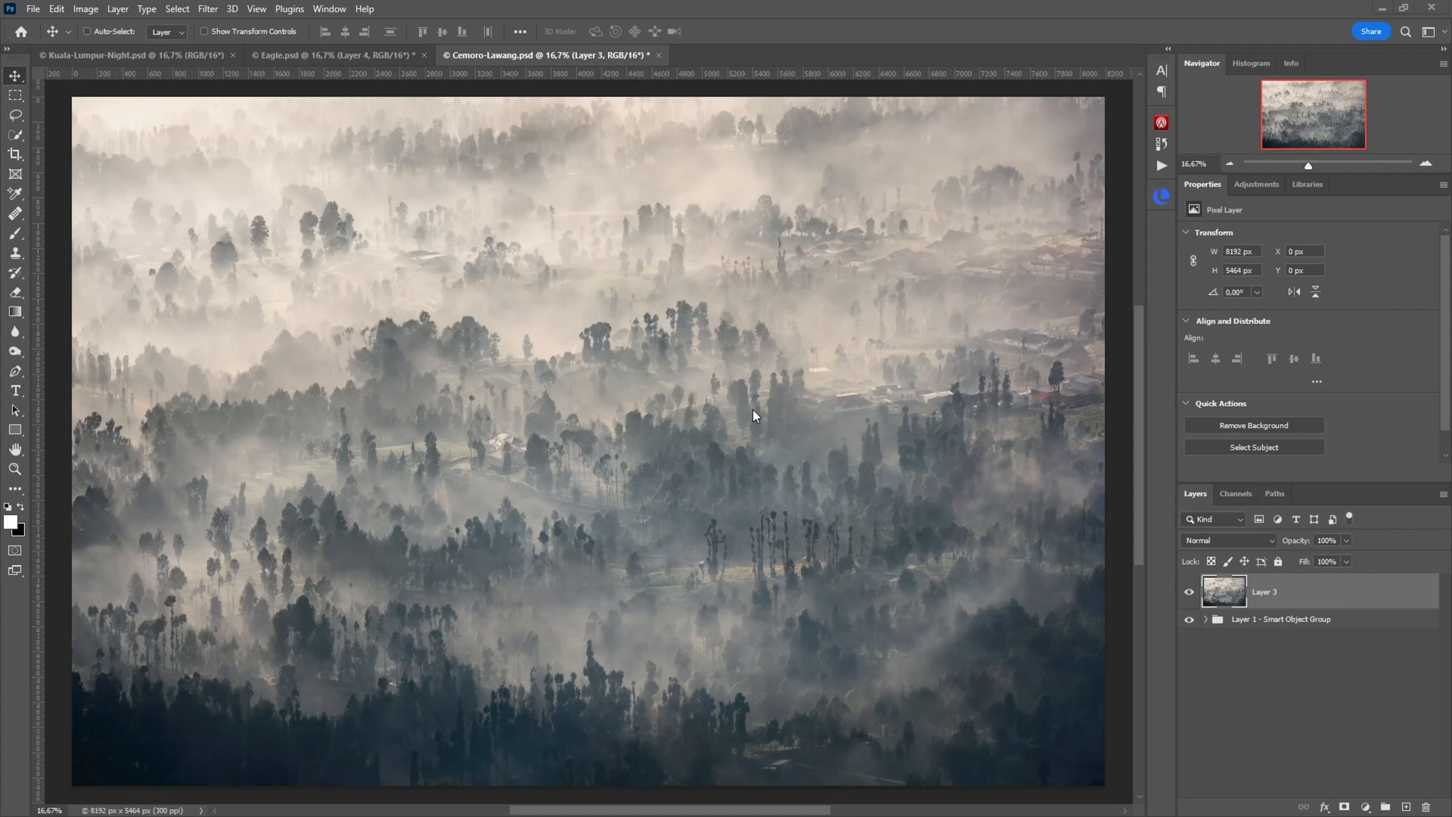
{"action": "mouse_move", "coordinate": [796, 453]}
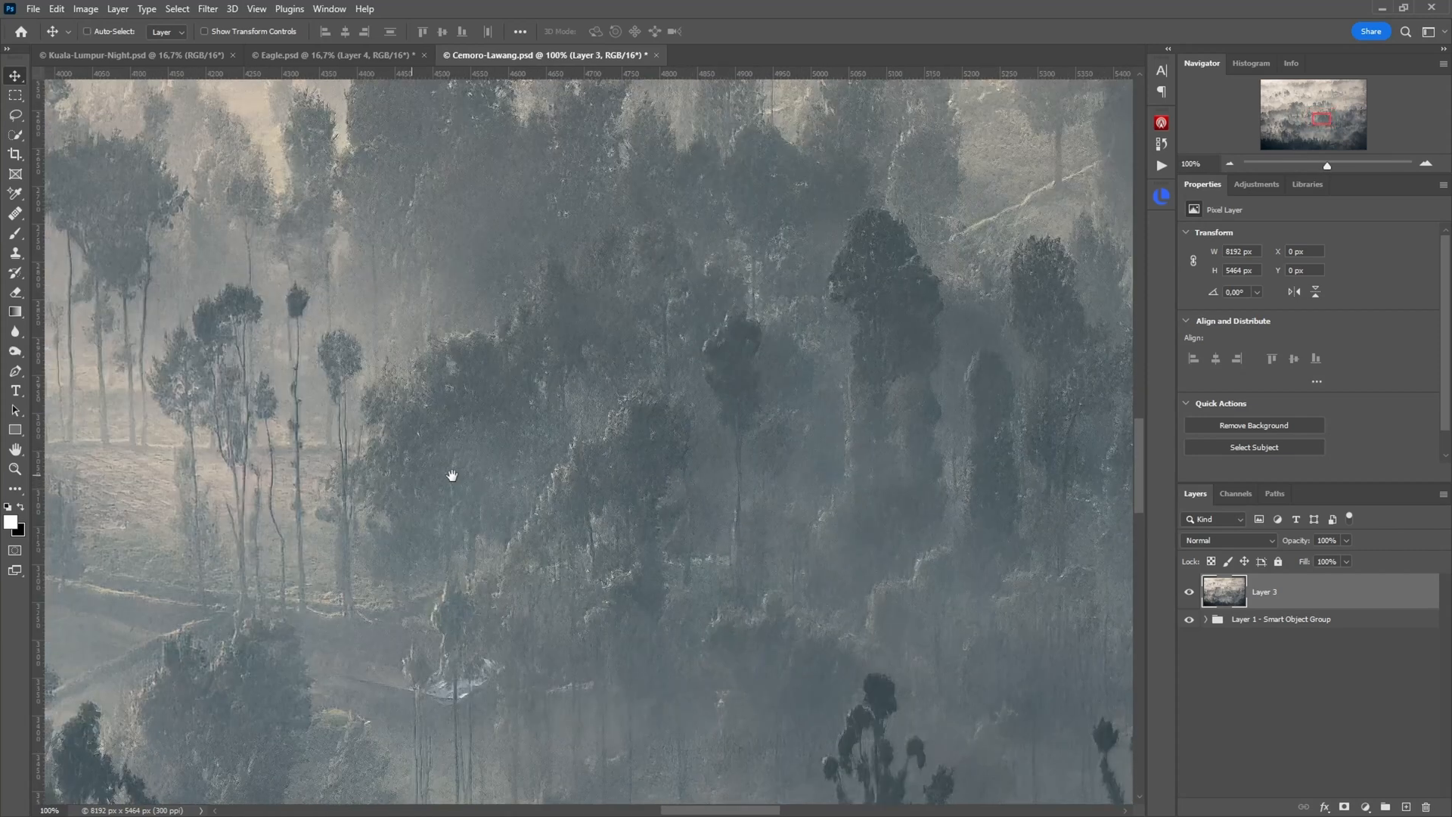
- Pan across the misty hillside, hut and village rooftops at 100%
{"action": "left_click_drag", "start_coordinate": [452, 475], "coordinate": [809, 452]}
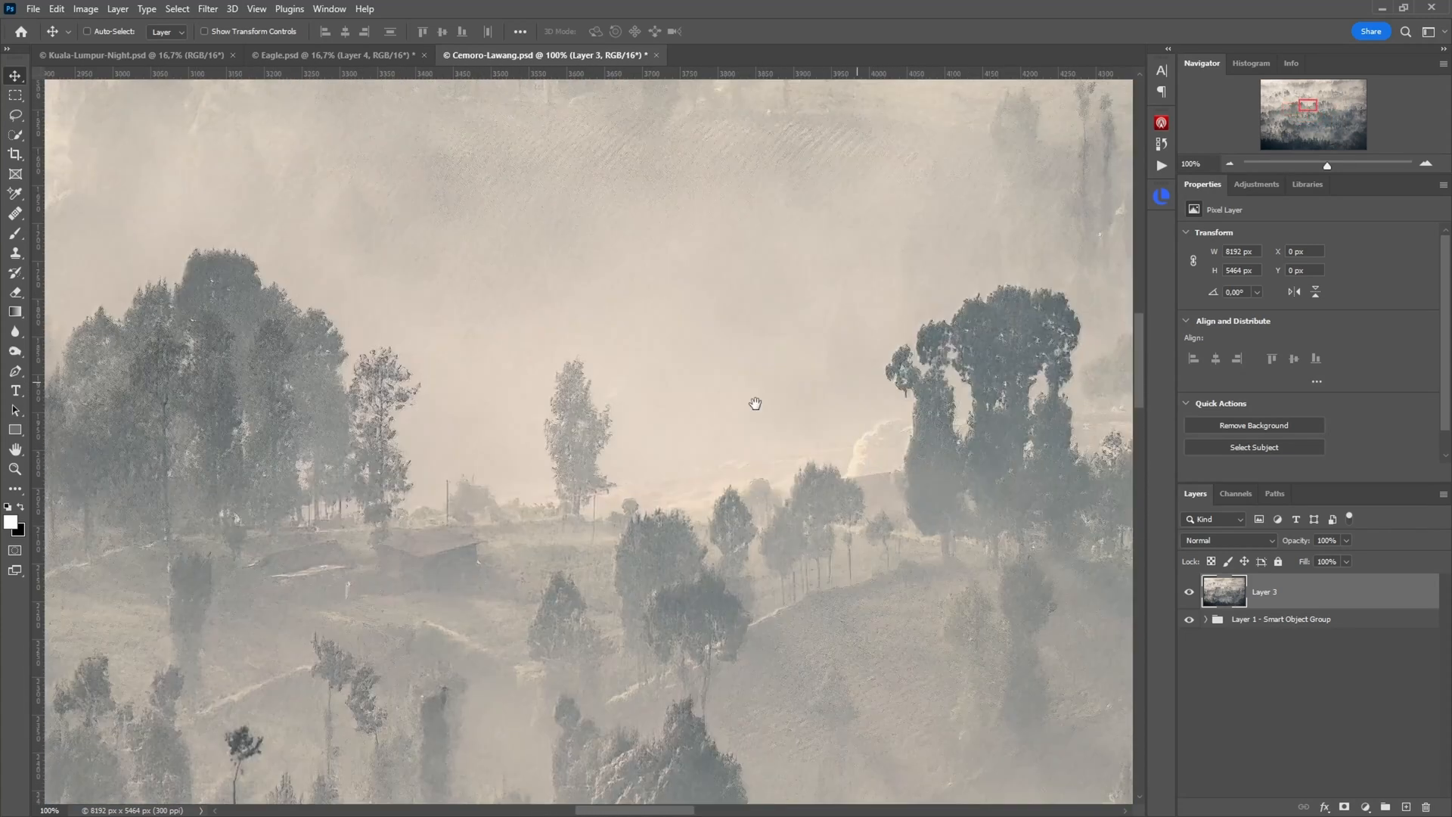
{"action": "left_click_drag", "start_coordinate": [755, 403], "coordinate": [738, 254]}
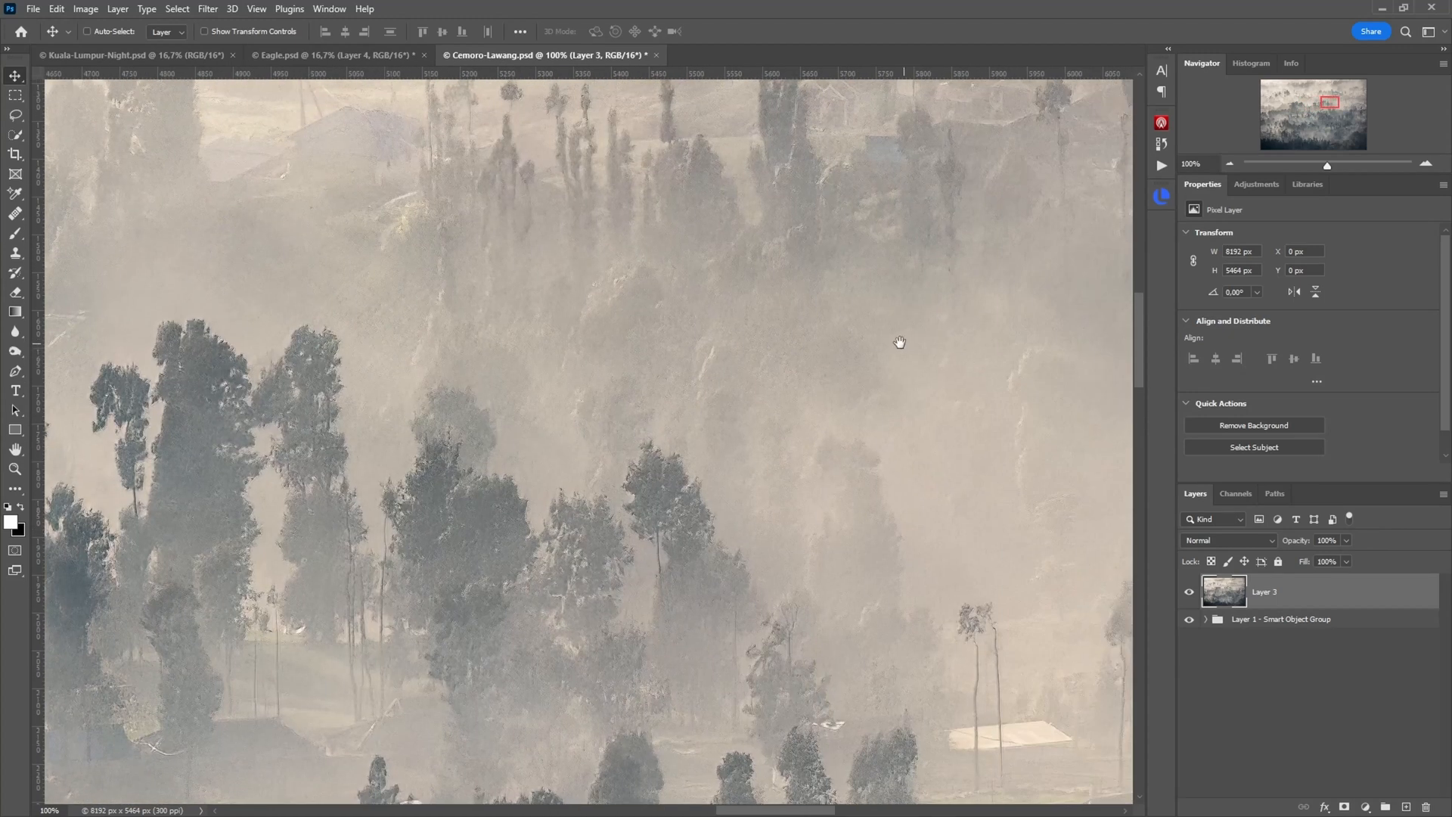
{"action": "left_click_drag", "start_coordinate": [900, 342], "coordinate": [546, 450]}
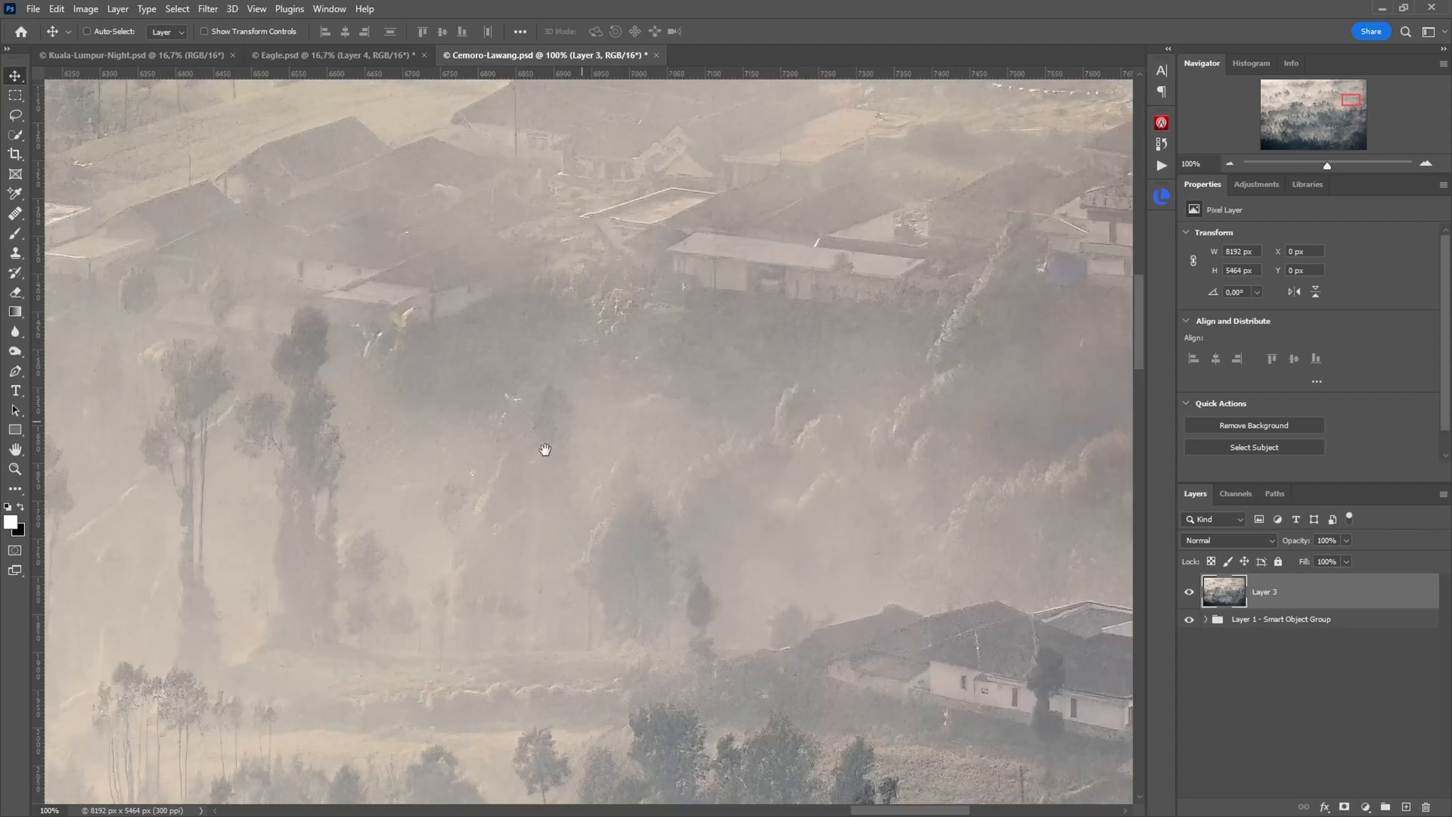
{"action": "left_click_drag", "start_coordinate": [546, 449], "coordinate": [886, 526]}
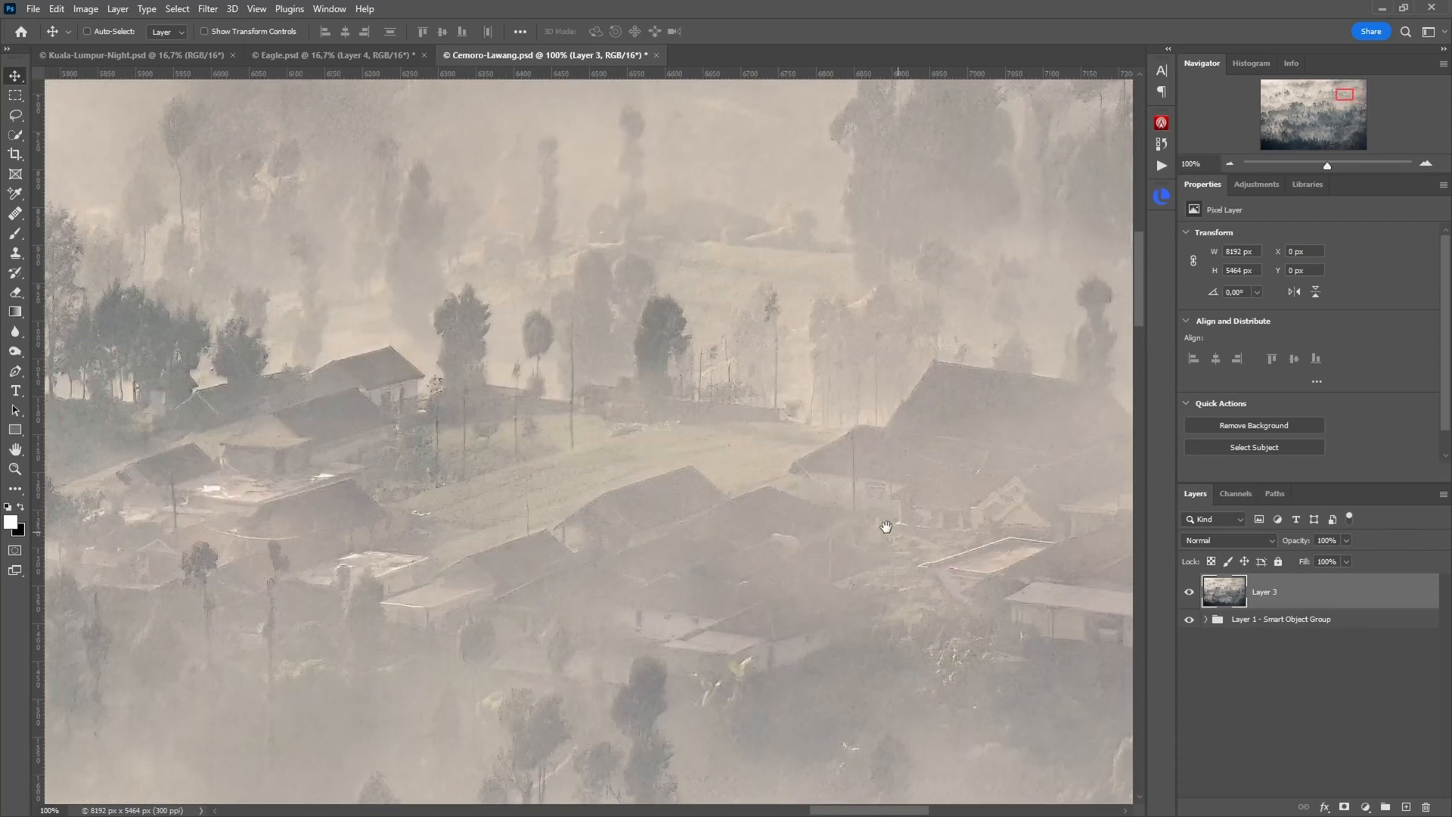
{"action": "left_click_drag", "start_coordinate": [886, 526], "coordinate": [752, 380]}
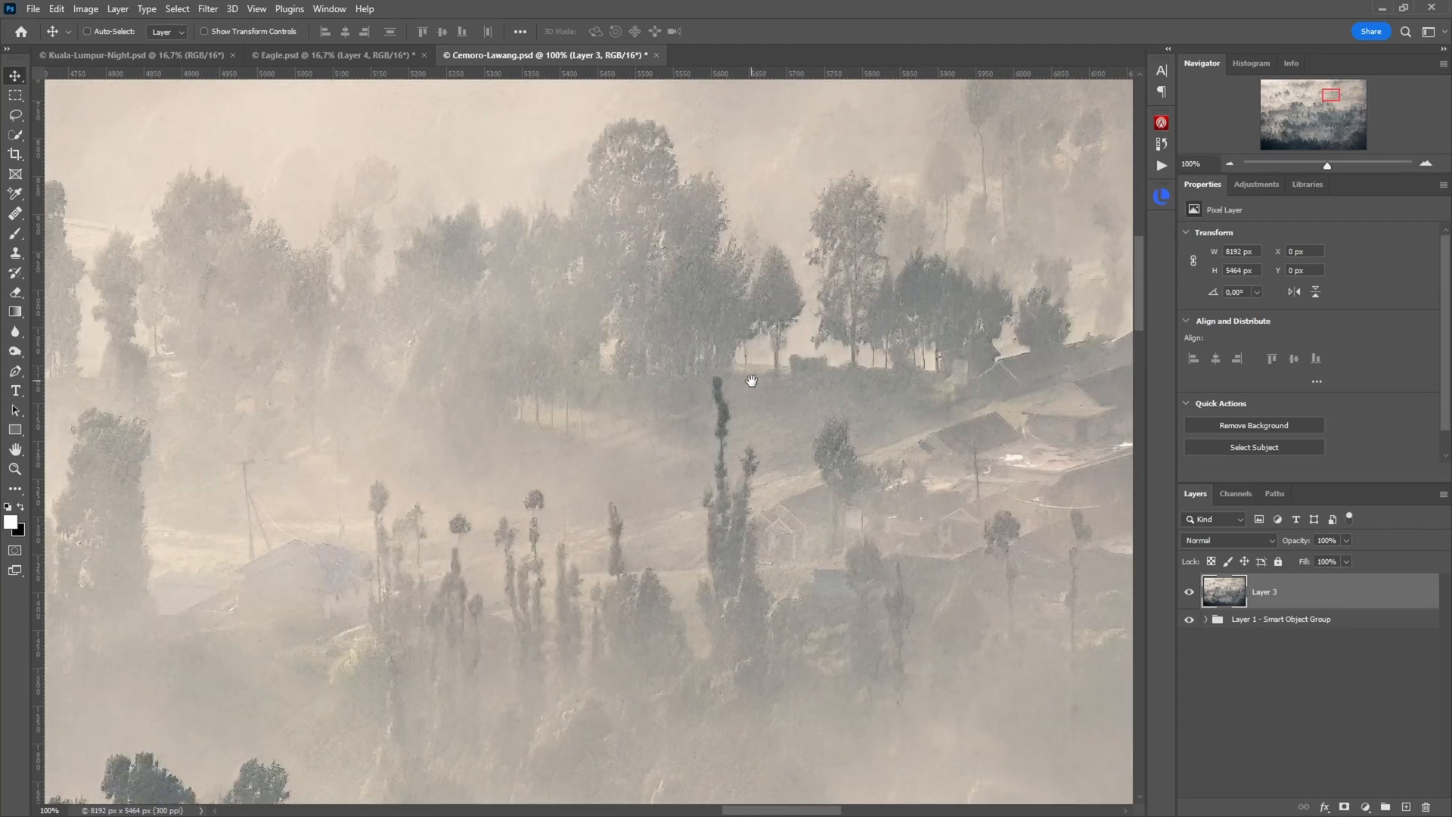
- Inspect the tree line and farm buildings, then hide Layer 3 to show the original
{"action": "left_click_drag", "start_coordinate": [751, 380], "coordinate": [568, 465]}
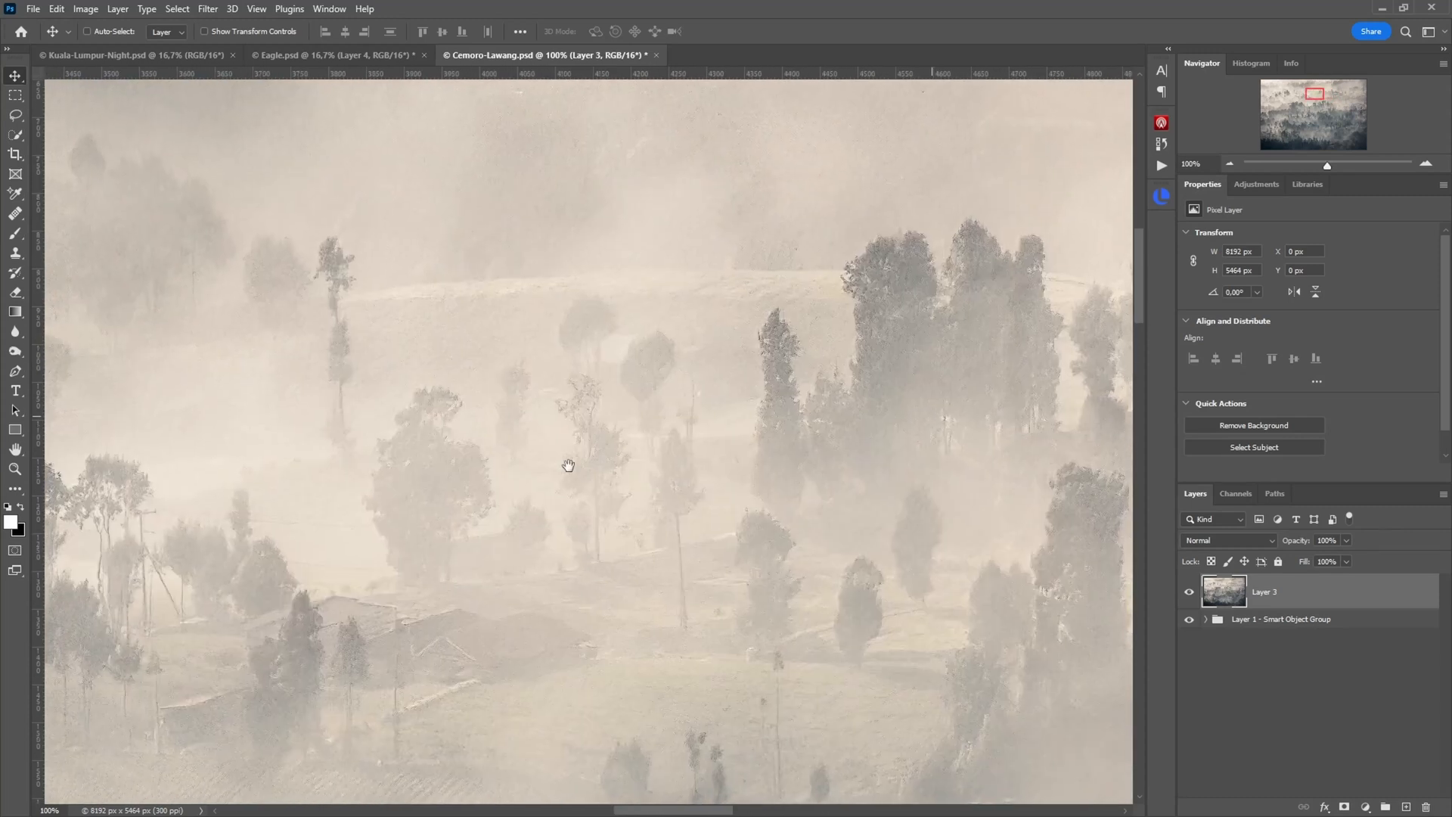
{"action": "left_click_drag", "start_coordinate": [568, 465], "coordinate": [438, 625]}
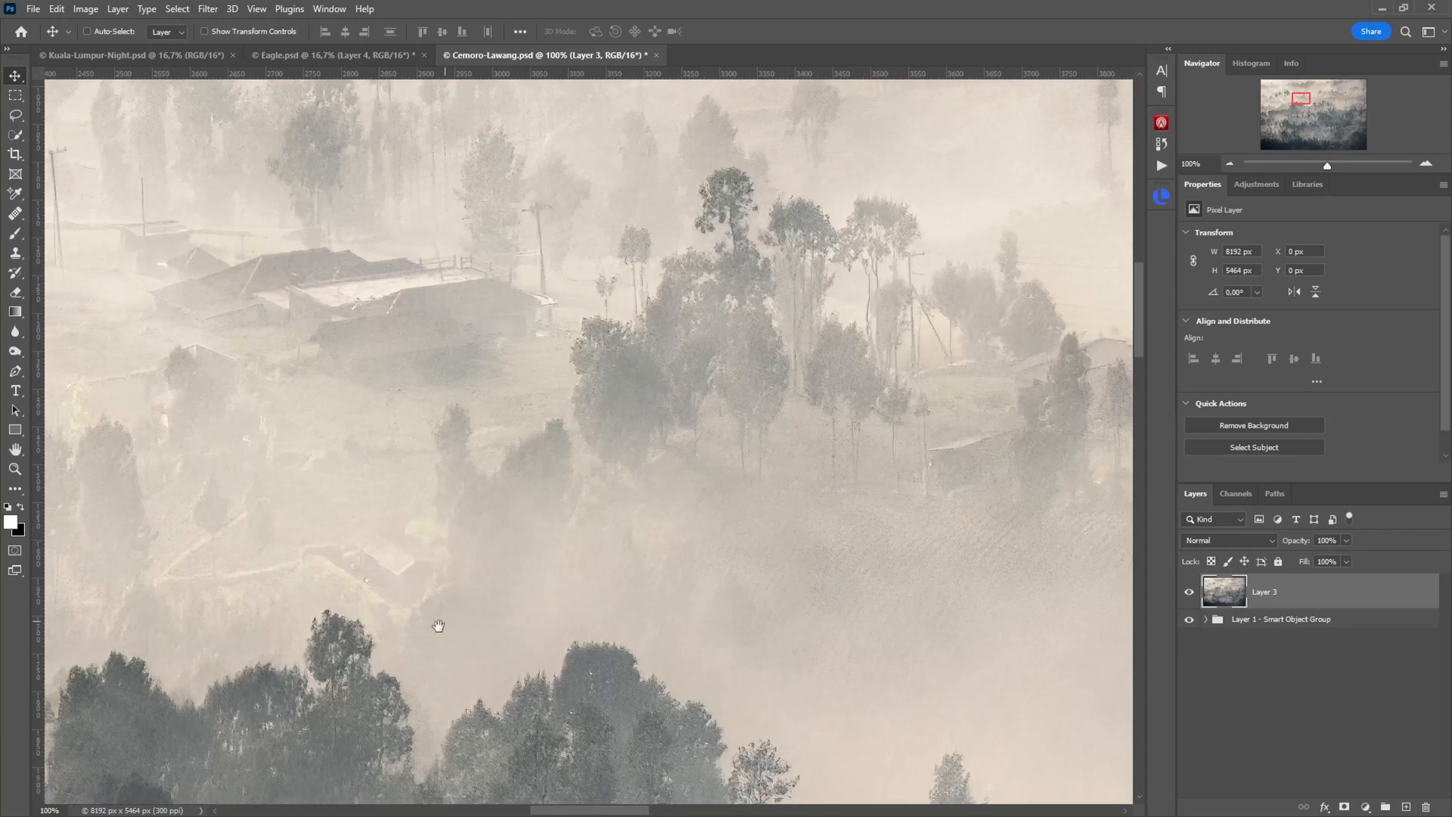
{"action": "left_click_drag", "start_coordinate": [438, 626], "coordinate": [661, 545]}
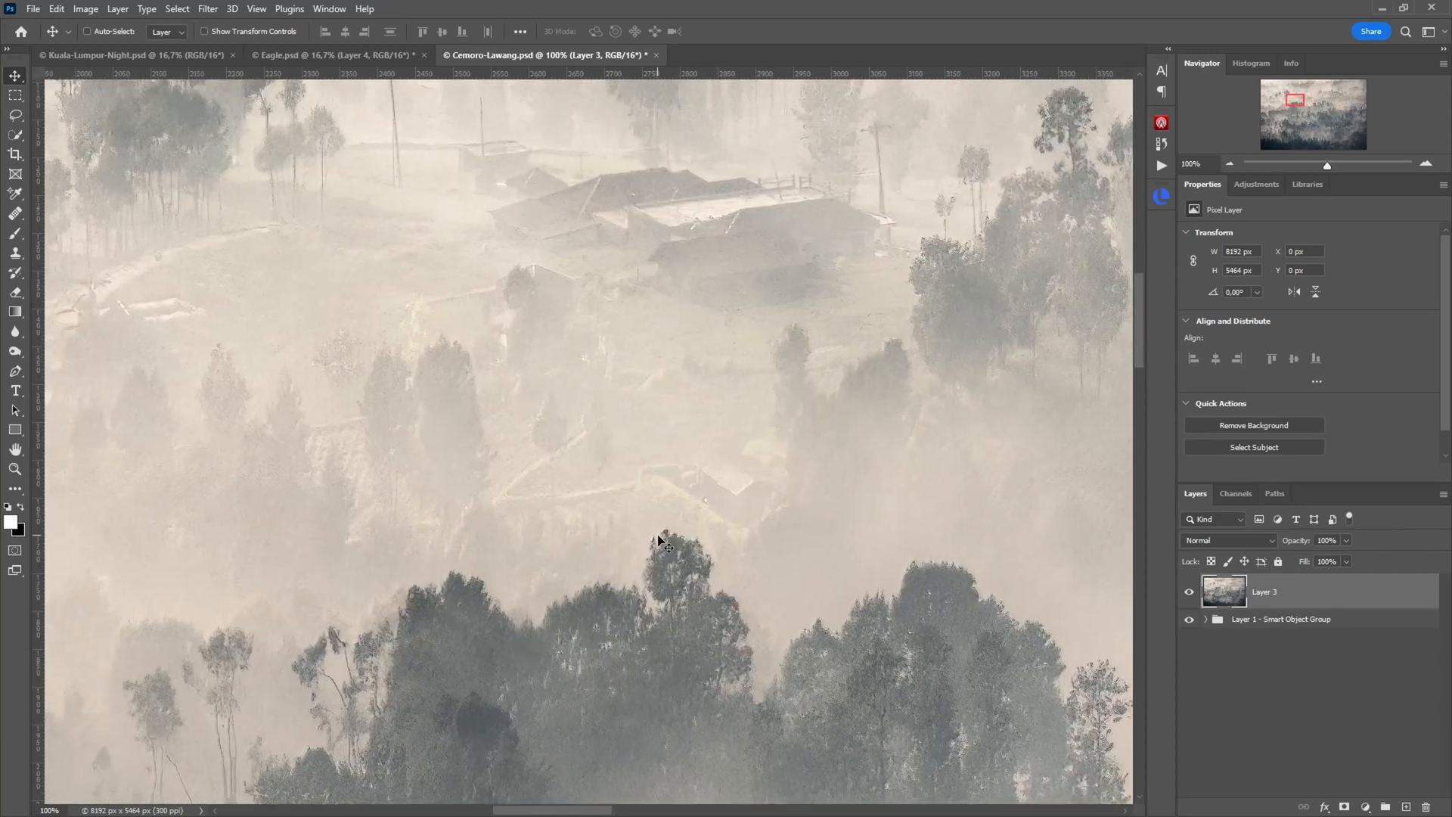
{"action": "left_click_drag", "start_coordinate": [658, 542], "coordinate": [199, 359]}
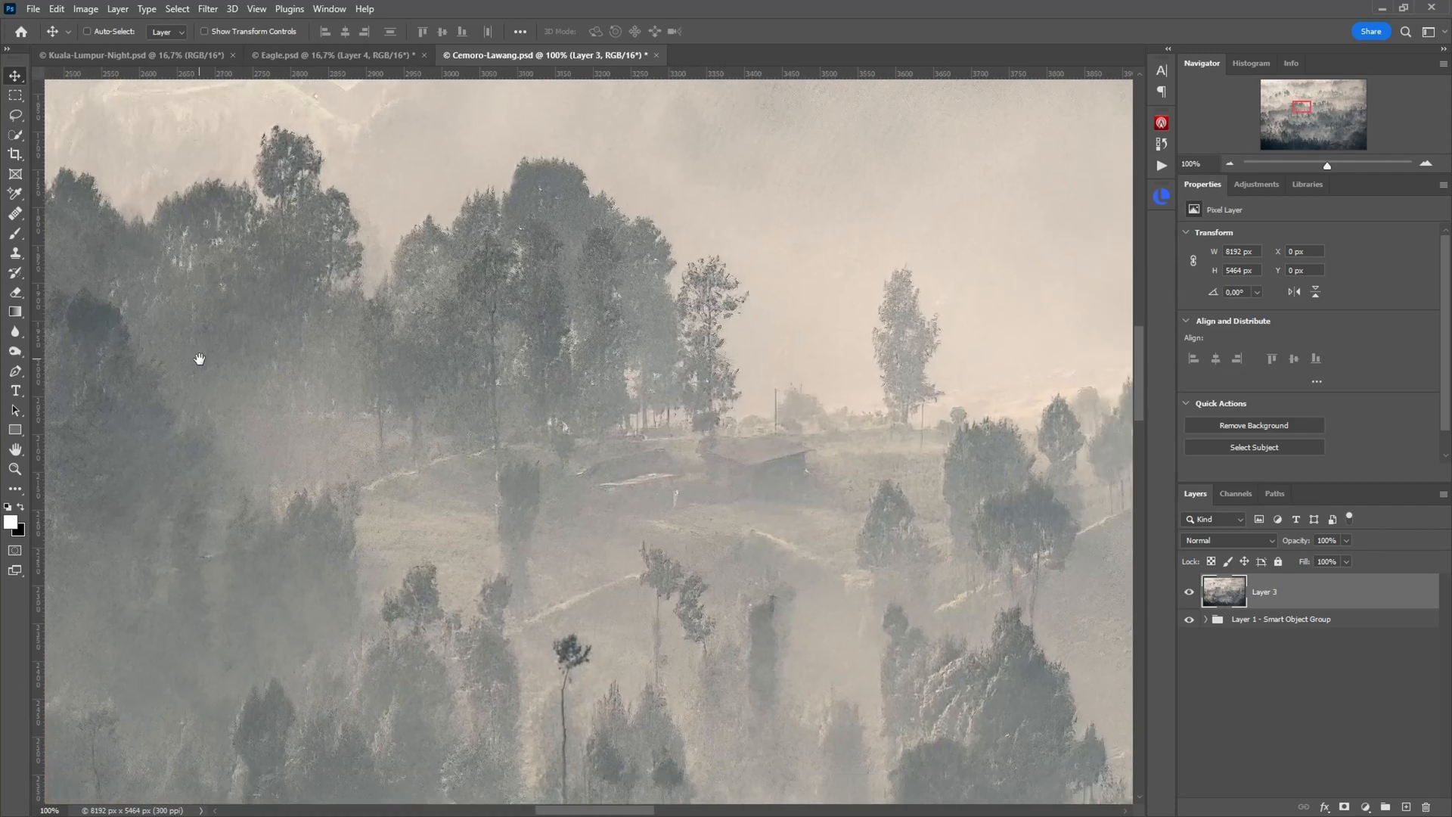
{"action": "left_click_drag", "start_coordinate": [199, 358], "coordinate": [797, 341]}
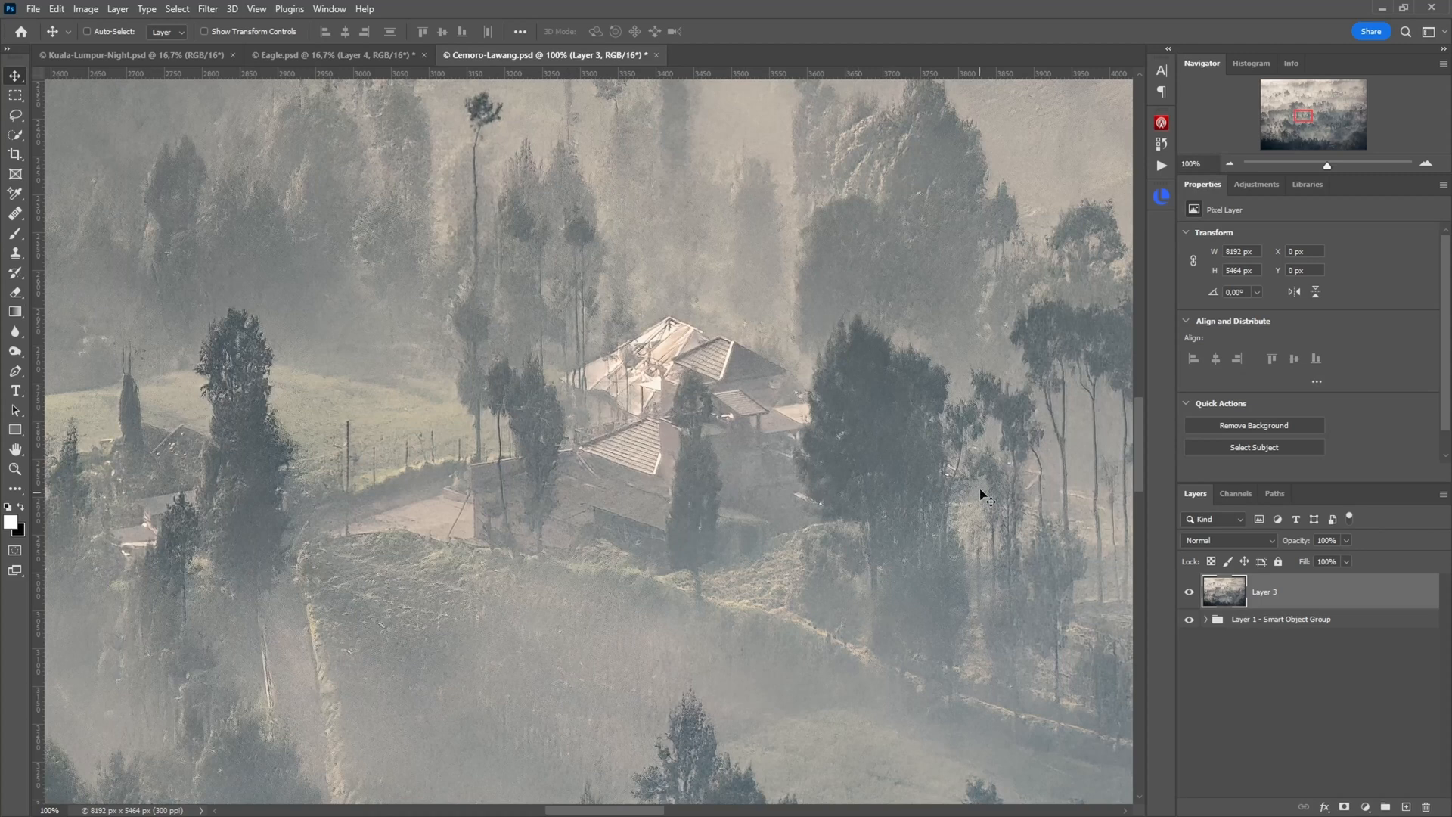
{"action": "left_click", "coordinate": [1206, 619]}
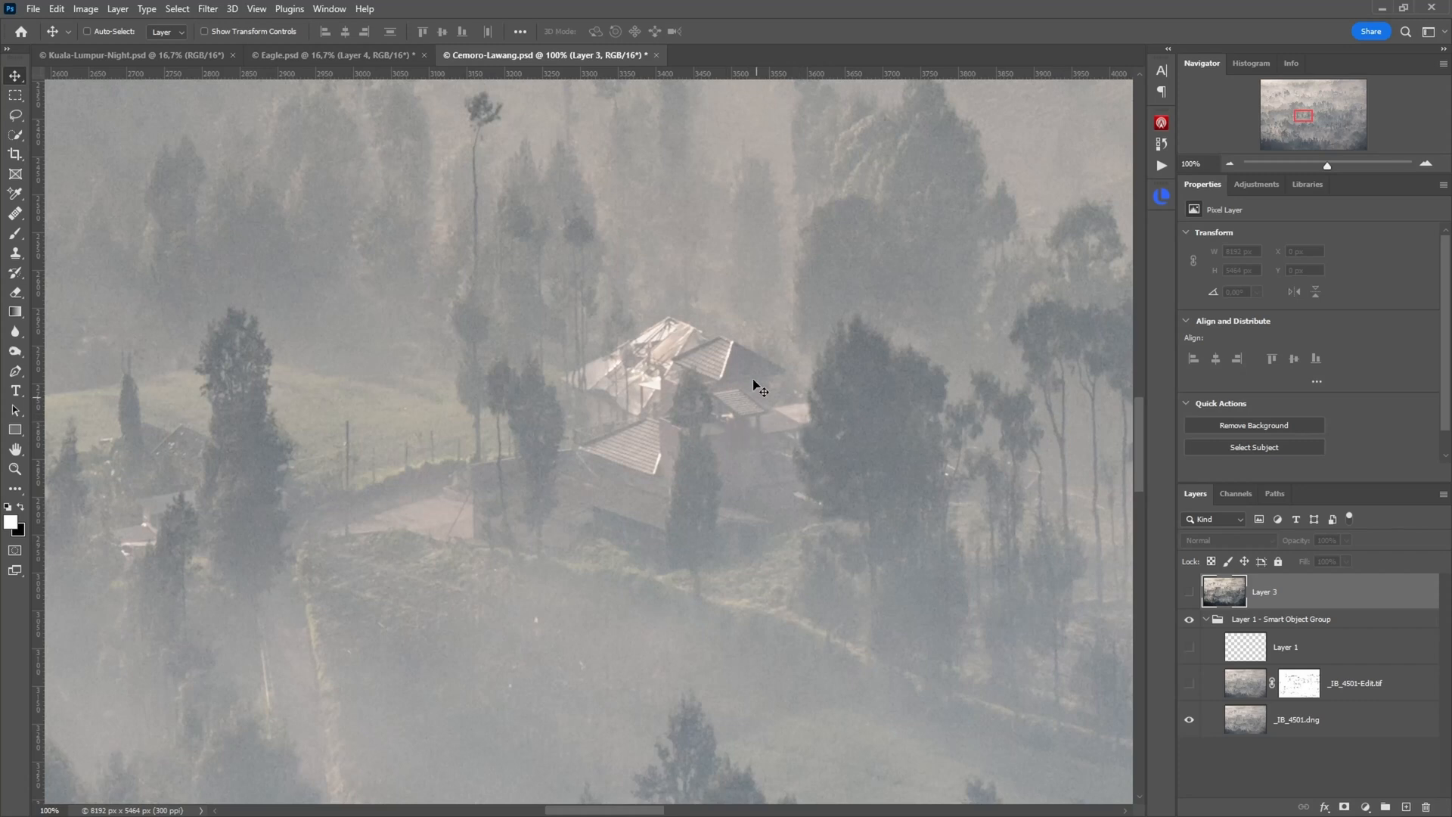
- Inspect the house with tiled roofs, then make the raw _JB_4501.dng layer active
{"action": "left_click_drag", "start_coordinate": [755, 384], "coordinate": [581, 342]}
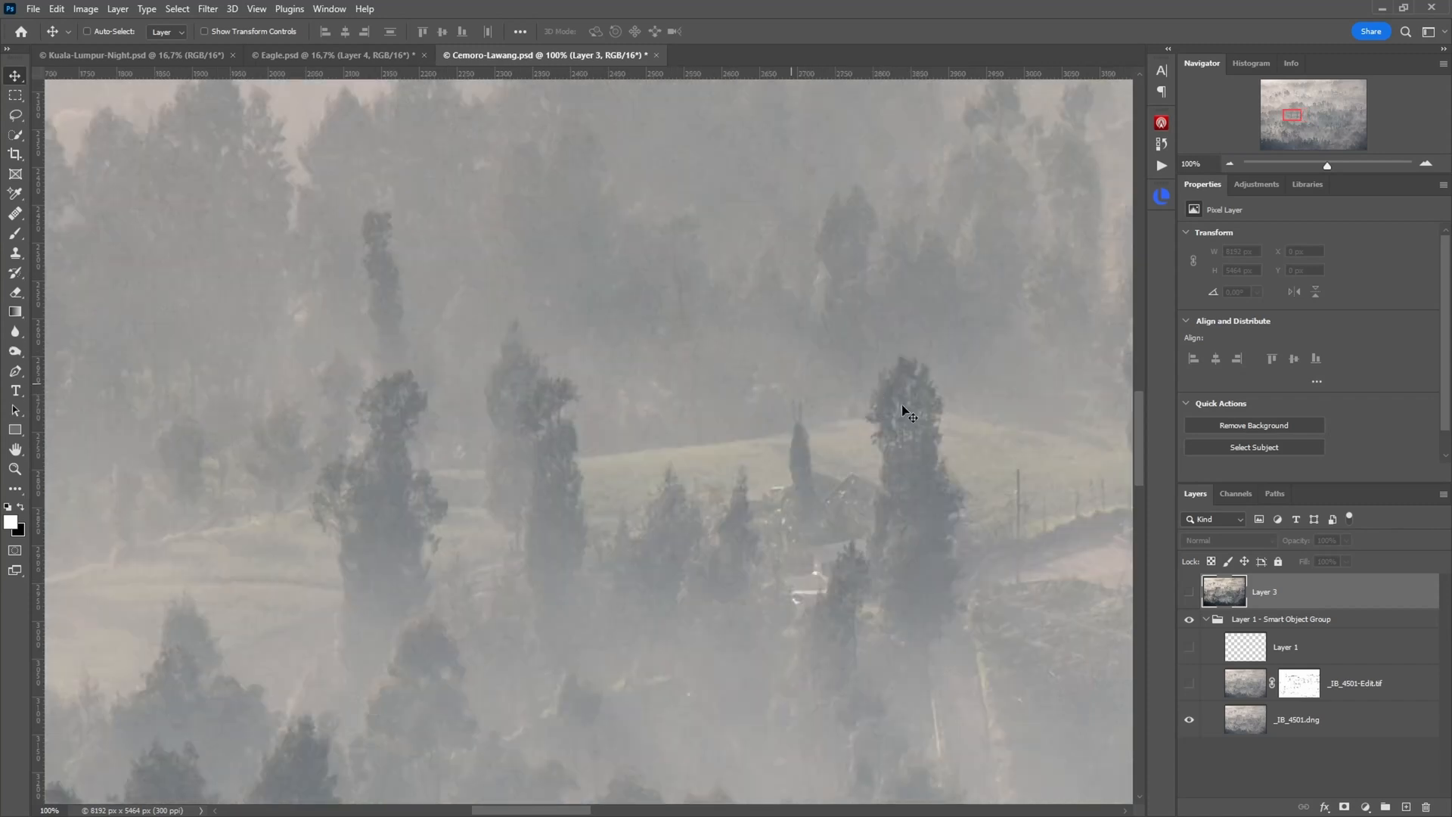
{"action": "left_click_drag", "start_coordinate": [908, 412], "coordinate": [677, 413]}
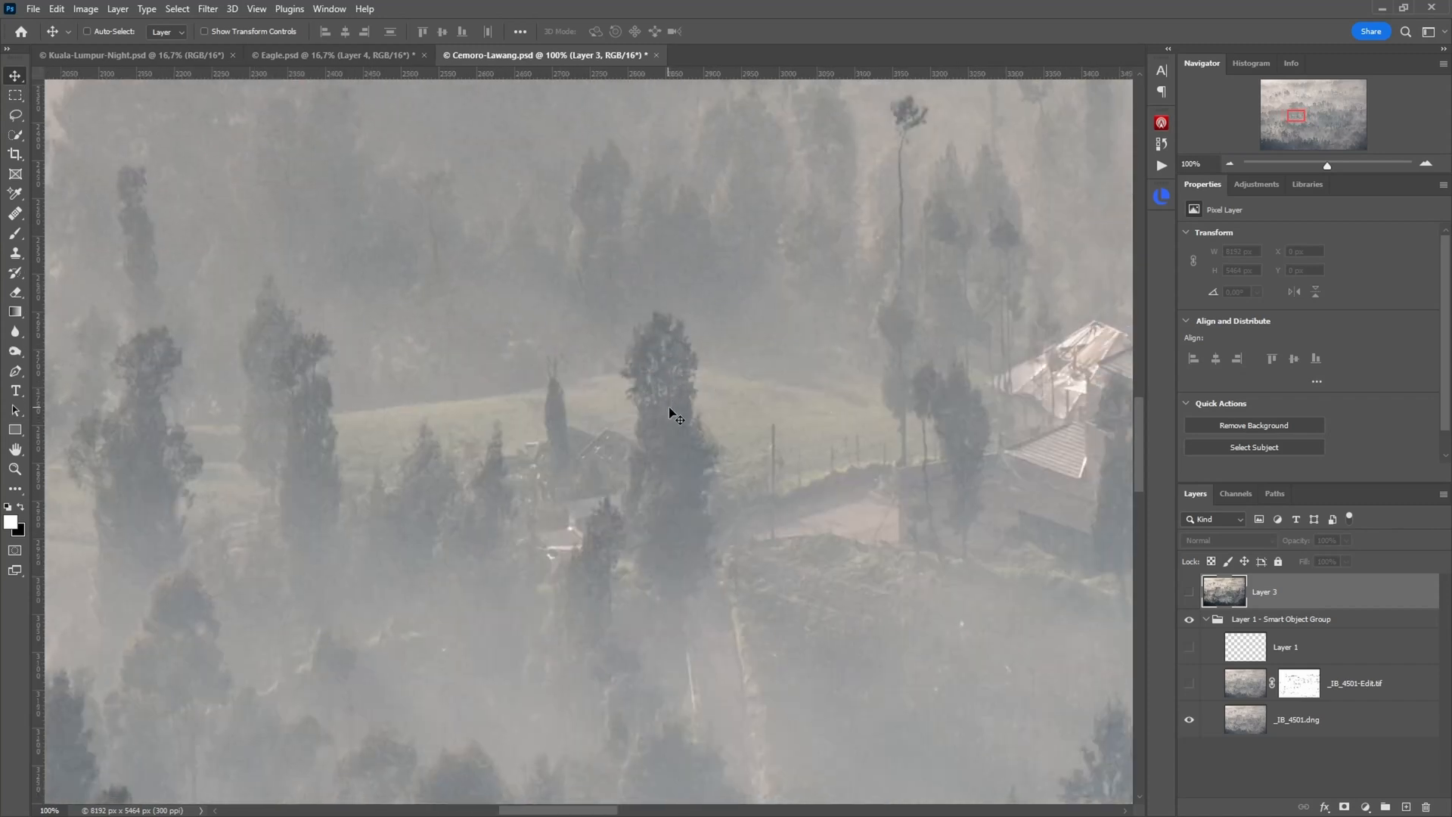
{"action": "left_click_drag", "start_coordinate": [672, 413], "coordinate": [610, 350]}
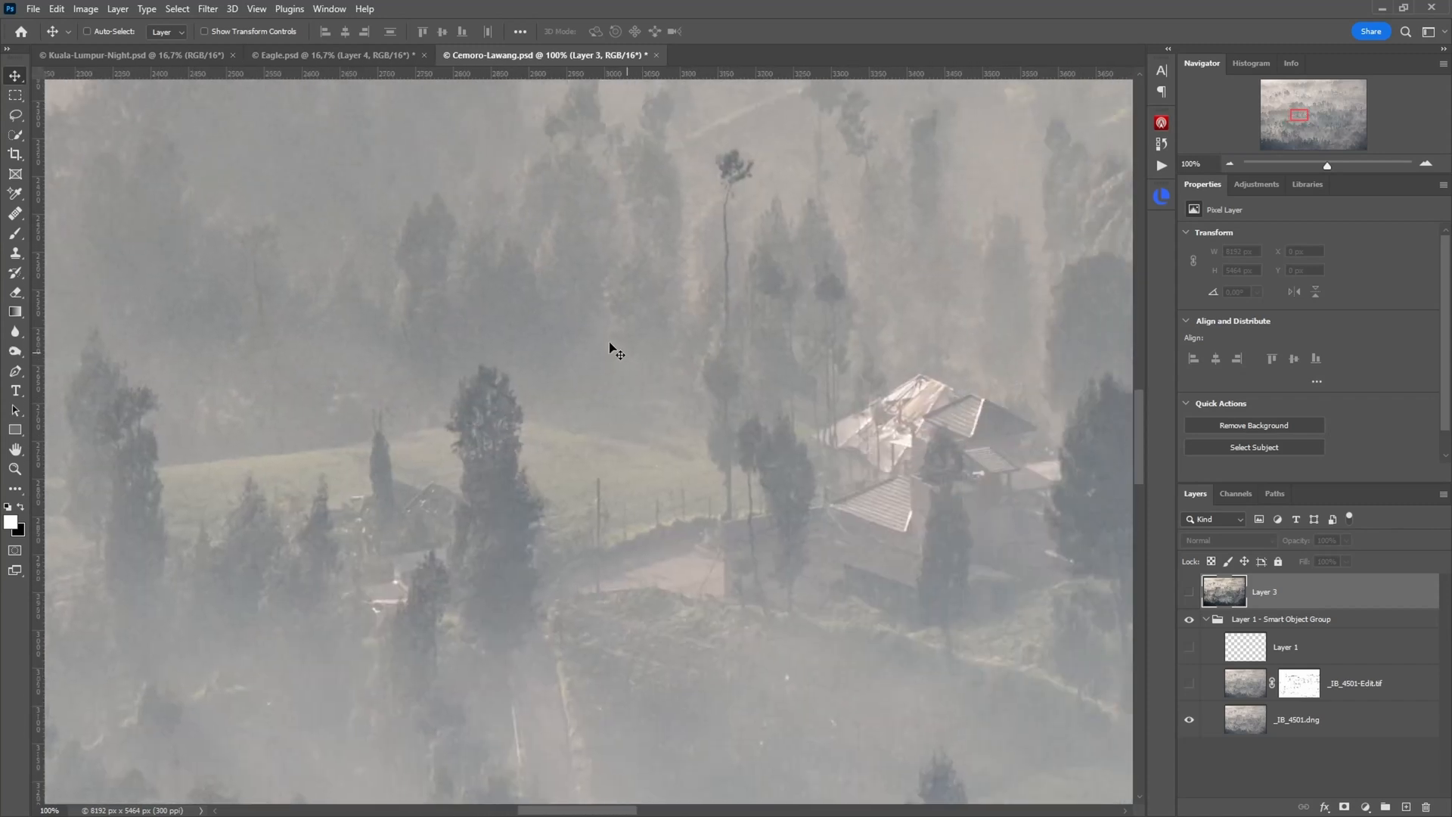
{"action": "left_click_drag", "start_coordinate": [611, 349], "coordinate": [574, 390]}
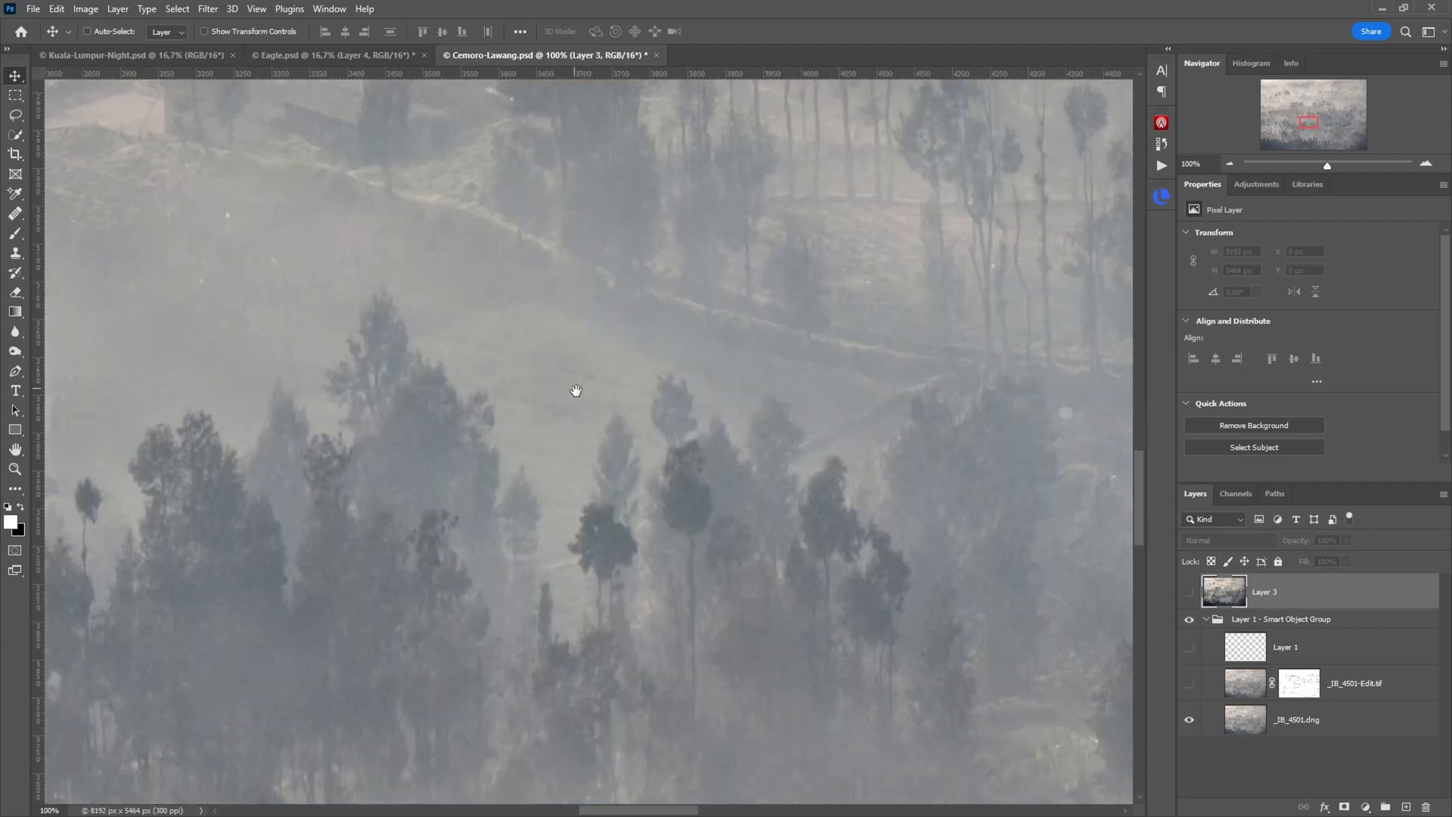
{"action": "left_click_drag", "start_coordinate": [575, 390], "coordinate": [829, 362]}
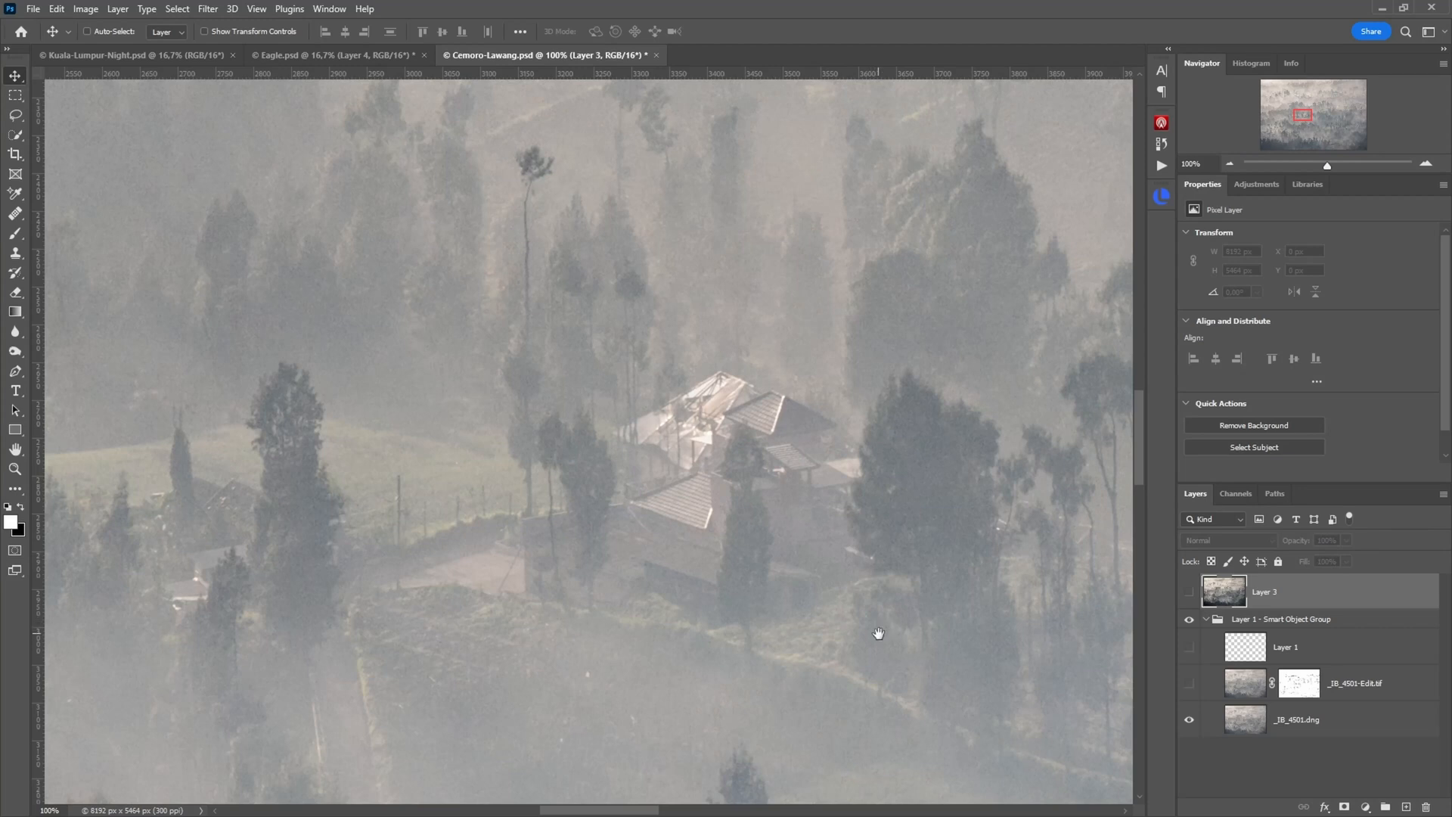
{"action": "left_click", "coordinate": [1303, 719]}
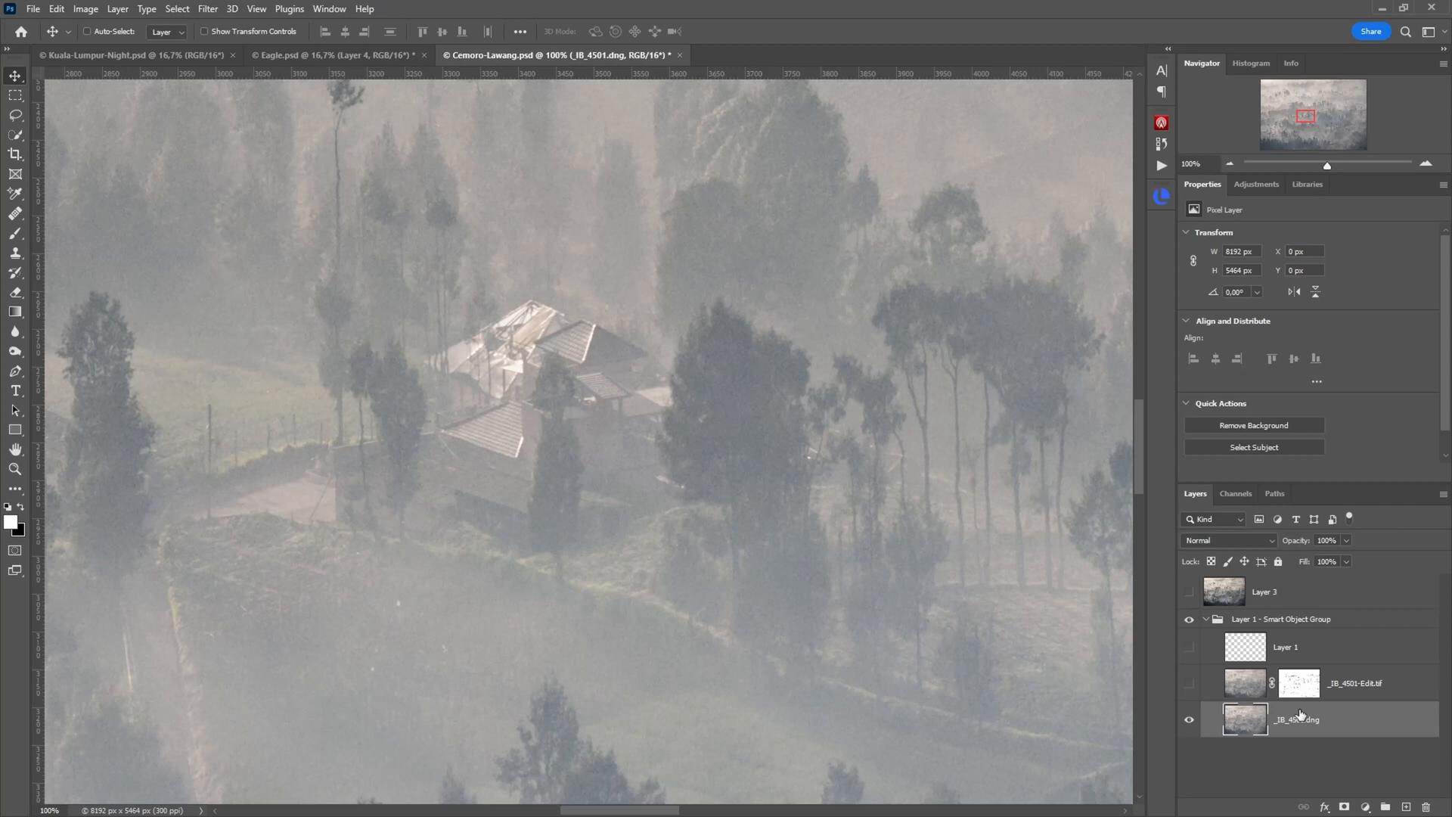
{"action": "mouse_move", "coordinate": [1335, 719]}
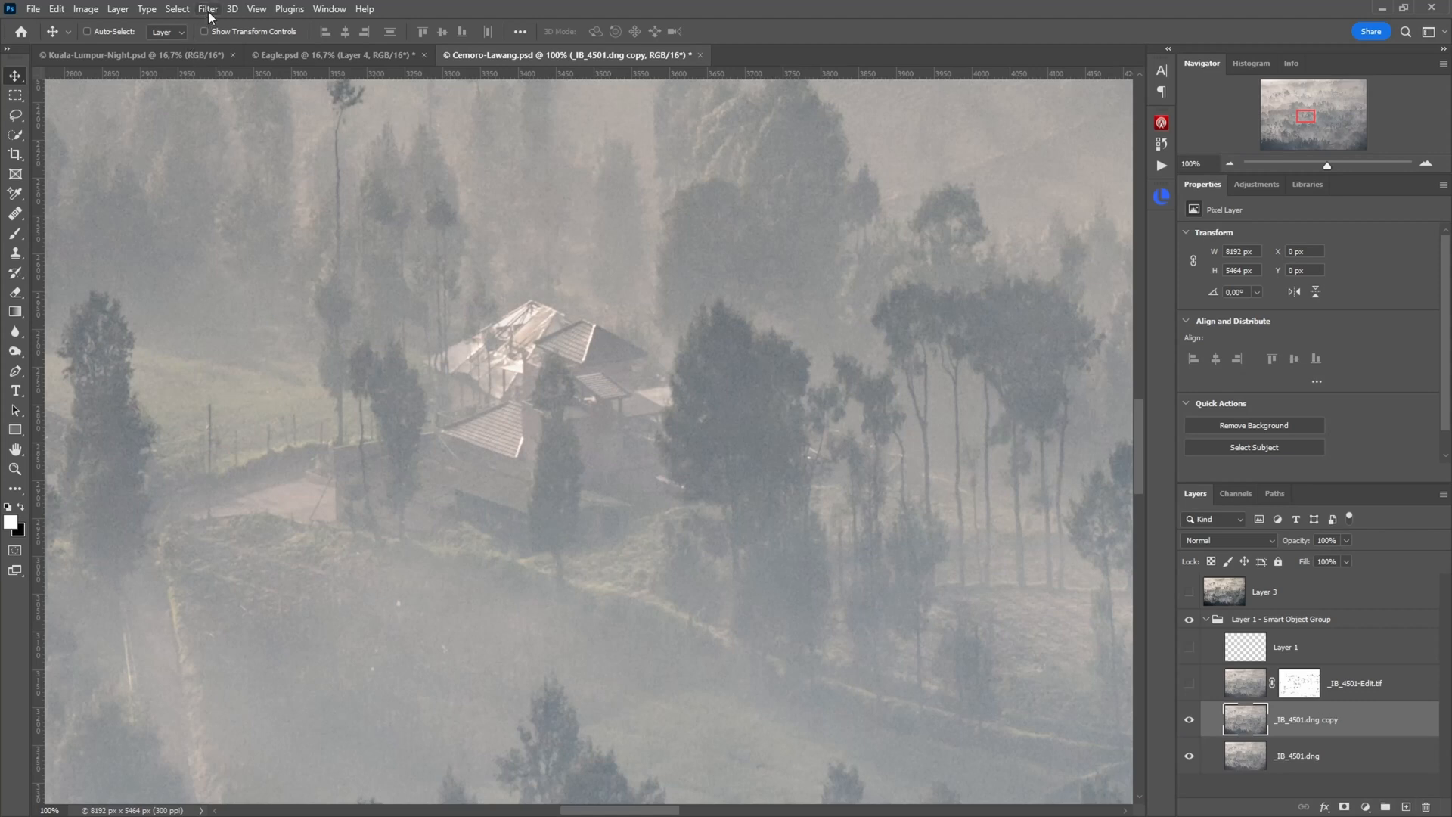
- Run Filter > Topaz Labs > Topaz Photo AI on the duplicated DNG layer
{"action": "left_click", "coordinate": [202, 9]}
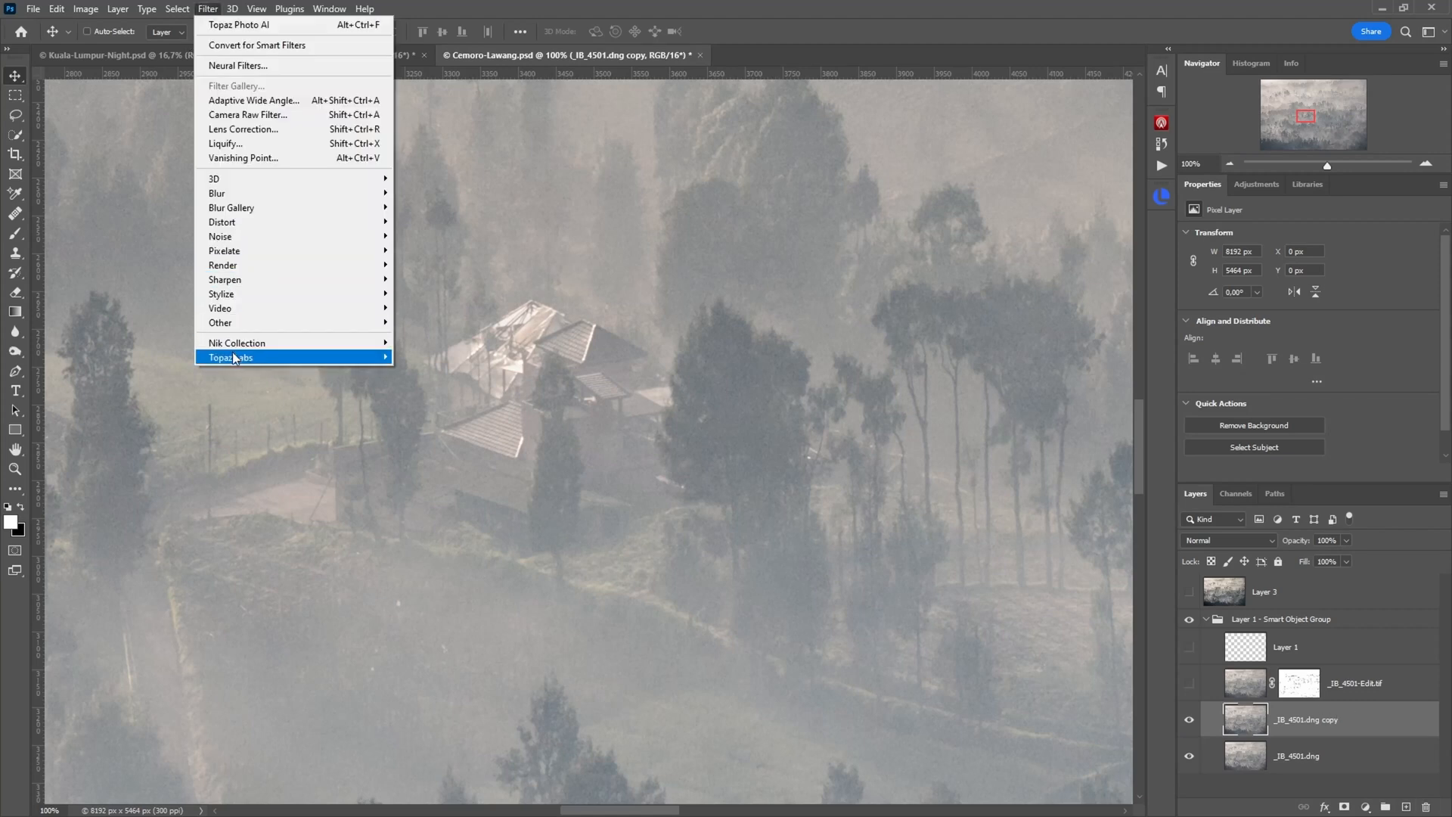
{"action": "mouse_move", "coordinate": [229, 357]}
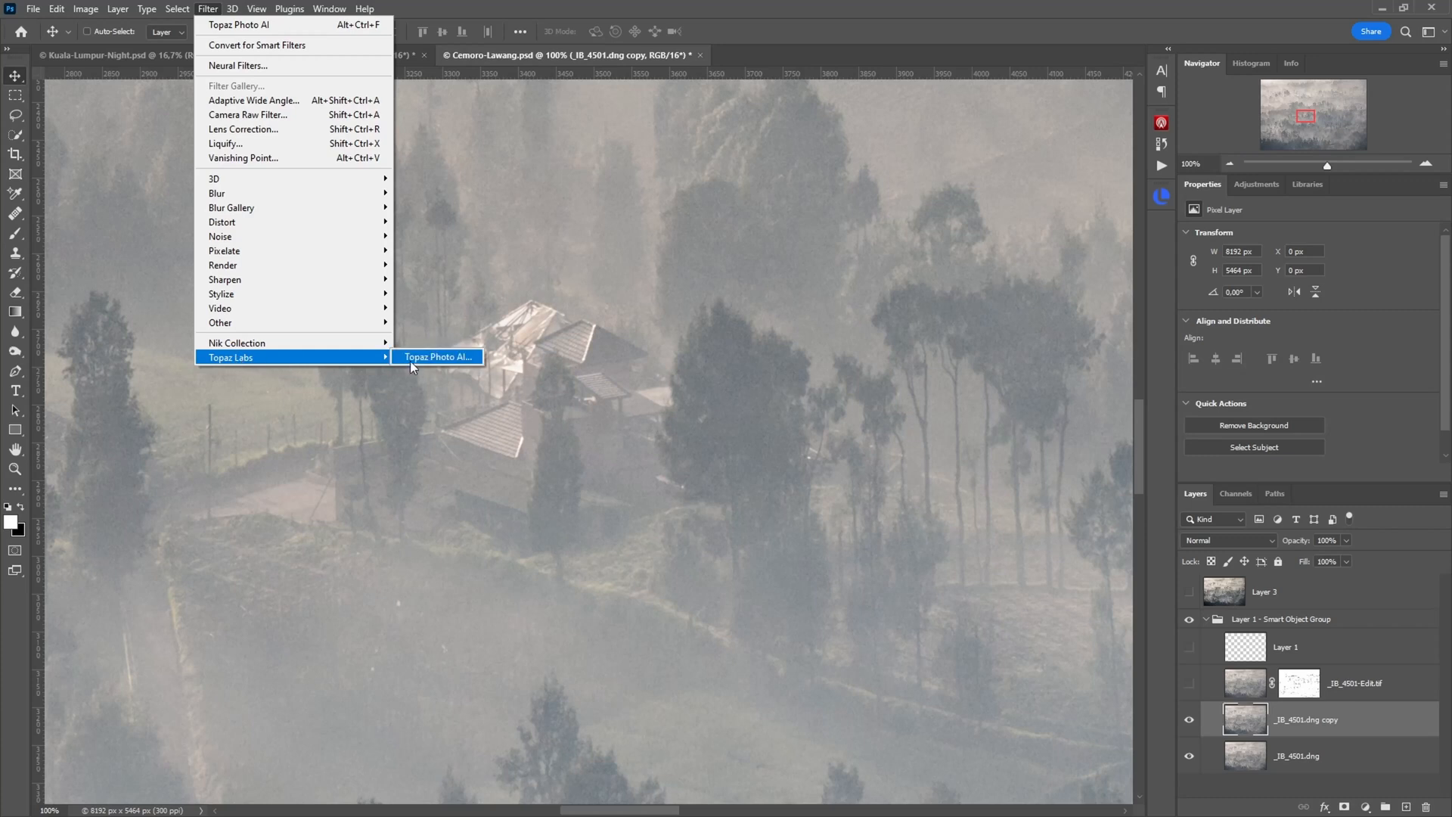
{"action": "mouse_move", "coordinate": [442, 363]}
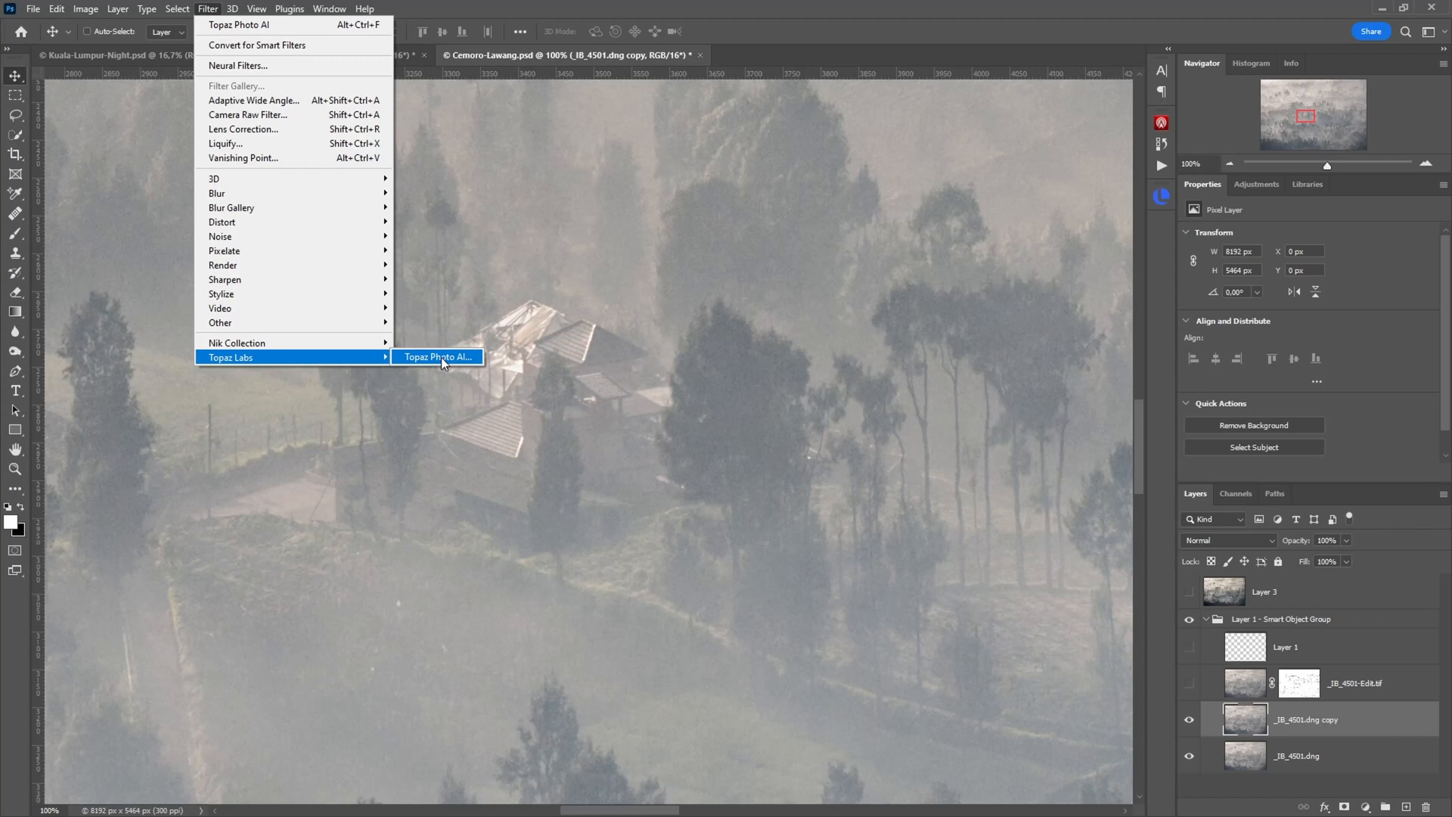
{"action": "left_click", "coordinate": [438, 357]}
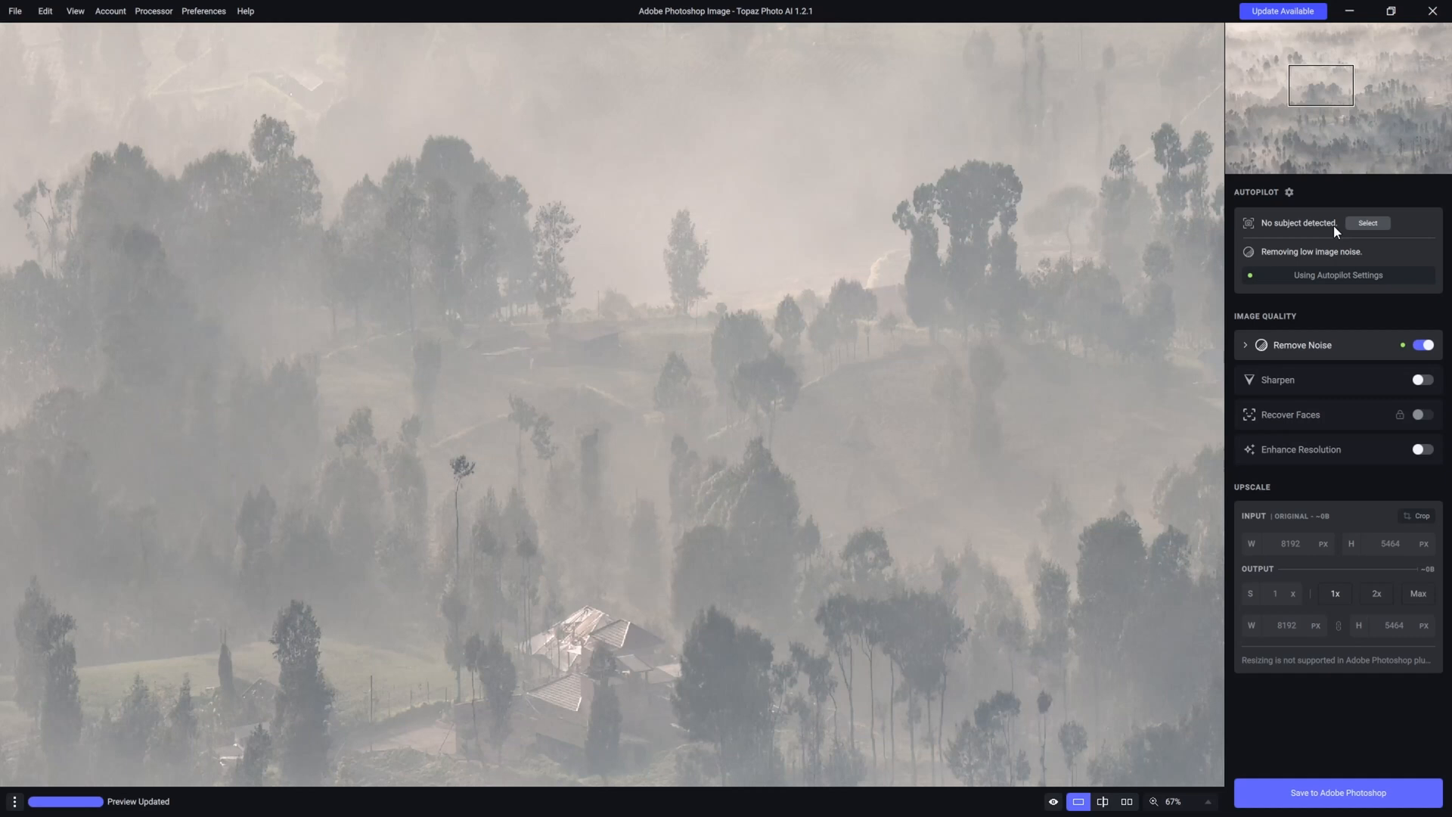
{"action": "mouse_move", "coordinate": [1292, 231]}
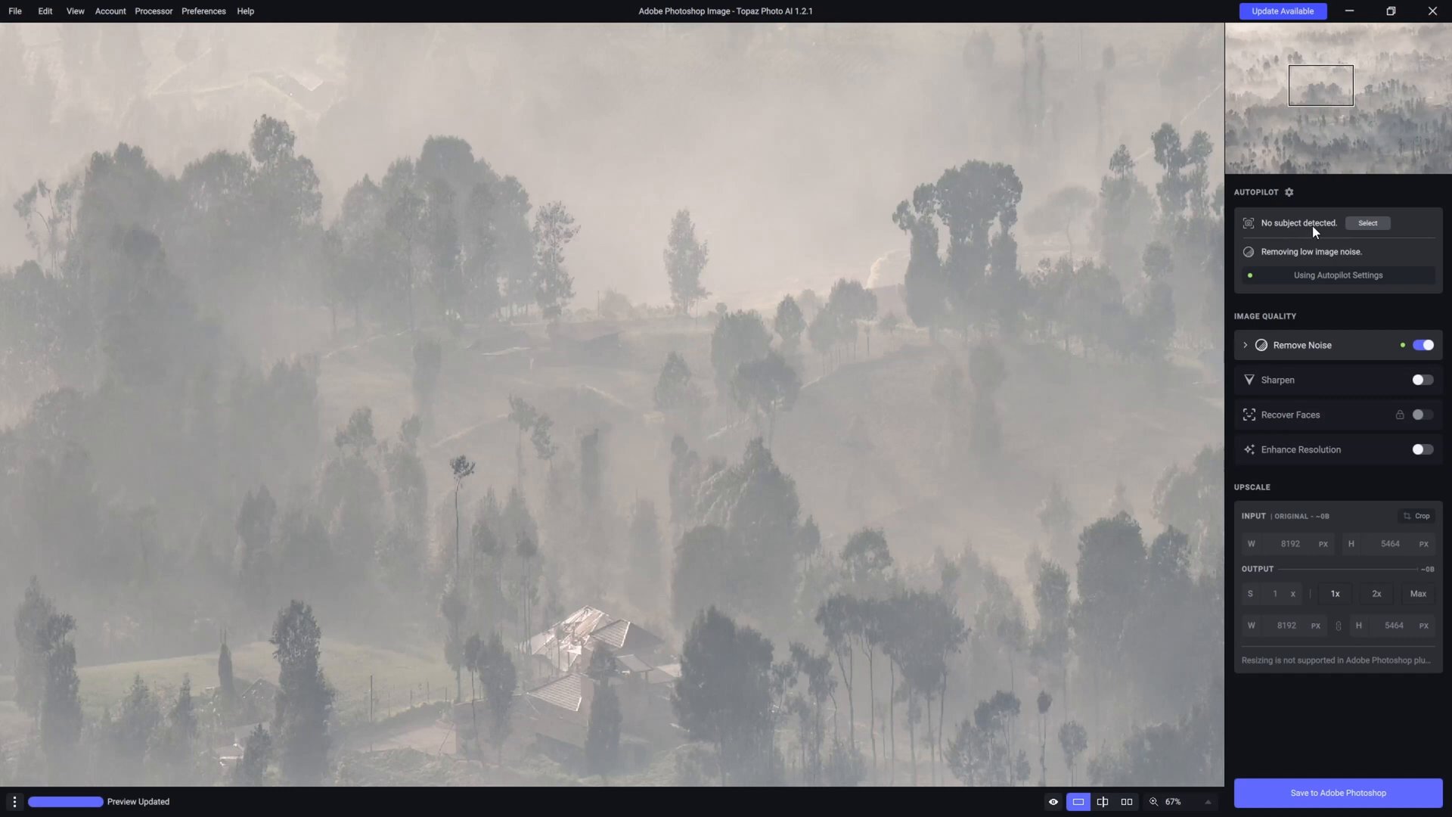
{"action": "mouse_move", "coordinate": [1345, 286]}
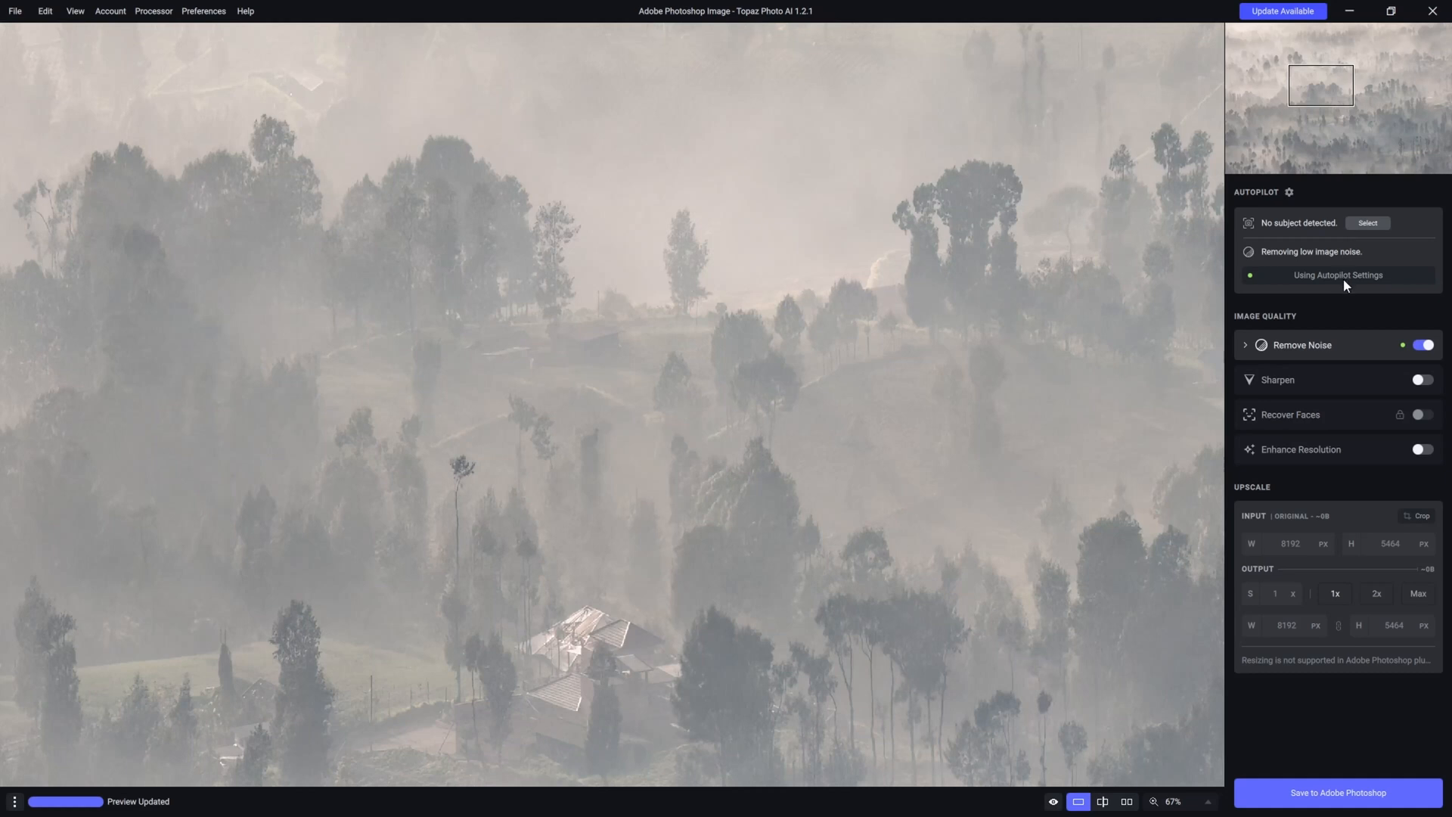
{"action": "mouse_move", "coordinate": [887, 569]}
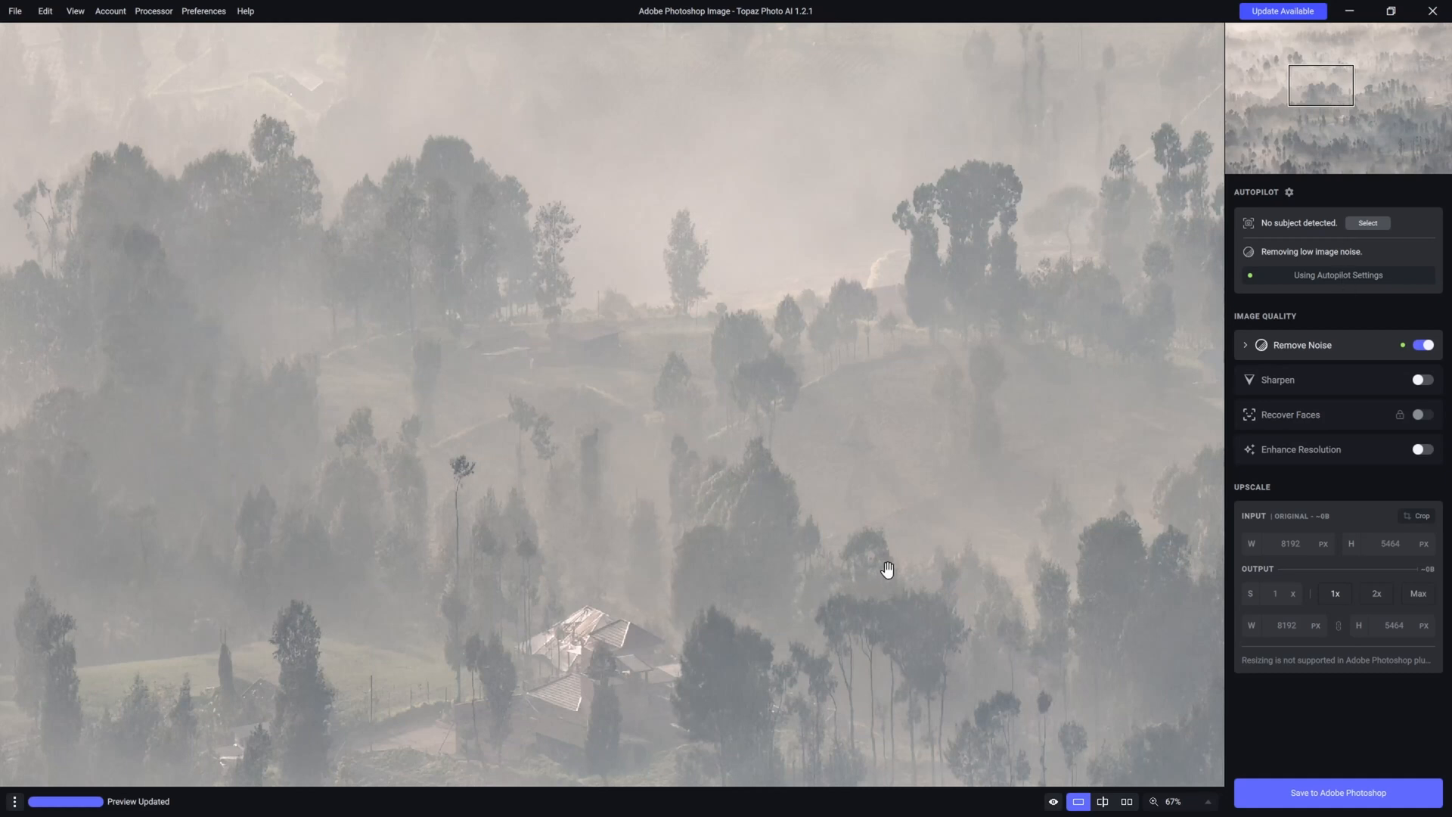
{"action": "mouse_move", "coordinate": [1383, 448]}
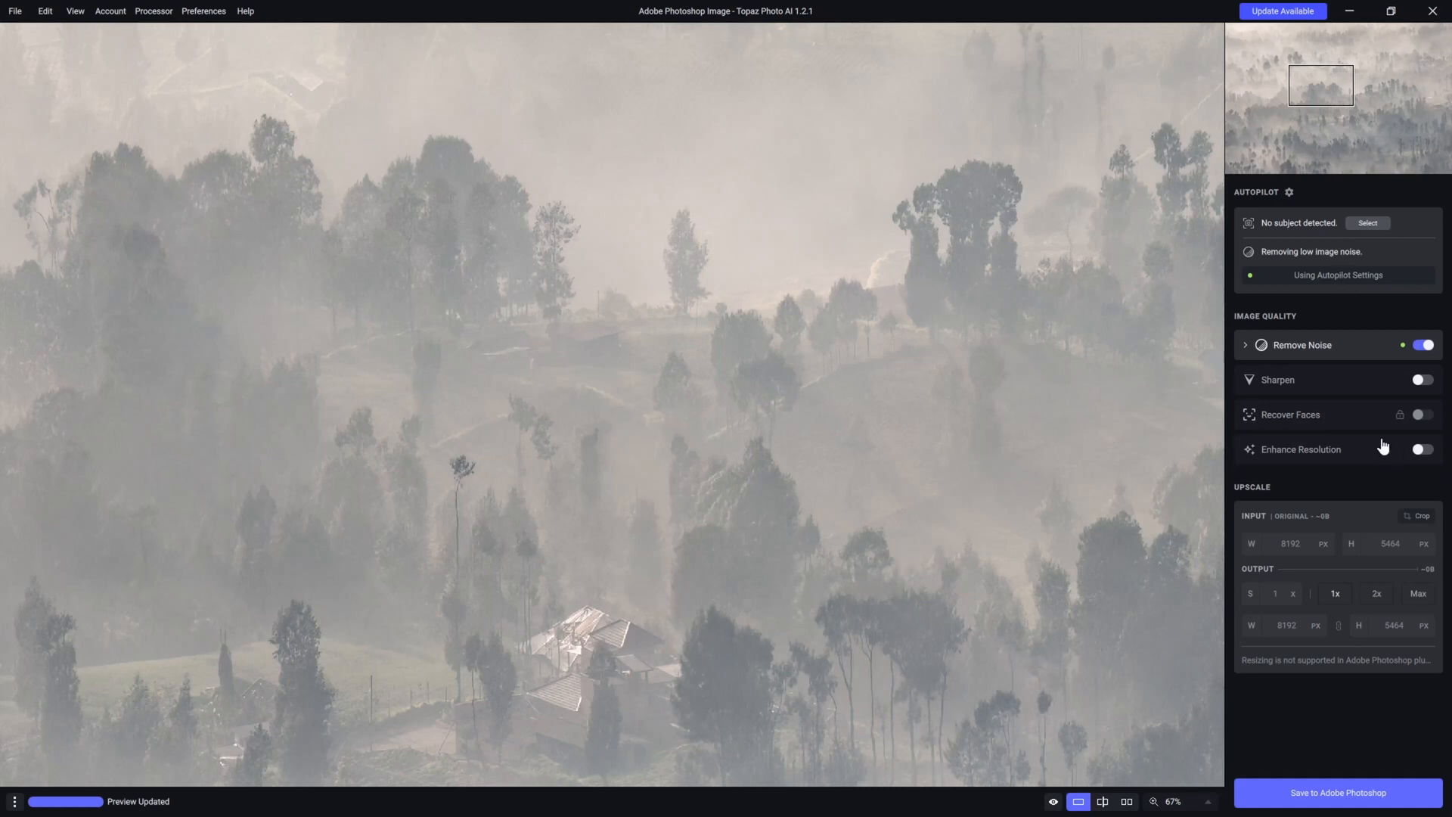
{"action": "mouse_move", "coordinate": [1348, 358]}
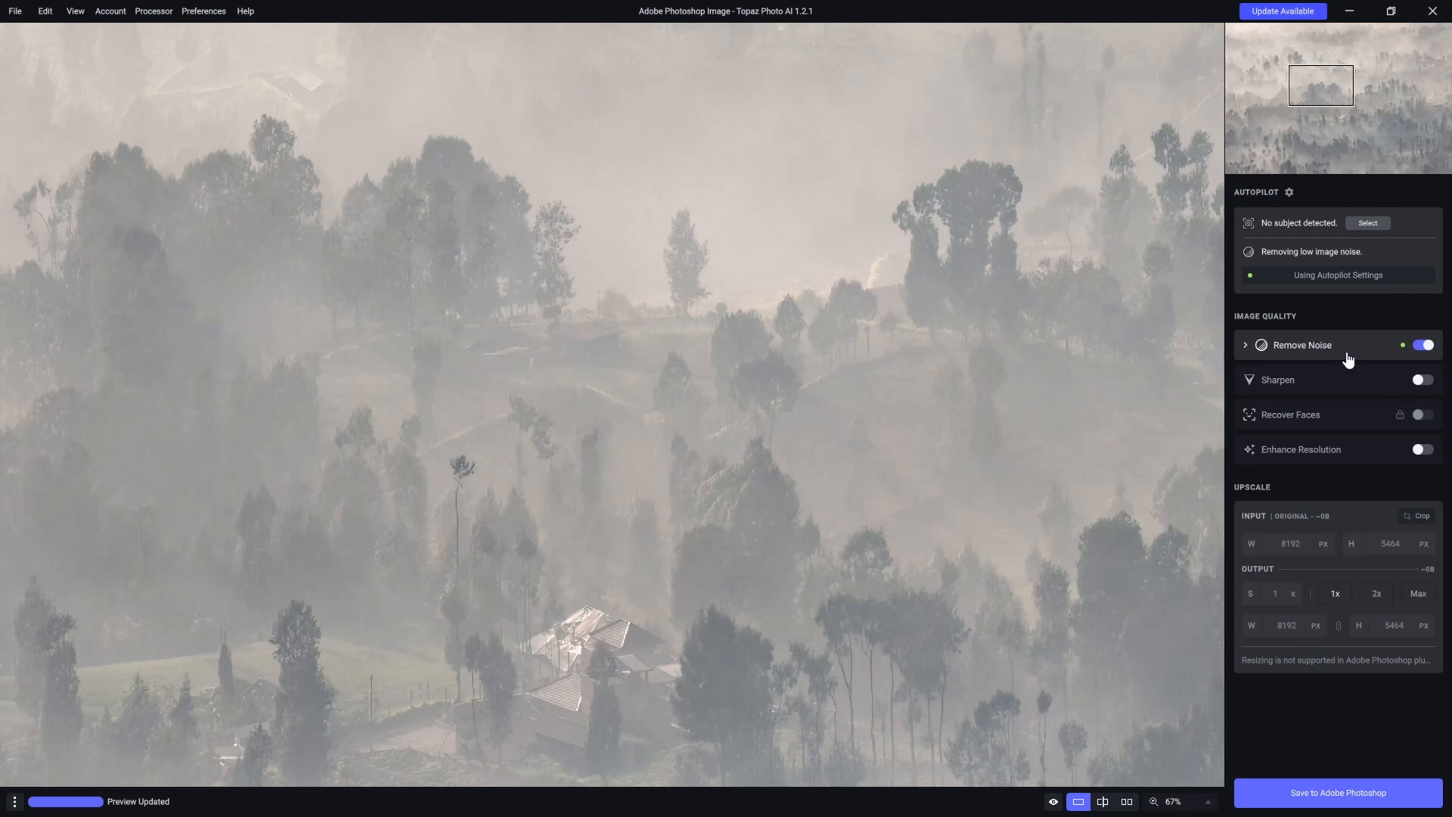
{"action": "mouse_move", "coordinate": [1360, 373]}
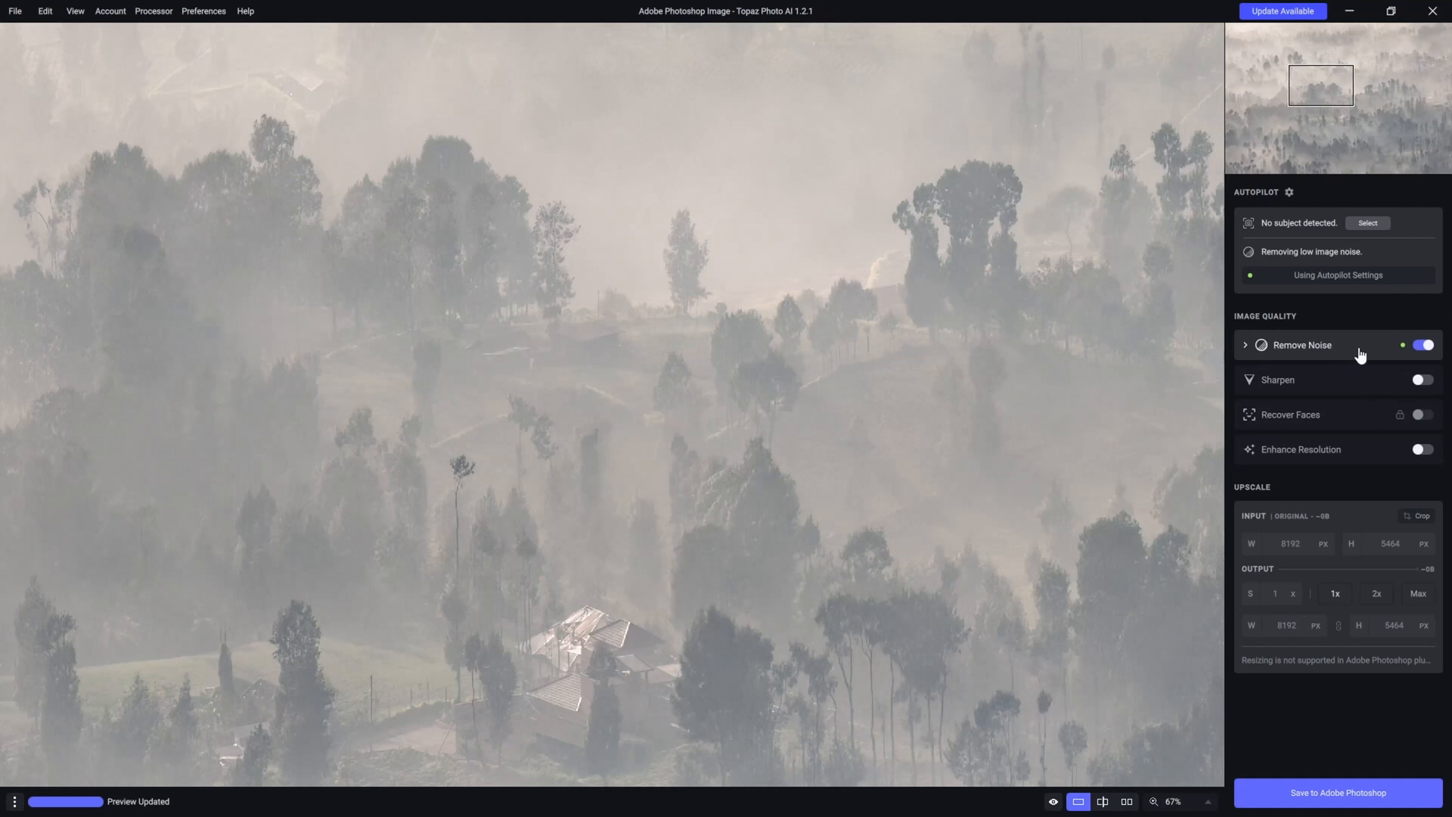
{"action": "mouse_move", "coordinate": [1223, 329]}
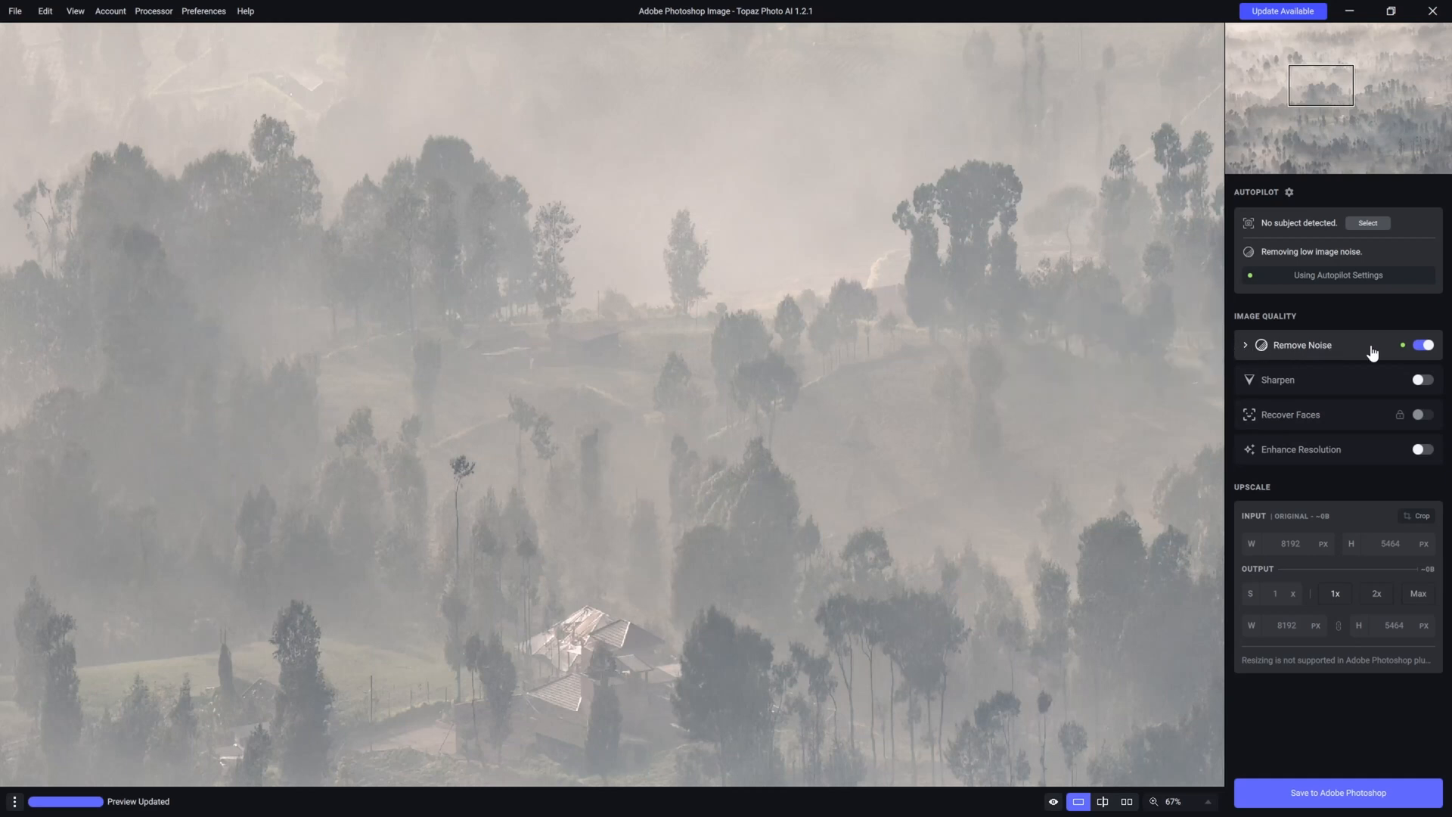
{"action": "mouse_move", "coordinate": [1337, 386]}
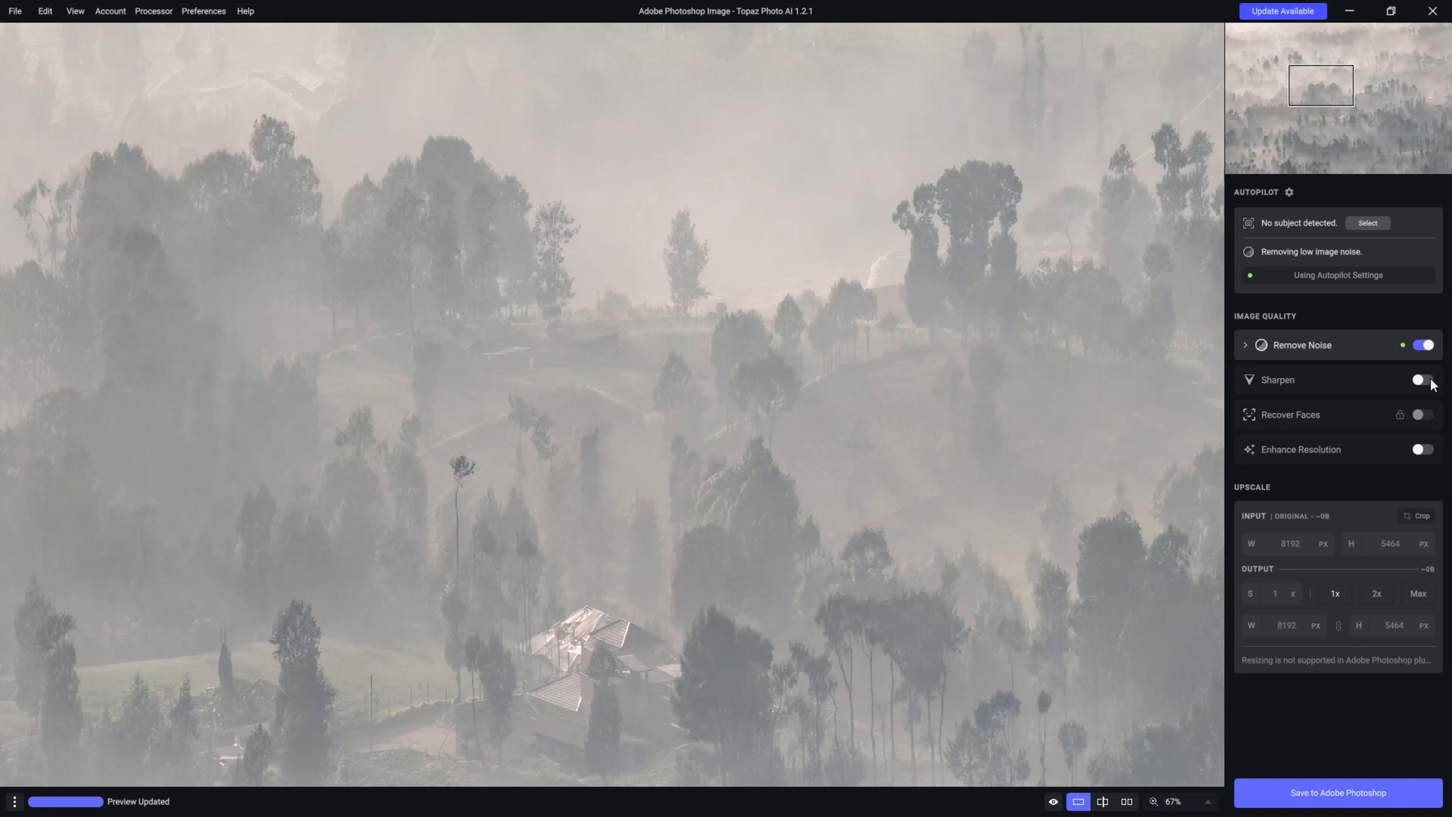
{"action": "mouse_move", "coordinate": [1312, 388]}
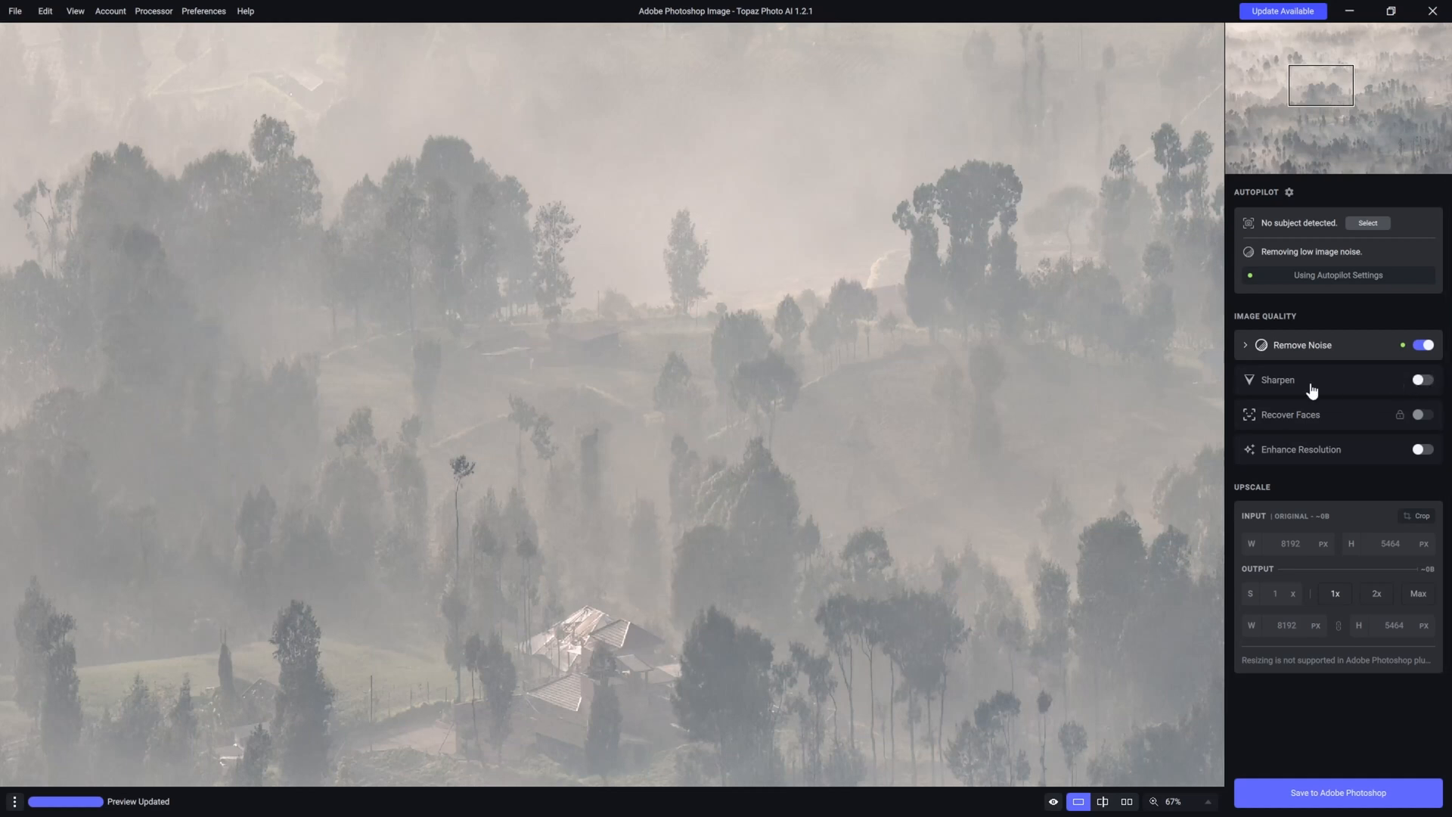
{"action": "mouse_move", "coordinate": [933, 537]}
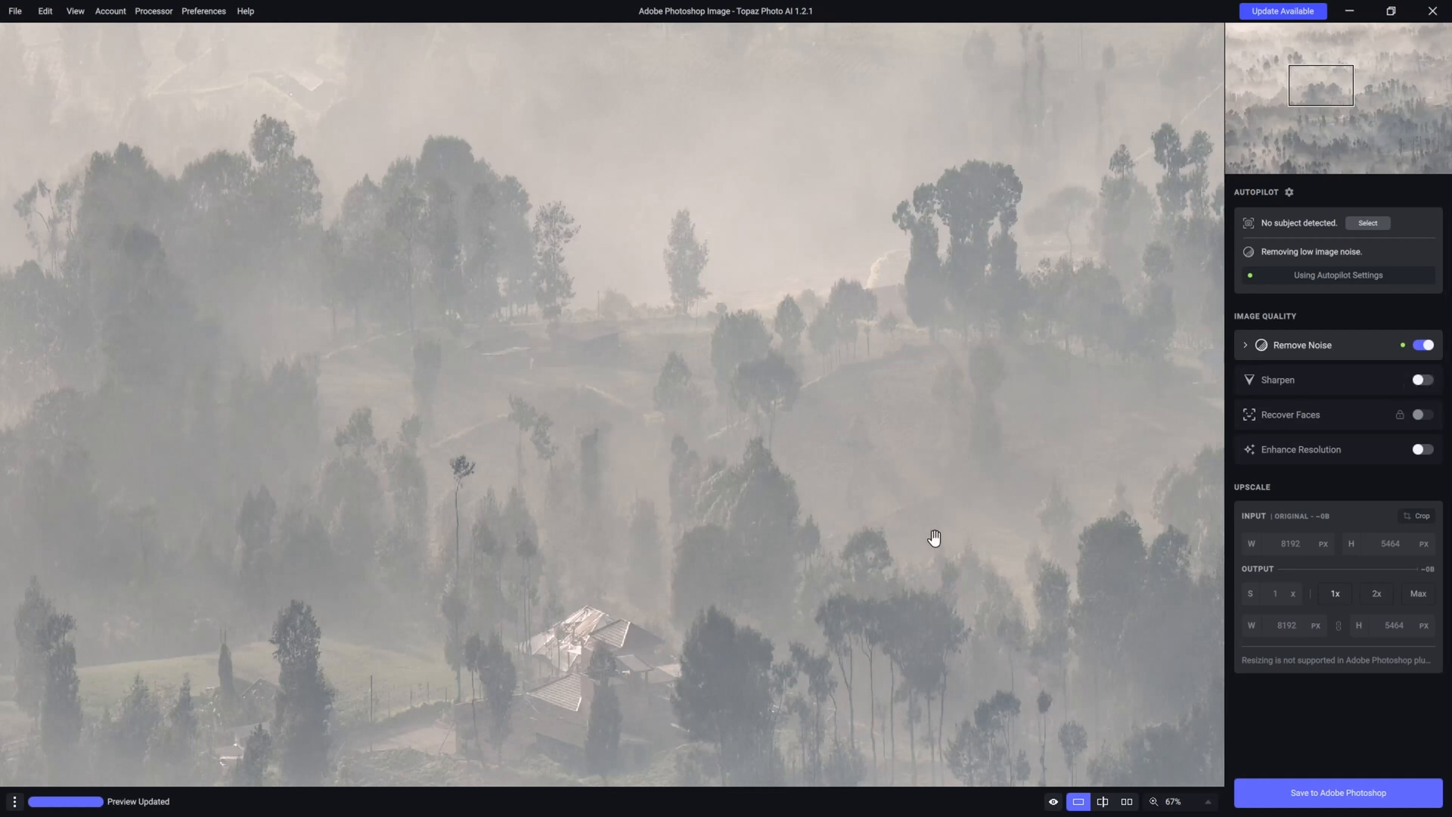
{"action": "mouse_move", "coordinate": [868, 566]}
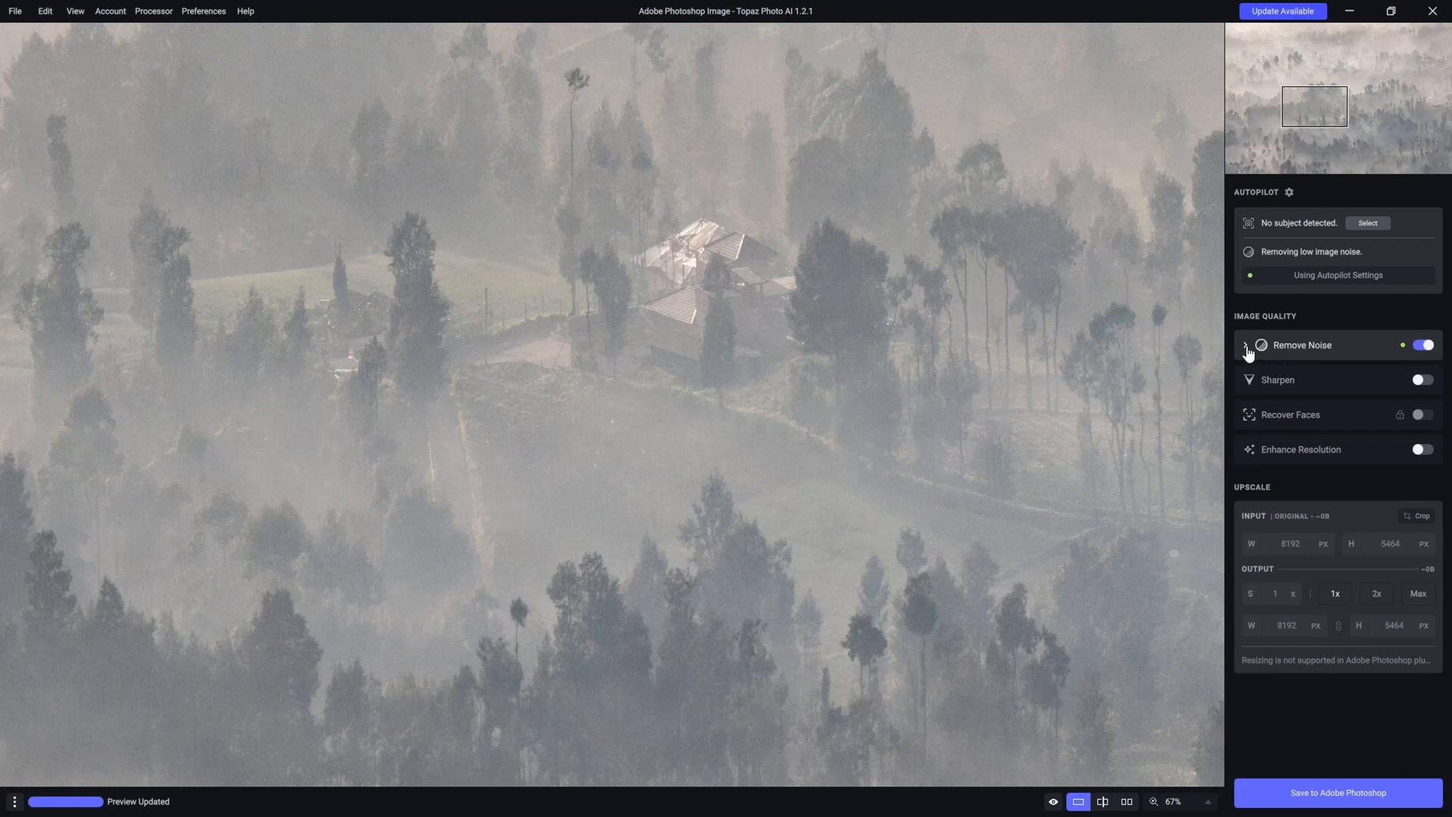
- Review Remove Noise settings, keeping Normal mode, strength 22 and detail 38
{"action": "left_click", "coordinate": [1246, 346]}
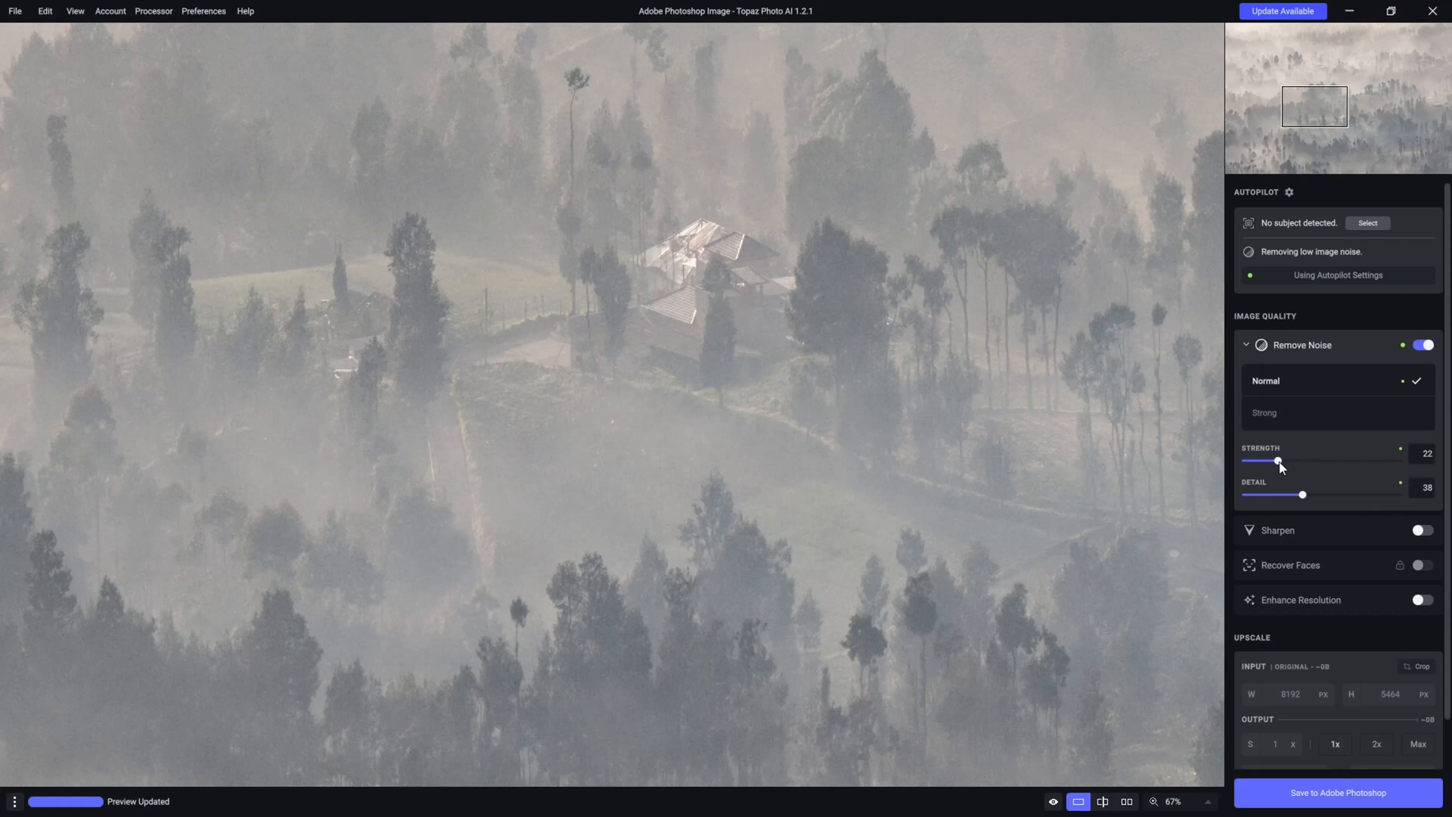
{"action": "mouse_move", "coordinate": [1325, 469]}
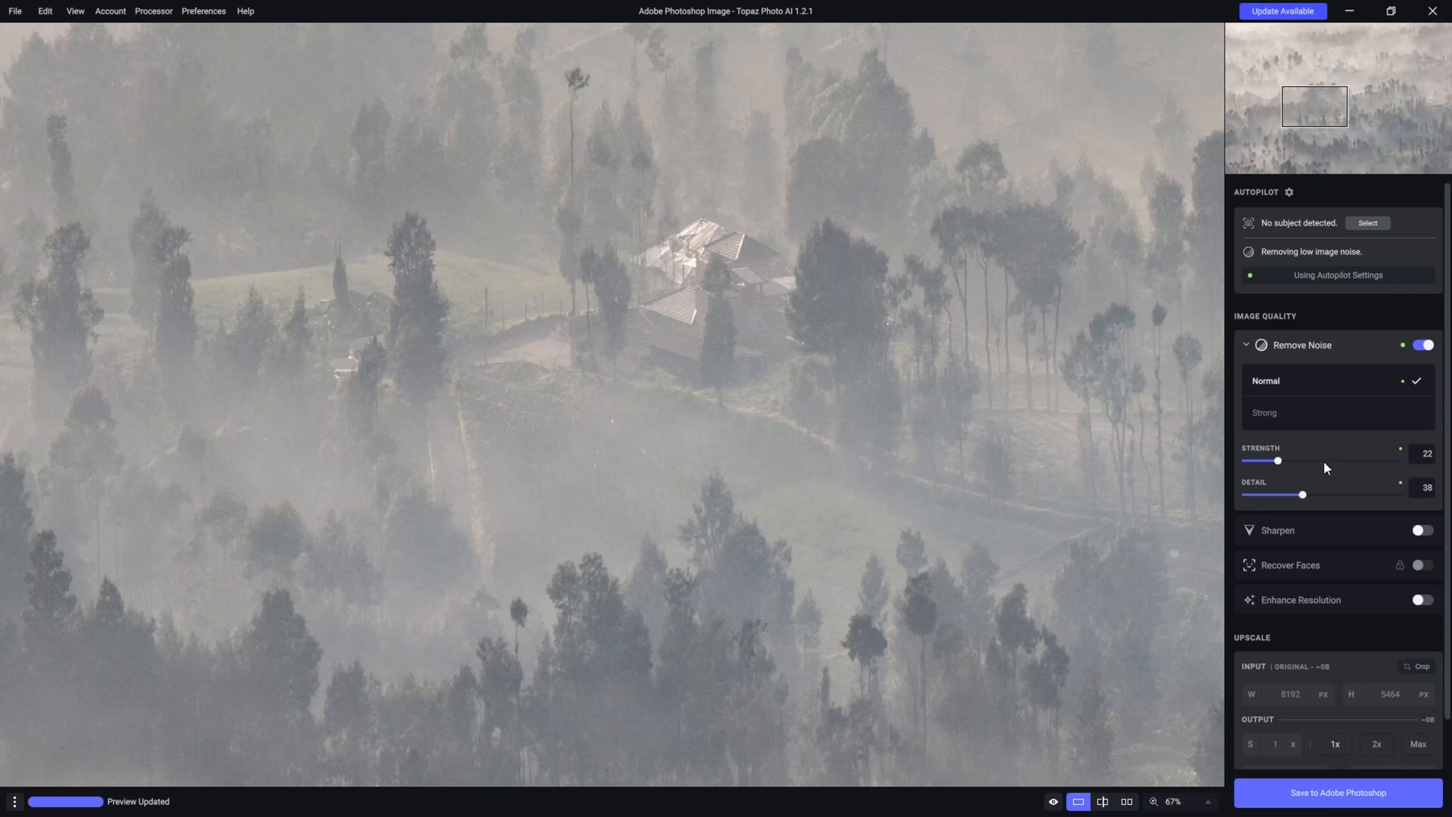
{"action": "mouse_move", "coordinate": [1215, 472]}
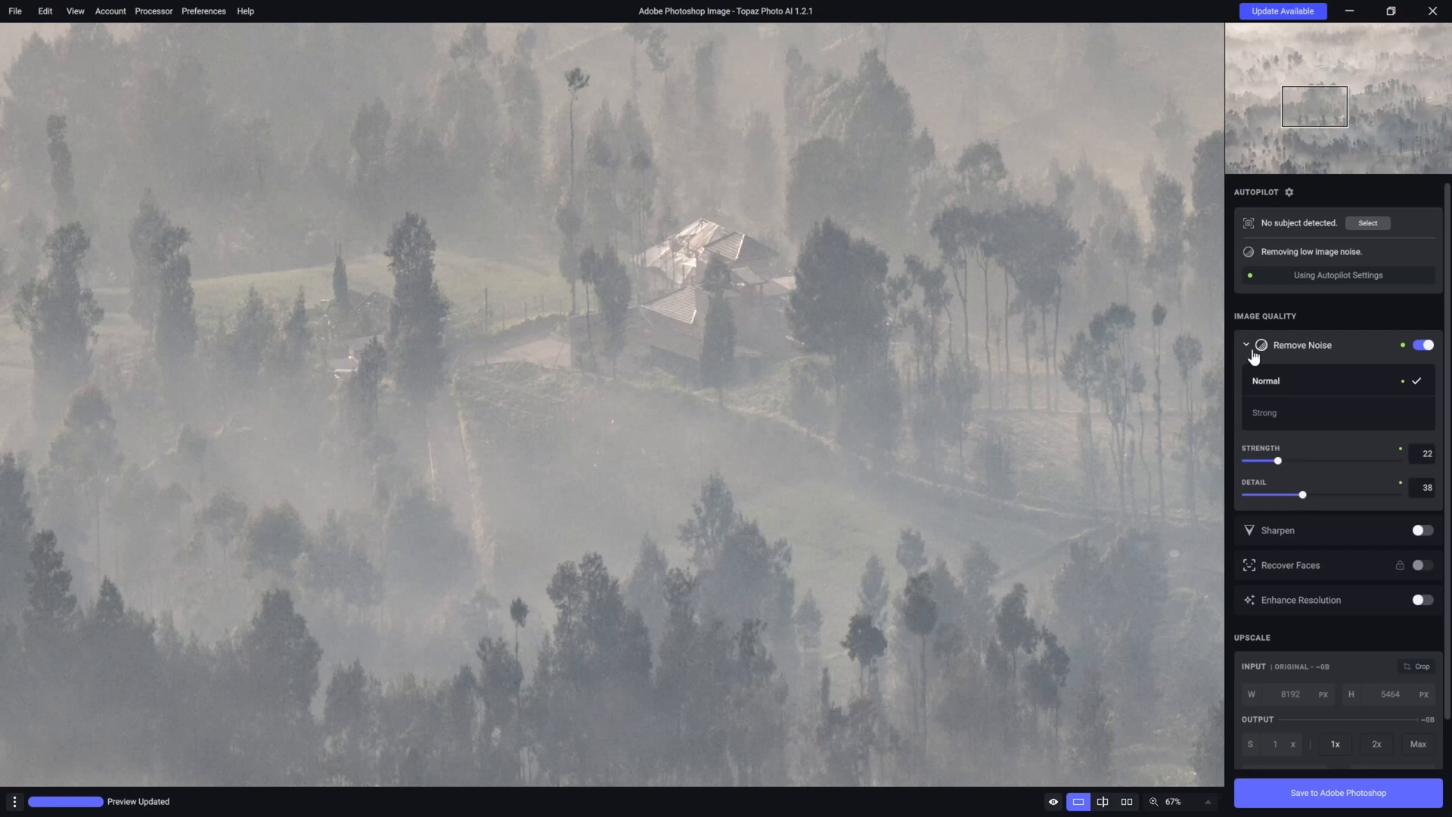
{"action": "left_click", "coordinate": [1246, 345]}
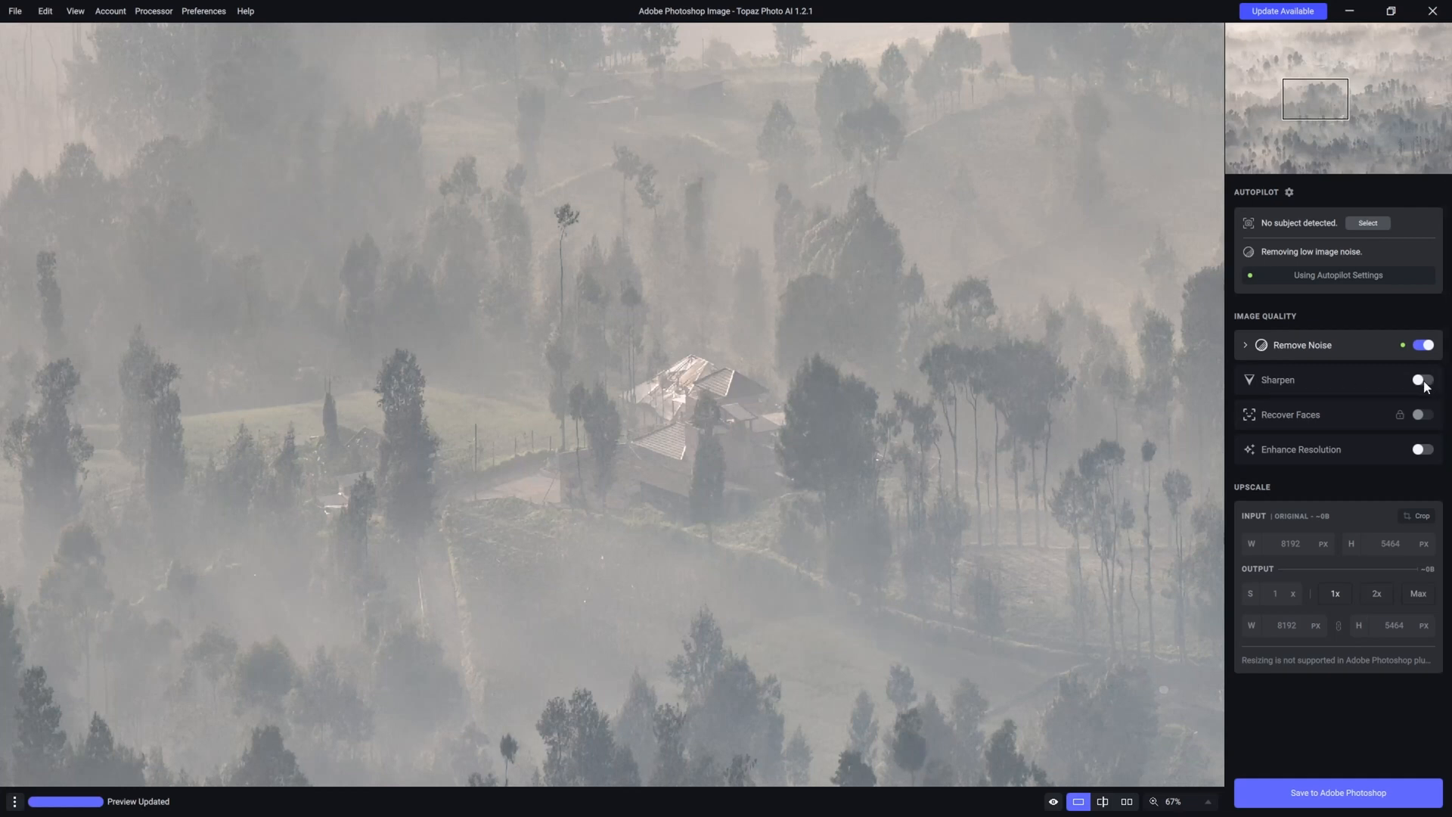
- Turn on Standard sharpening and lower its strength from 34 to 17
{"action": "left_click", "coordinate": [1421, 380]}
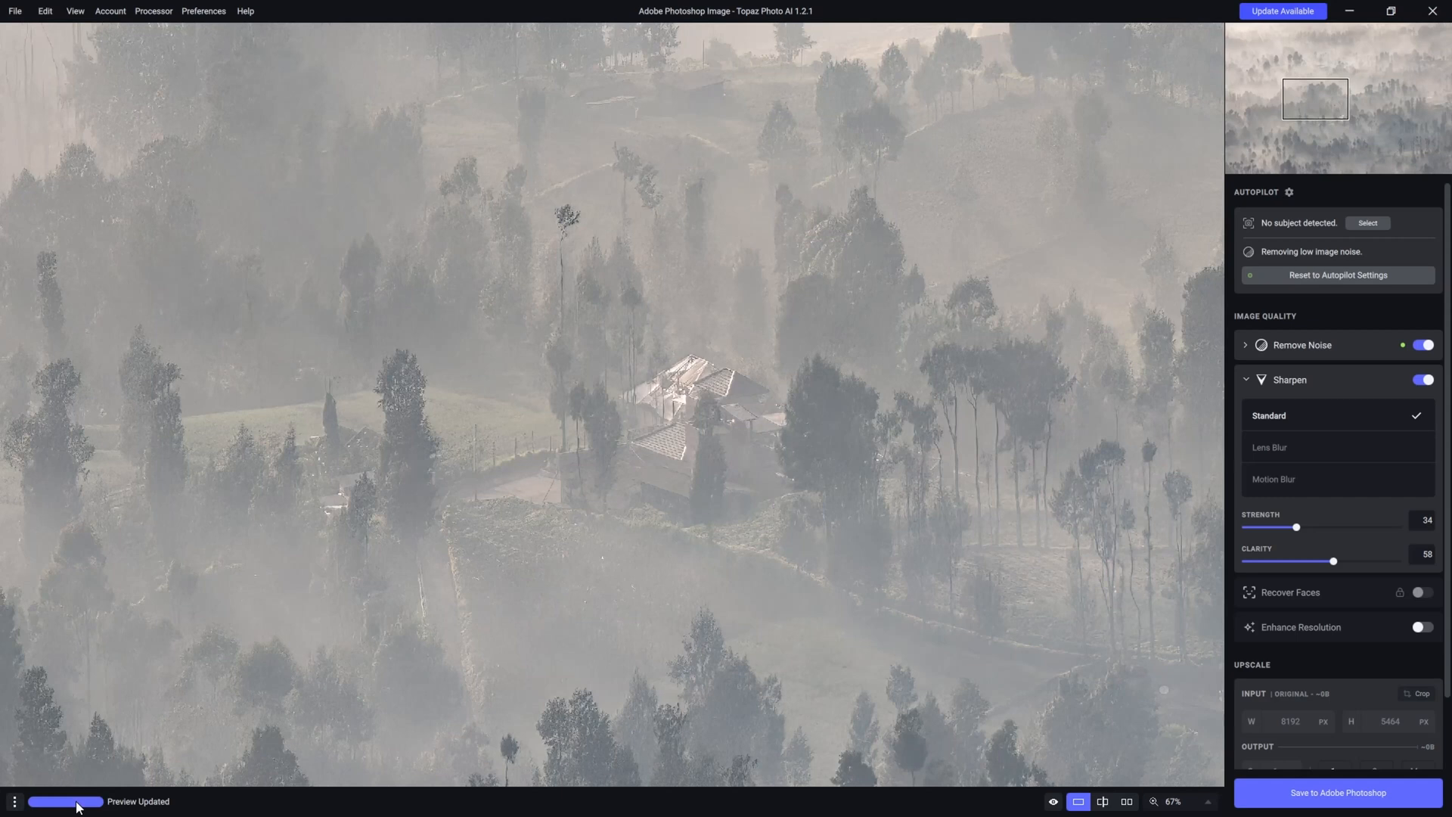
{"action": "mouse_move", "coordinate": [770, 431]}
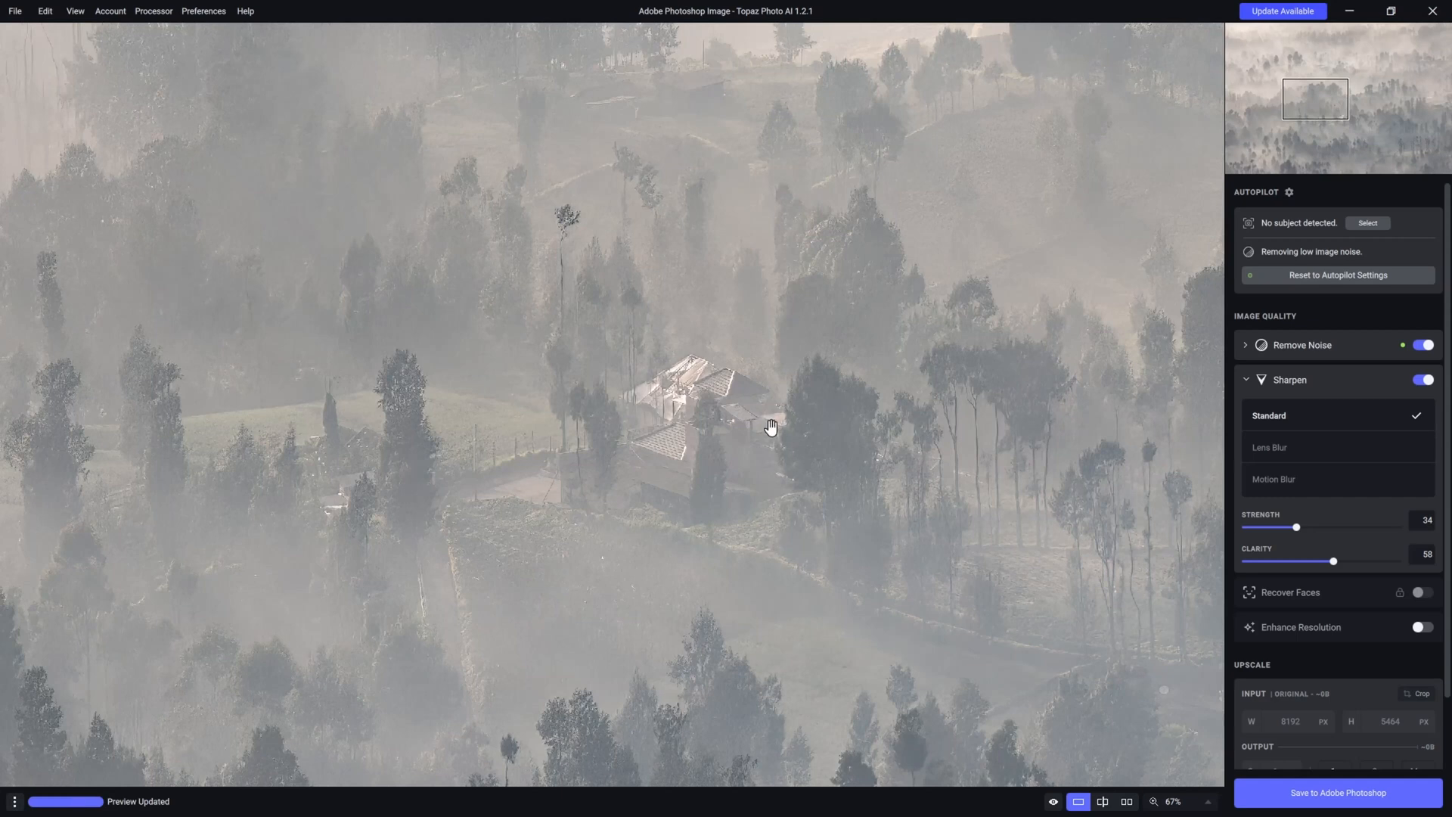
{"action": "mouse_move", "coordinate": [793, 444]}
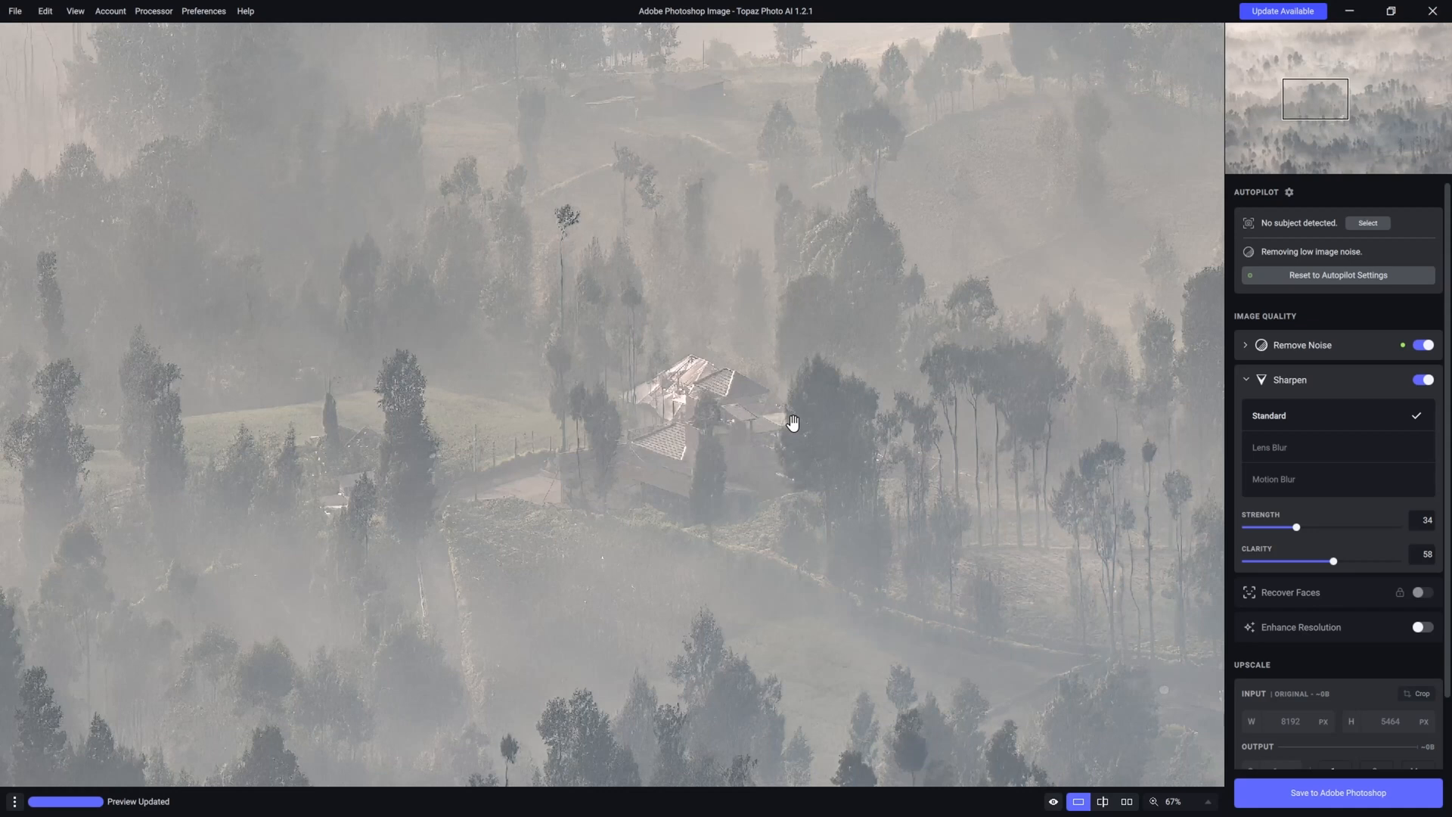
{"action": "mouse_move", "coordinate": [791, 441]}
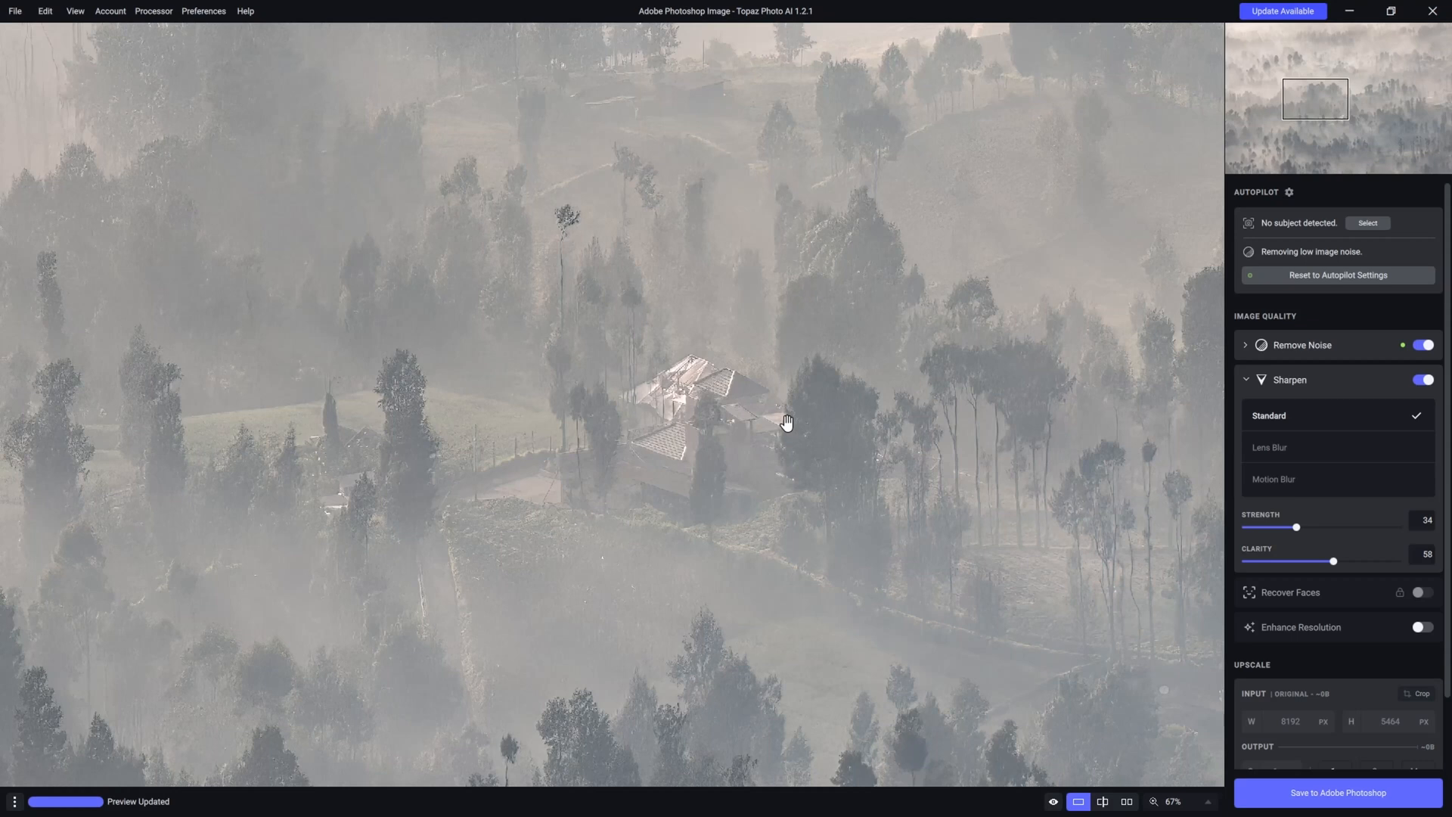
{"action": "mouse_move", "coordinate": [1294, 536]}
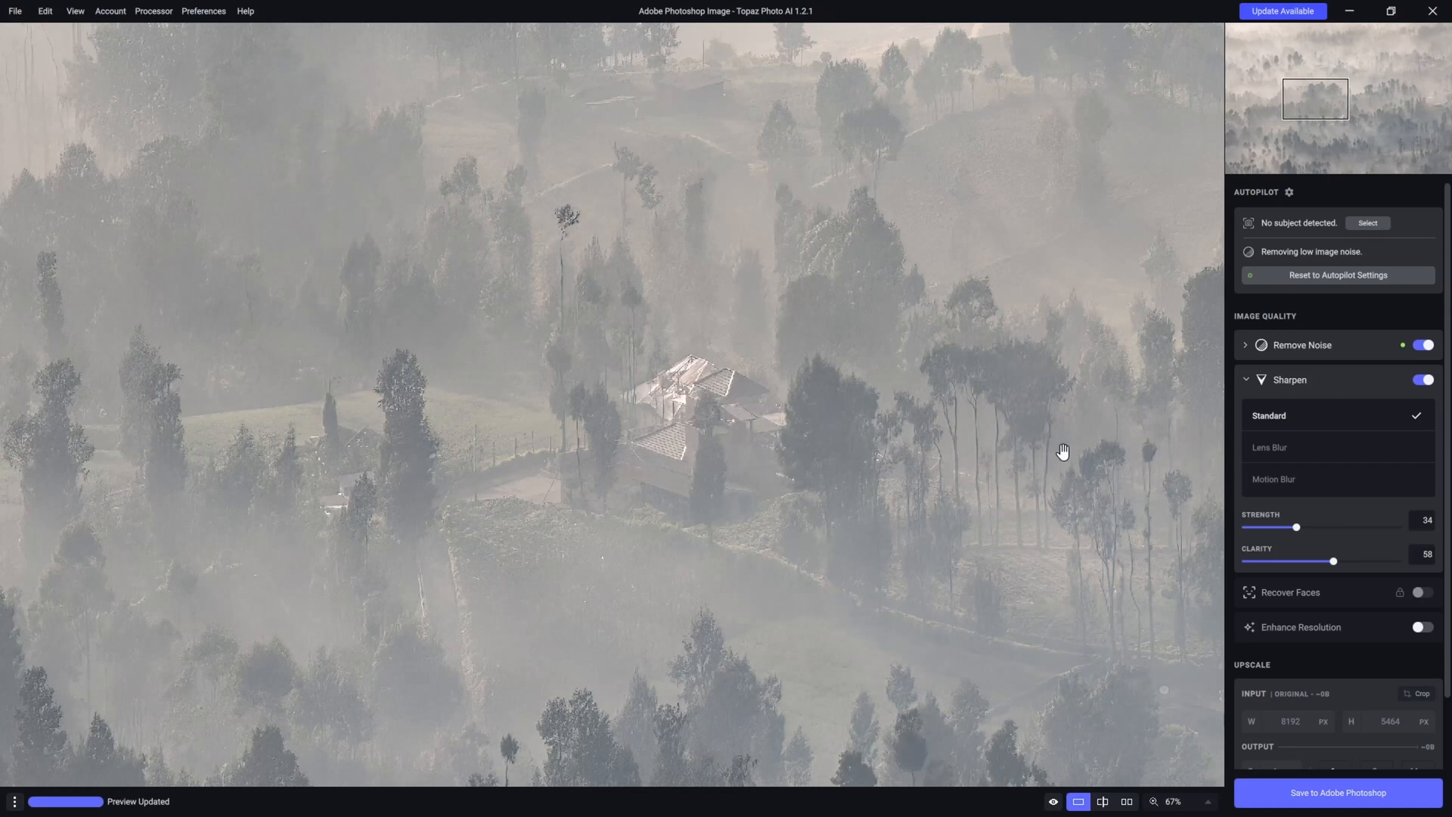
{"action": "left_click_drag", "start_coordinate": [1295, 527], "coordinate": [1269, 527]}
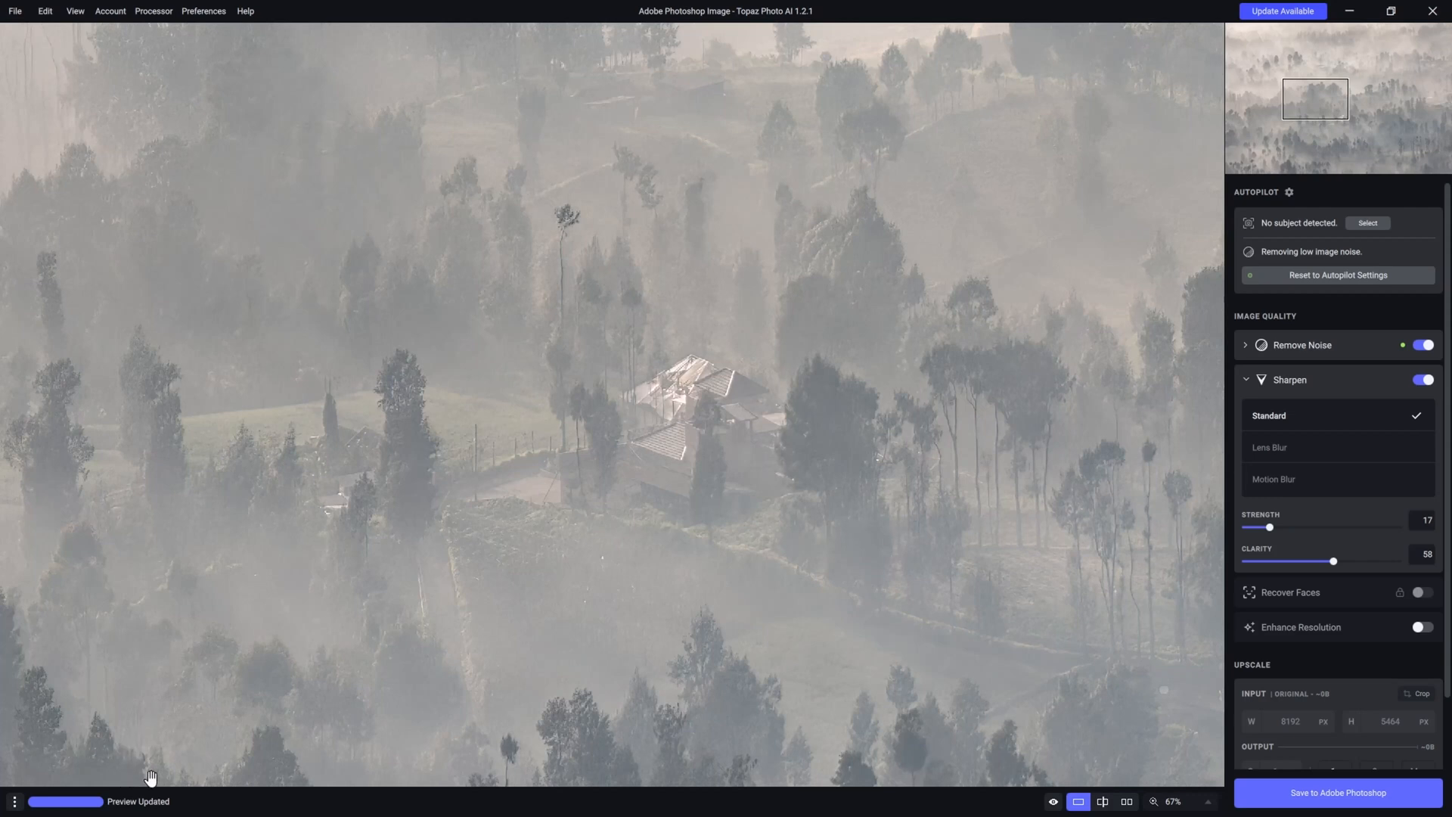
{"action": "mouse_move", "coordinate": [708, 374]}
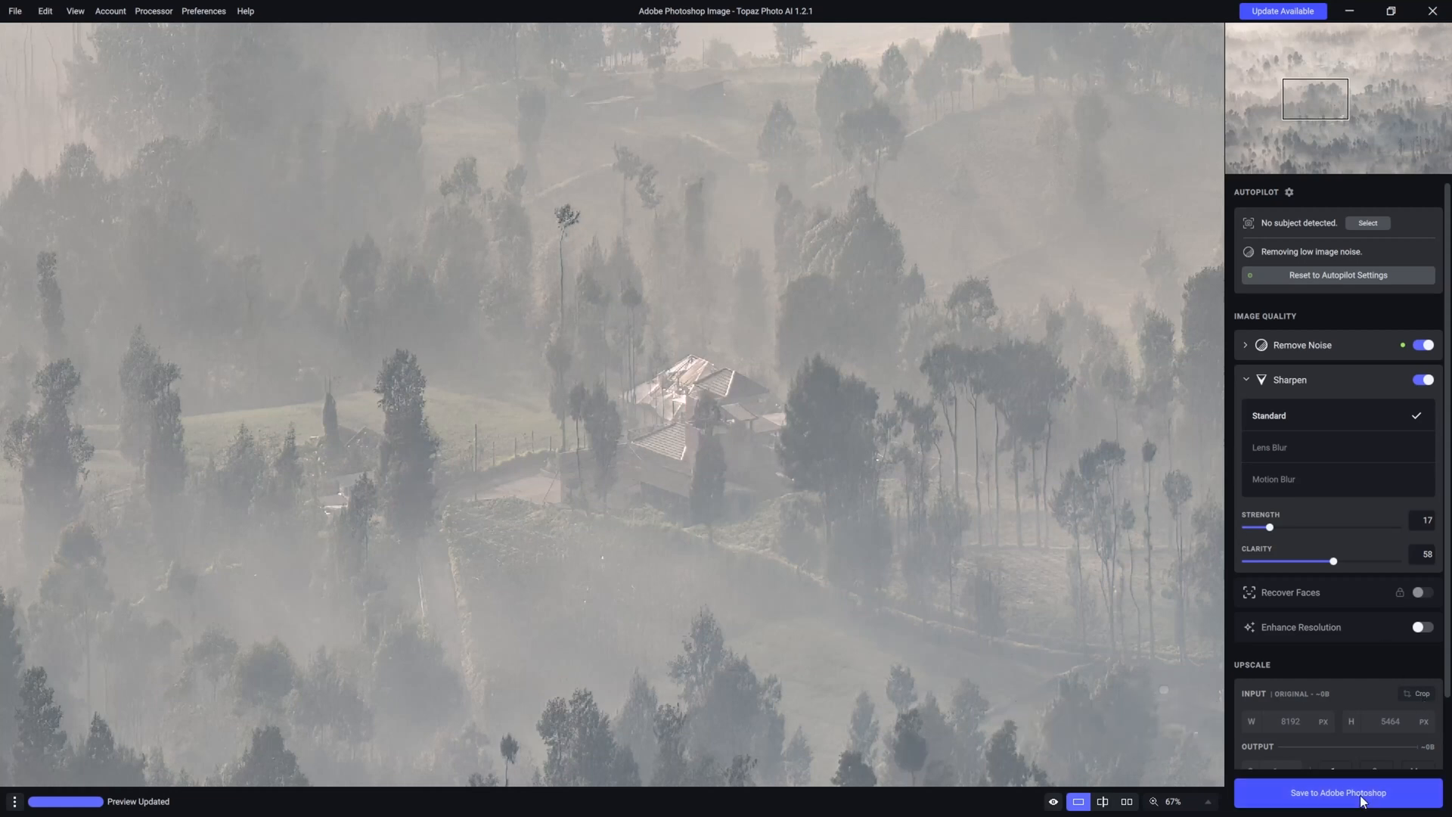
- Save the Topaz result back into Photoshop's _JB_4501.dng copy layer
{"action": "left_click", "coordinate": [1338, 792]}
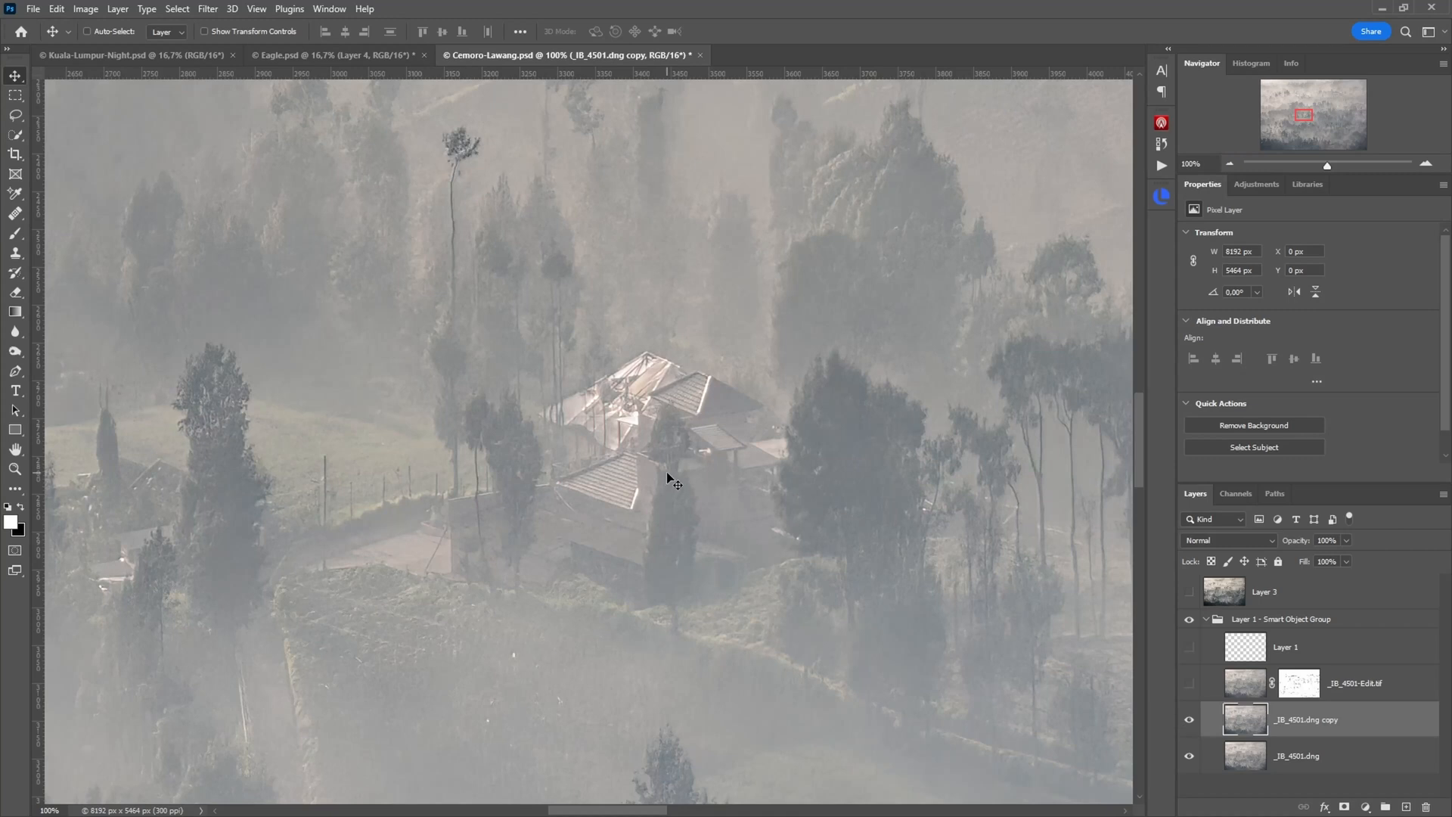
{"action": "mouse_move", "coordinate": [687, 466]}
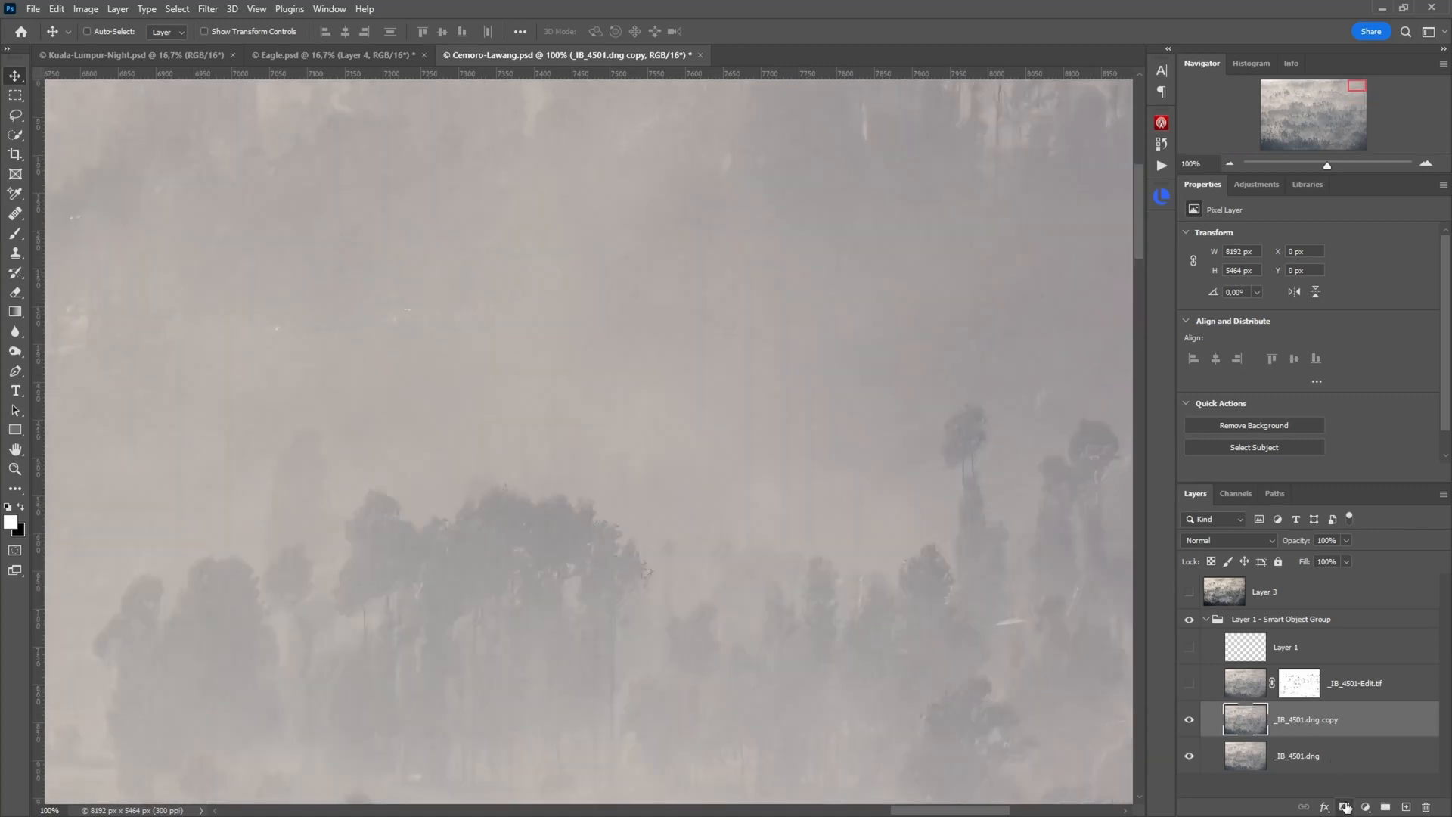
- Add a white layer mask to the DNG copy and pick the brush, viewing the tree line
{"action": "left_click", "coordinate": [1350, 806]}
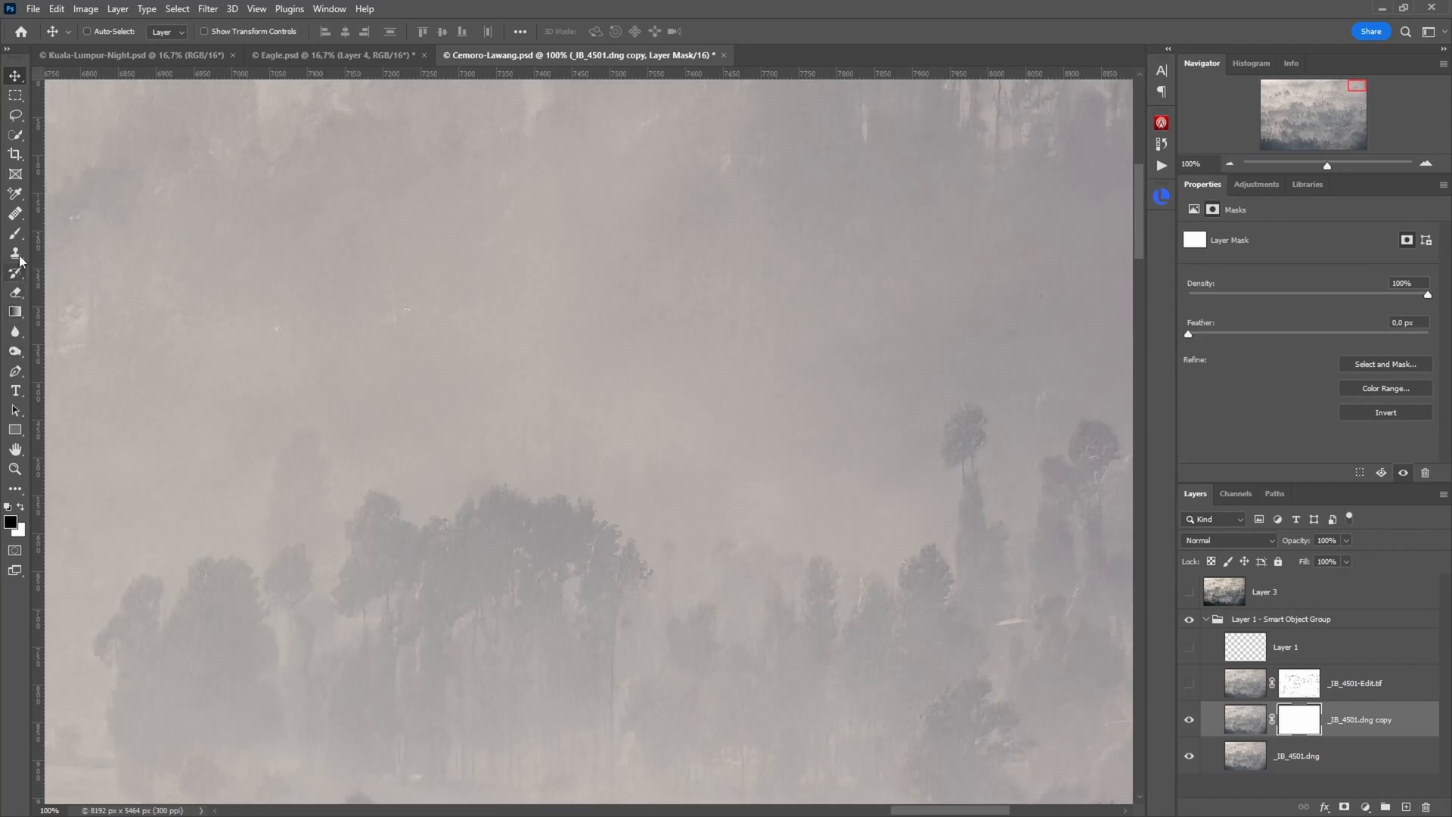
{"action": "left_click", "coordinate": [15, 232]}
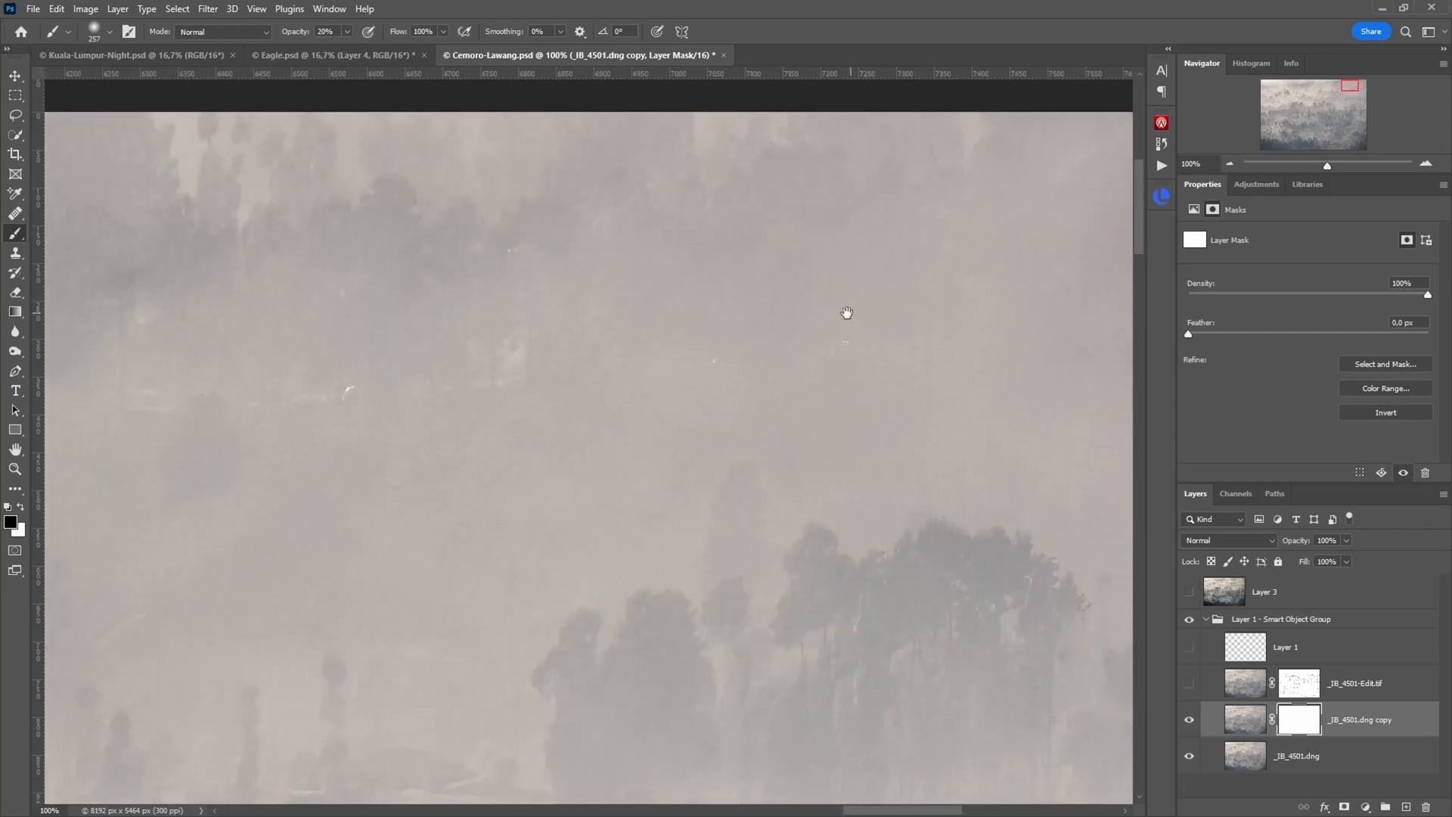
{"action": "left_click_drag", "start_coordinate": [846, 312], "coordinate": [797, 372]}
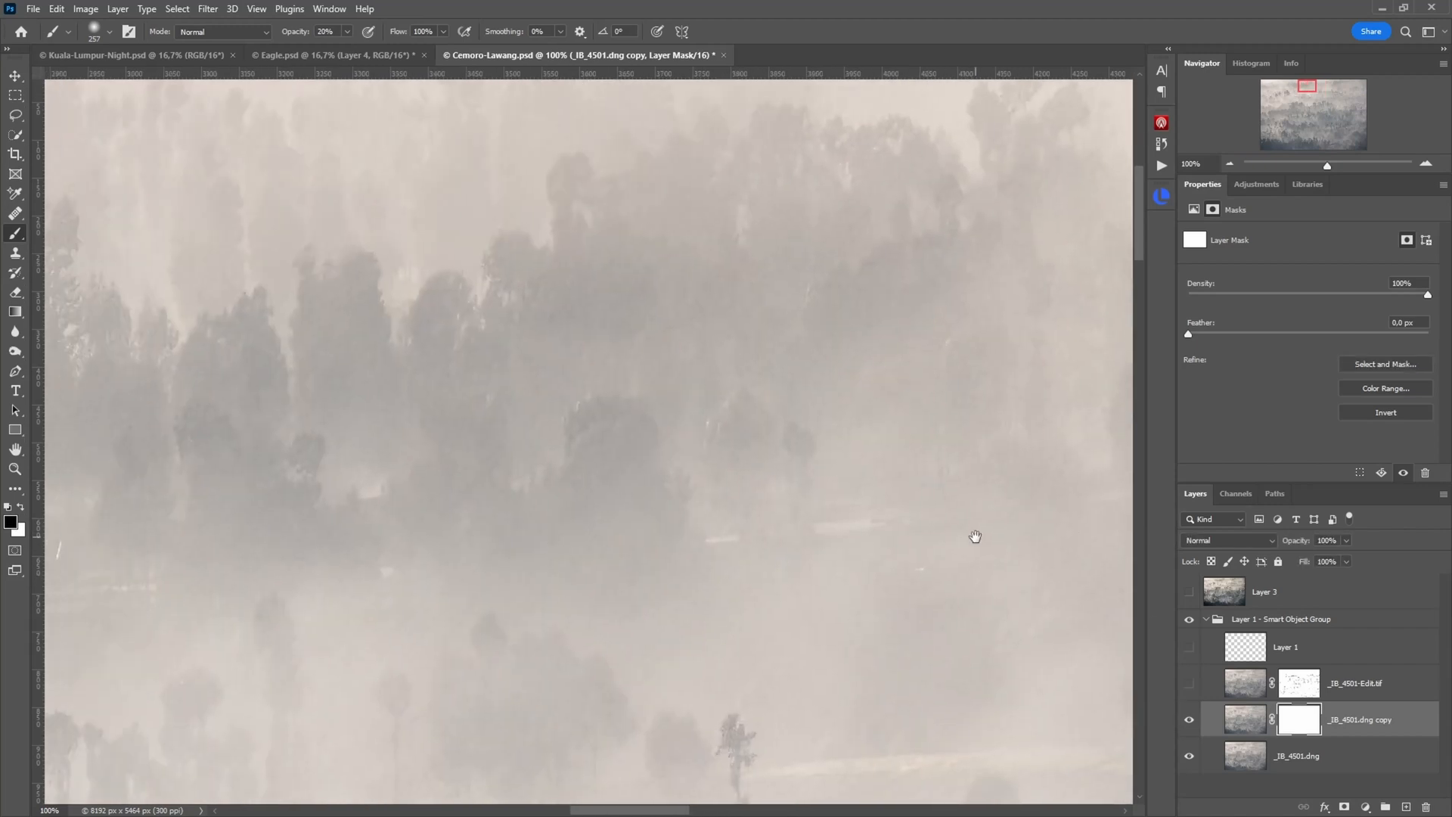
{"action": "left_click_drag", "start_coordinate": [974, 535], "coordinate": [446, 491]}
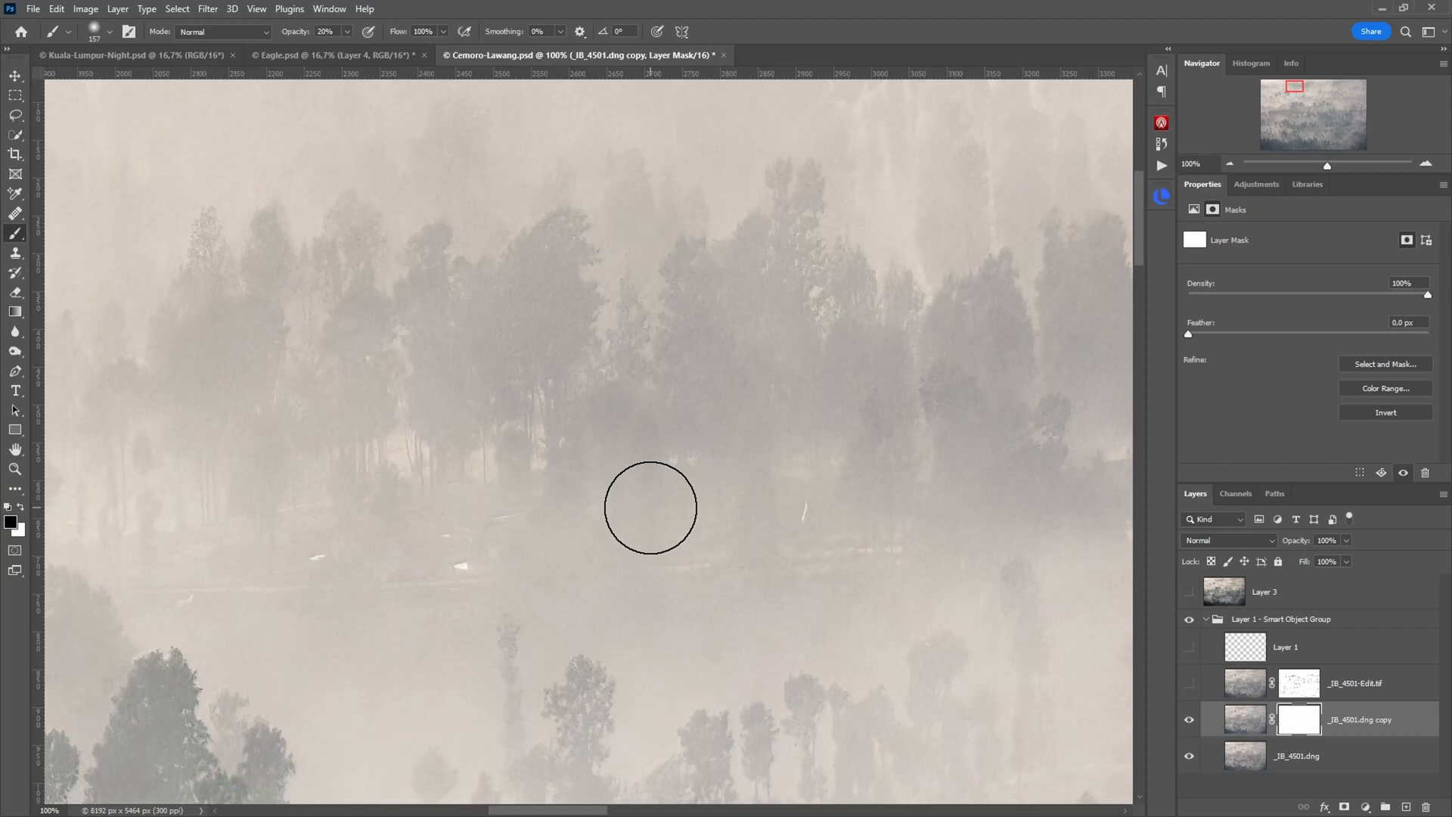
{"action": "mouse_move", "coordinate": [789, 510]}
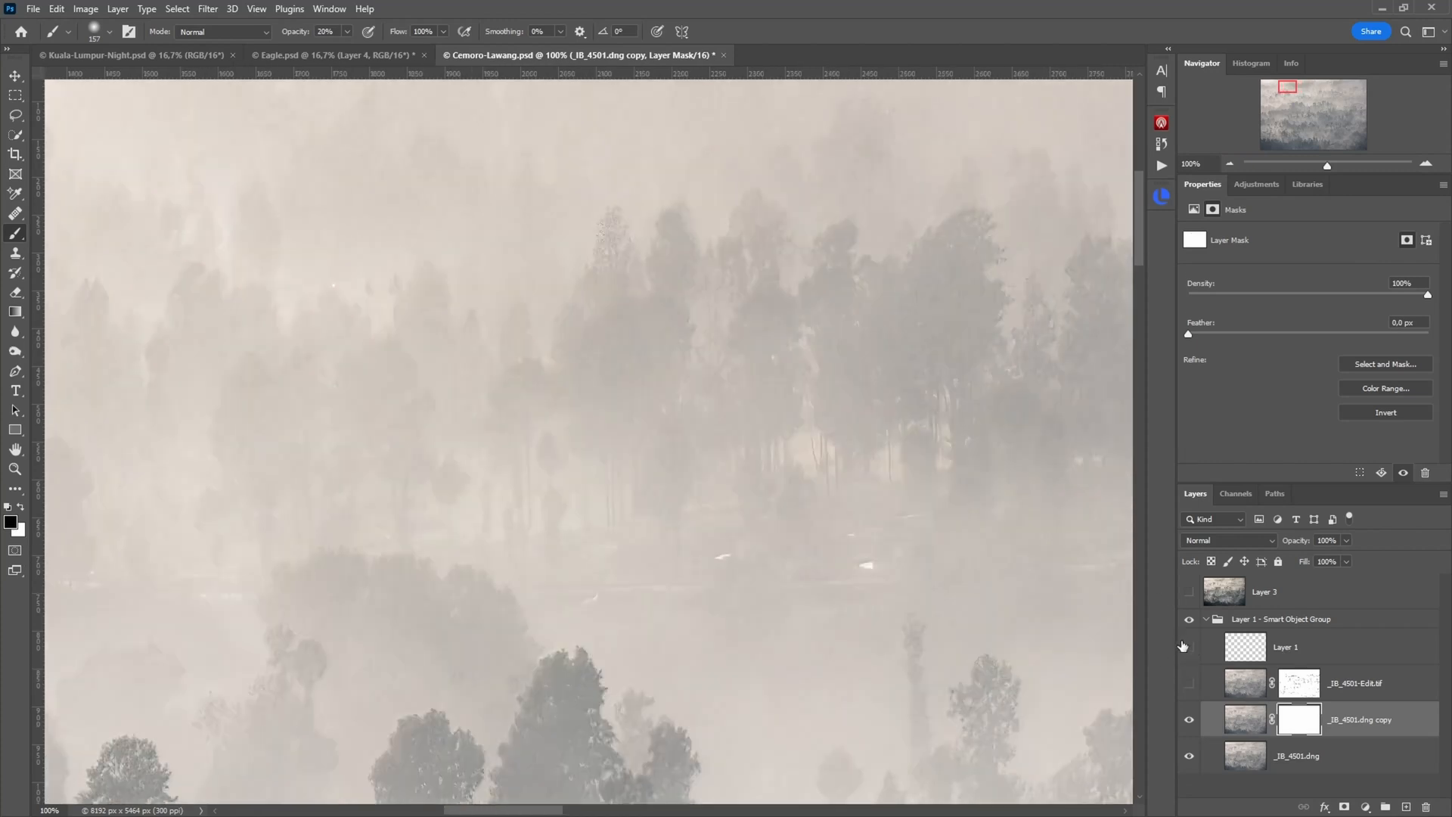
{"action": "mouse_move", "coordinate": [886, 586]}
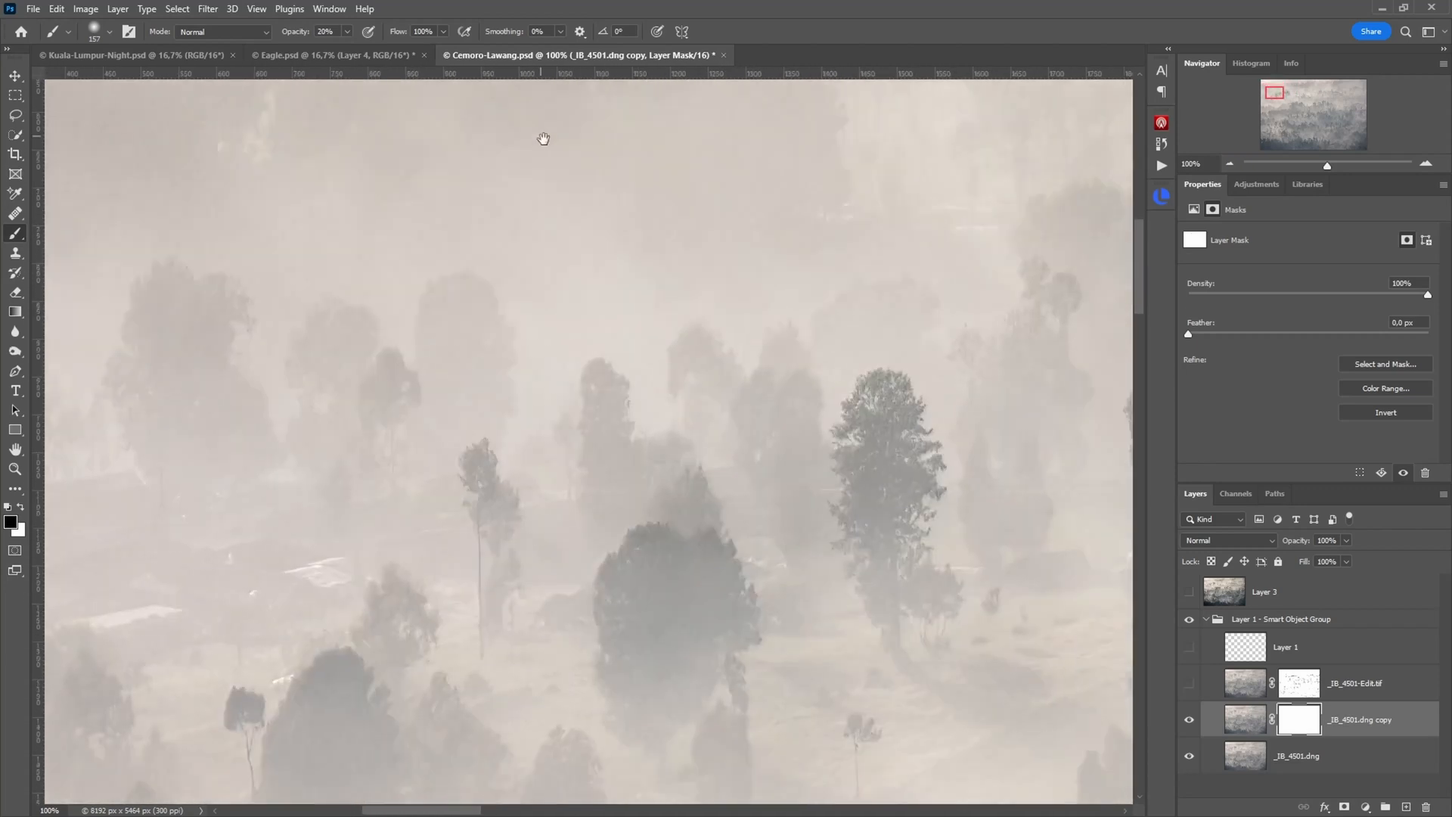
{"action": "left_click_drag", "start_coordinate": [544, 138], "coordinate": [497, 531]}
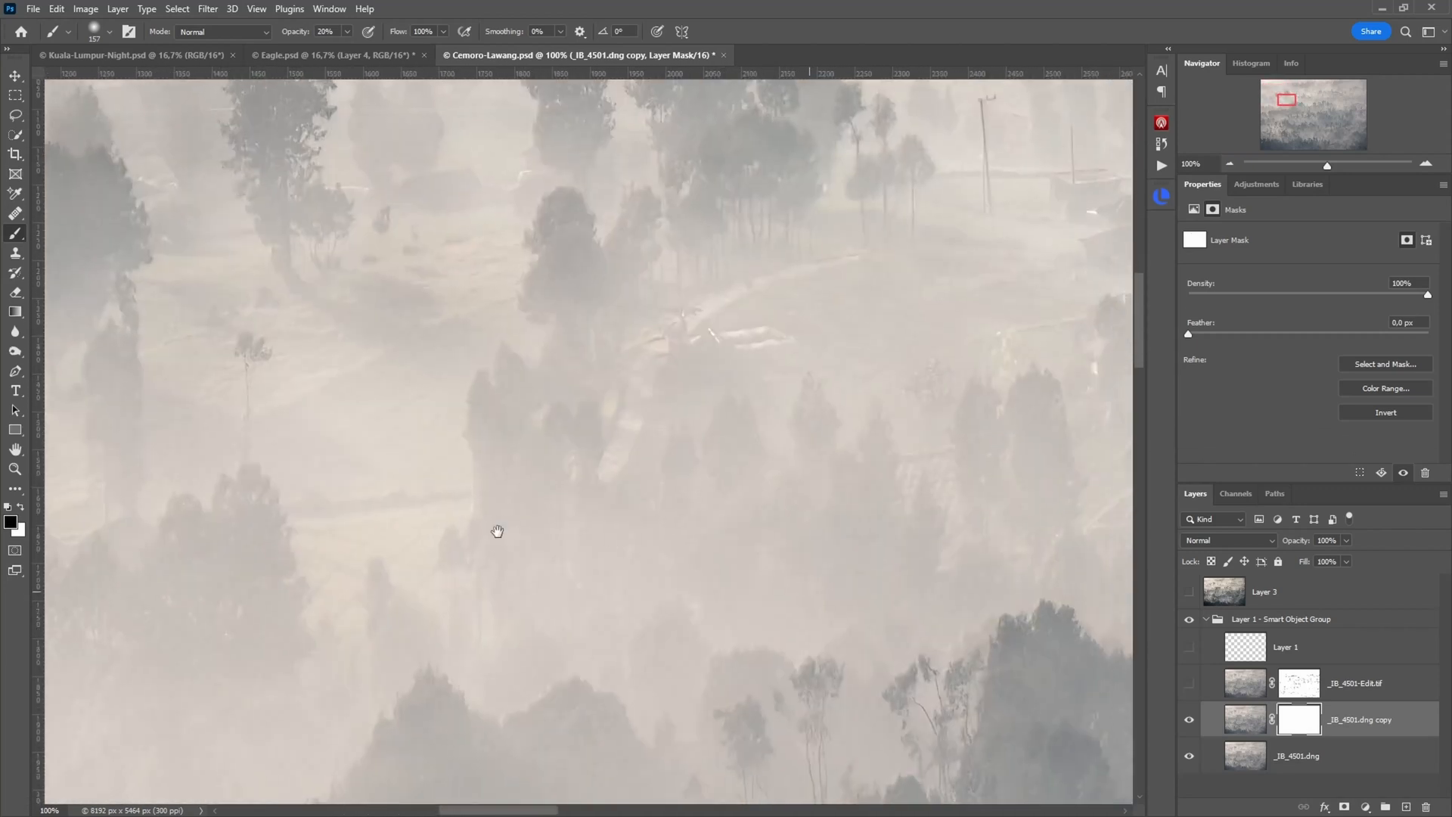
{"action": "left_click_drag", "start_coordinate": [498, 531], "coordinate": [610, 399]}
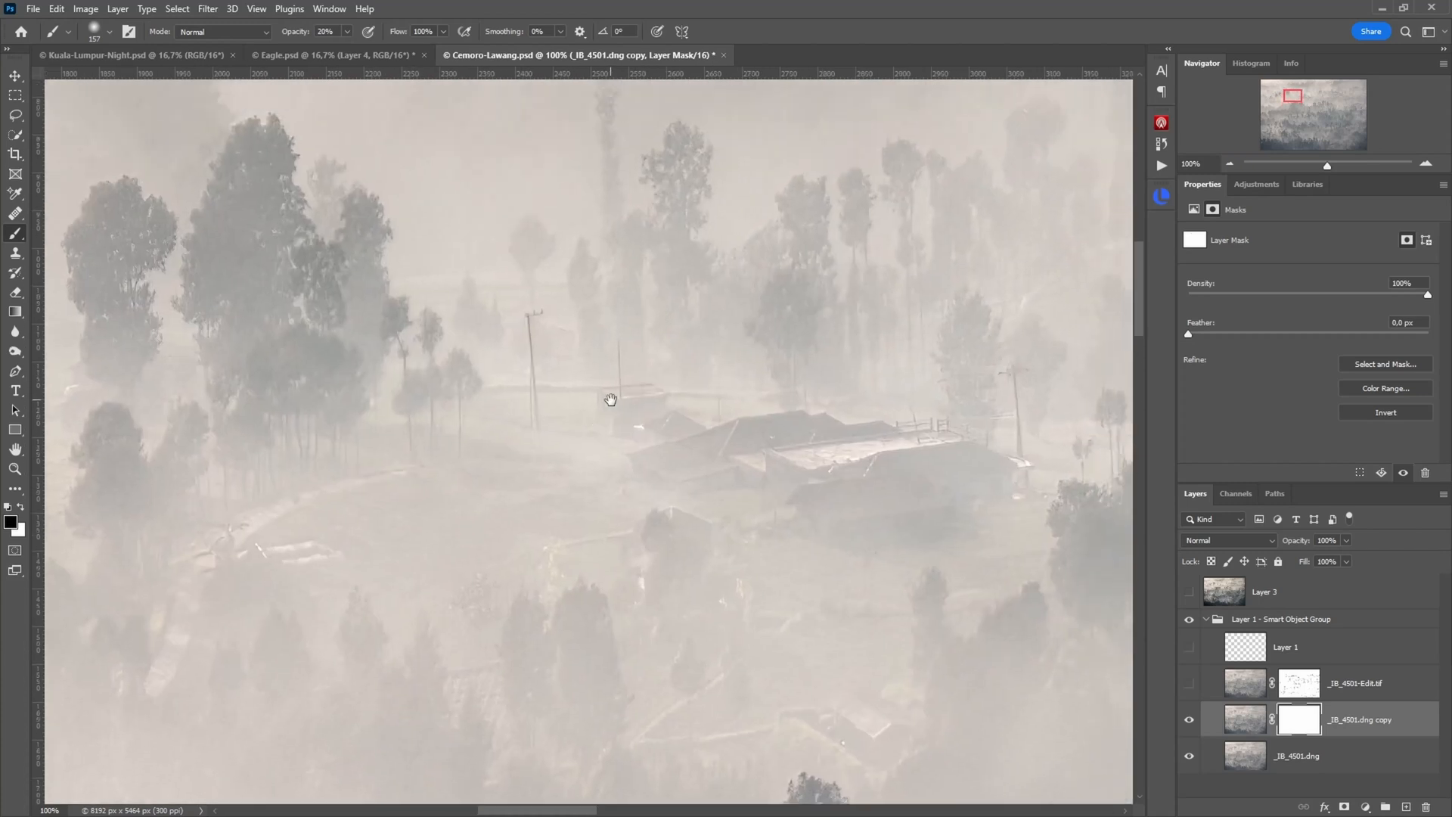
{"action": "mouse_move", "coordinate": [530, 348]}
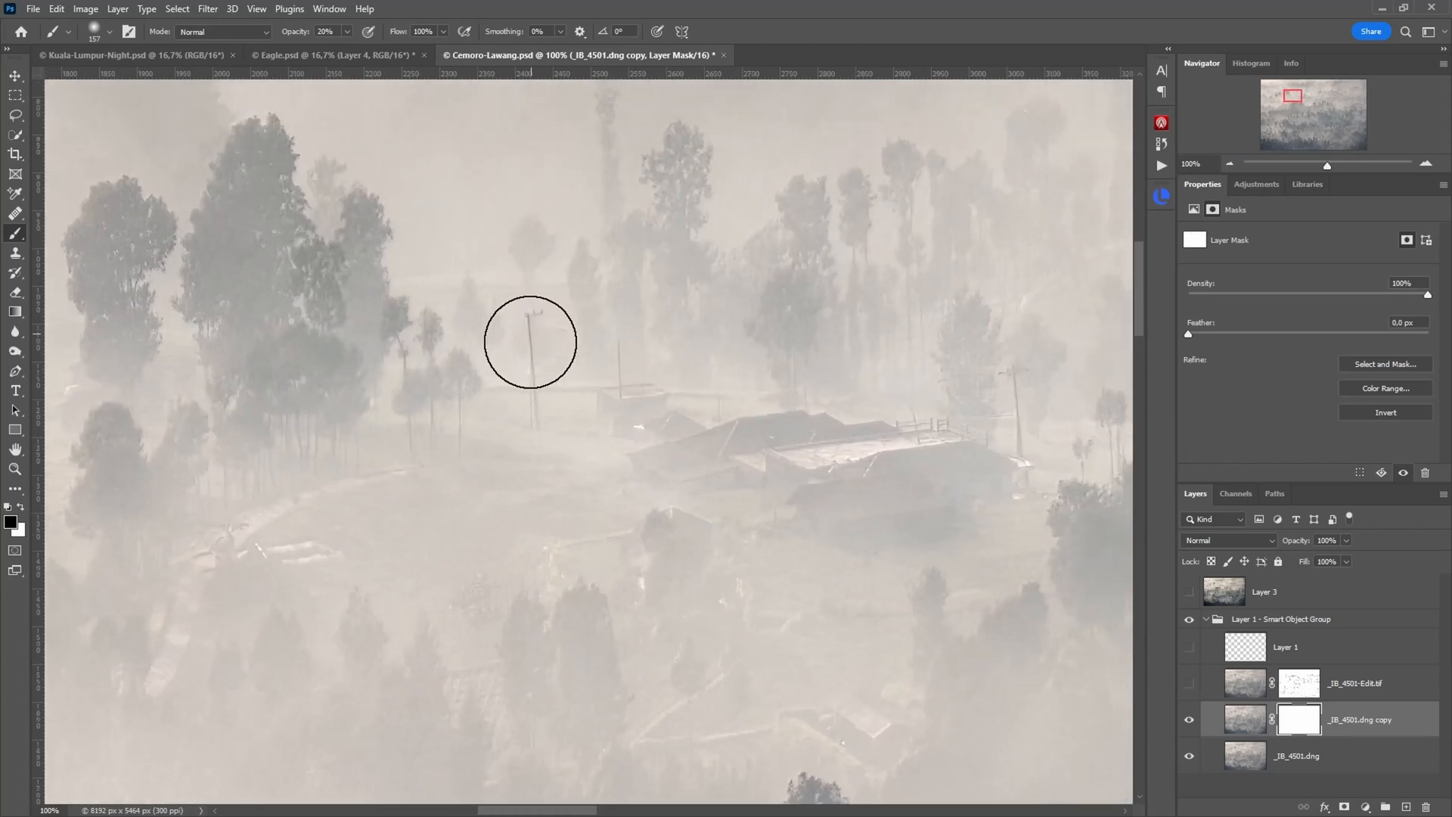
{"action": "mouse_move", "coordinate": [536, 340]}
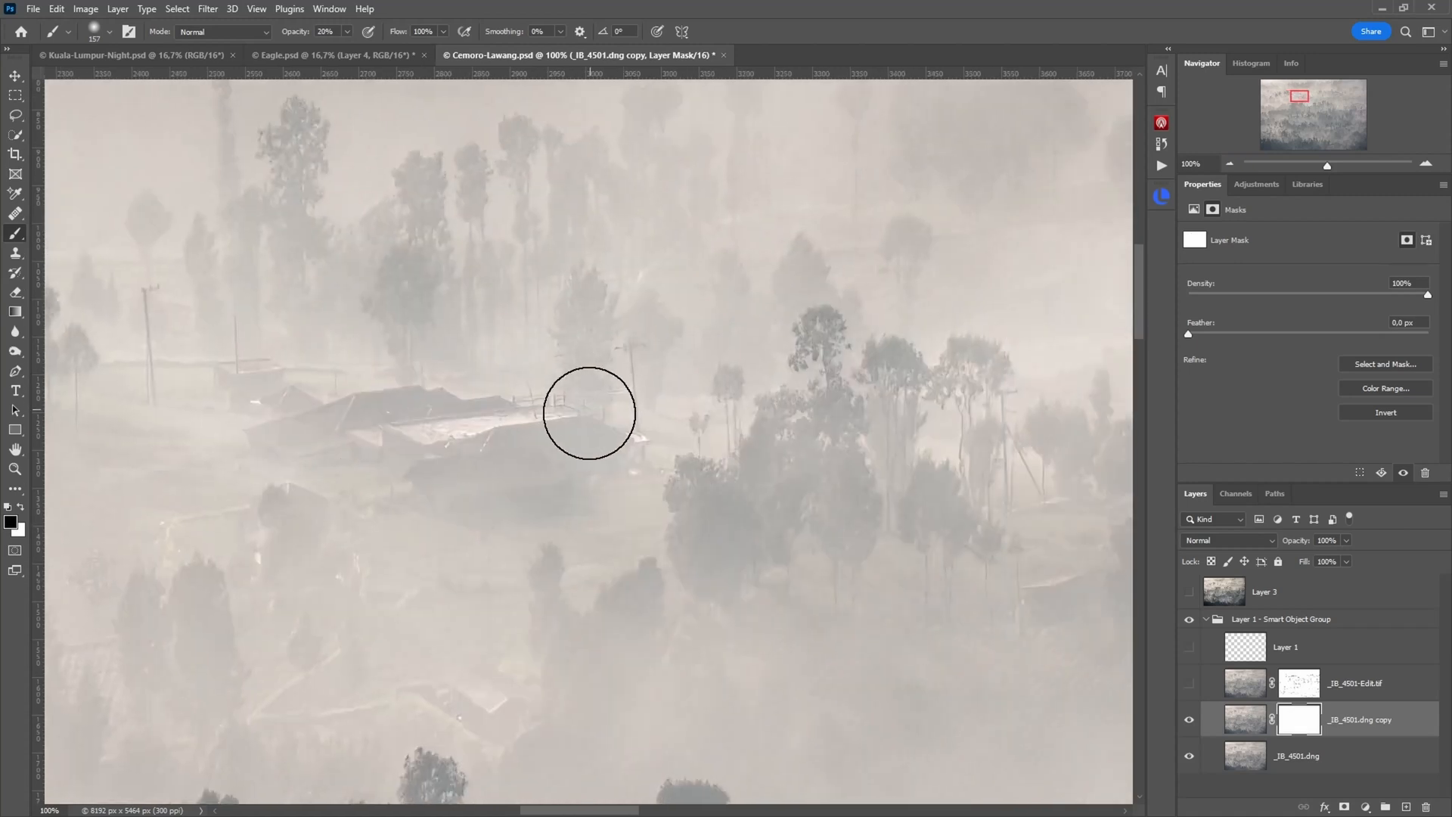
{"action": "left_click_drag", "start_coordinate": [589, 413], "coordinate": [687, 491]}
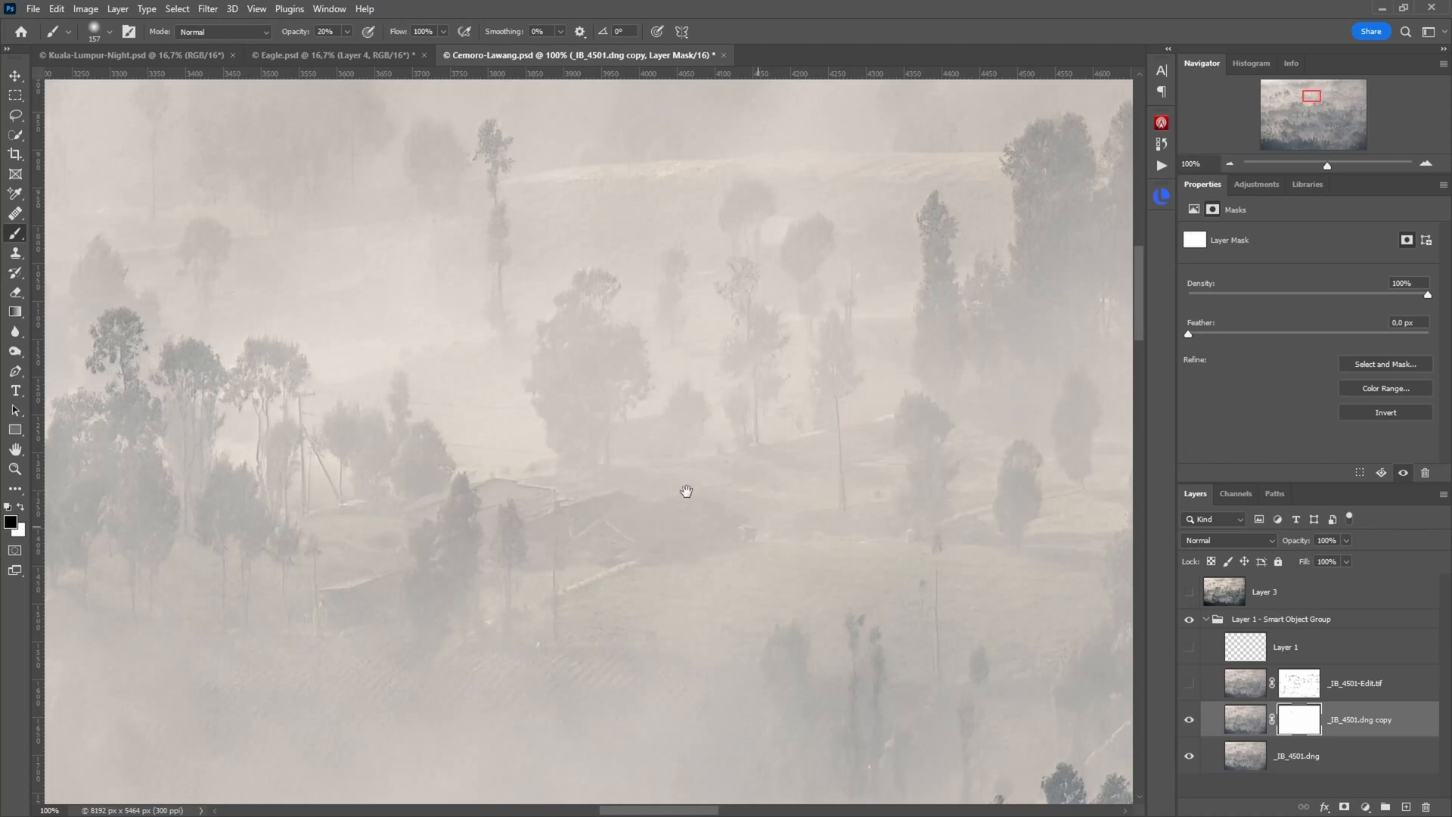
{"action": "left_click_drag", "start_coordinate": [685, 491], "coordinate": [760, 479]}
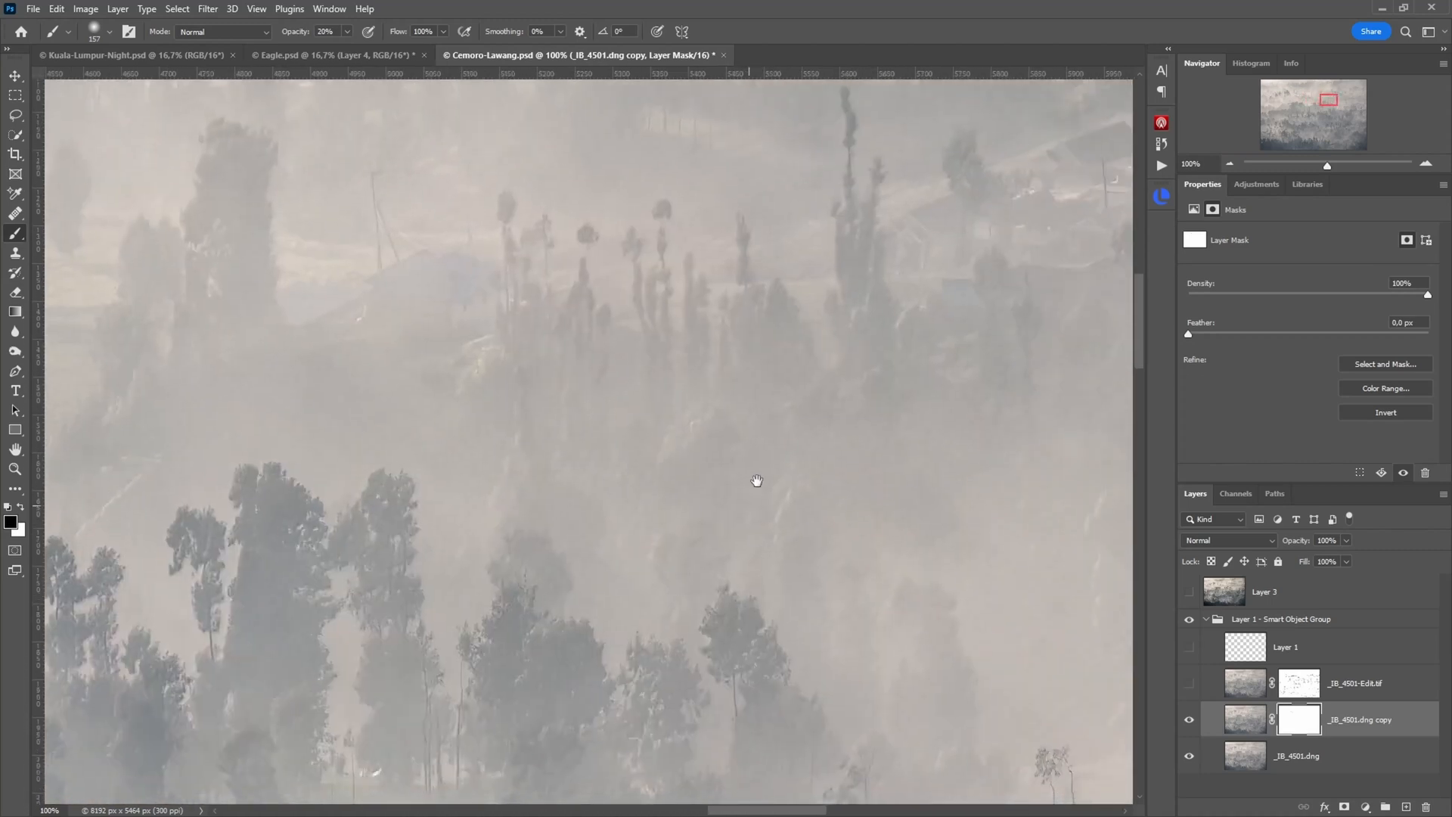
{"action": "left_click_drag", "start_coordinate": [756, 481], "coordinate": [645, 432]}
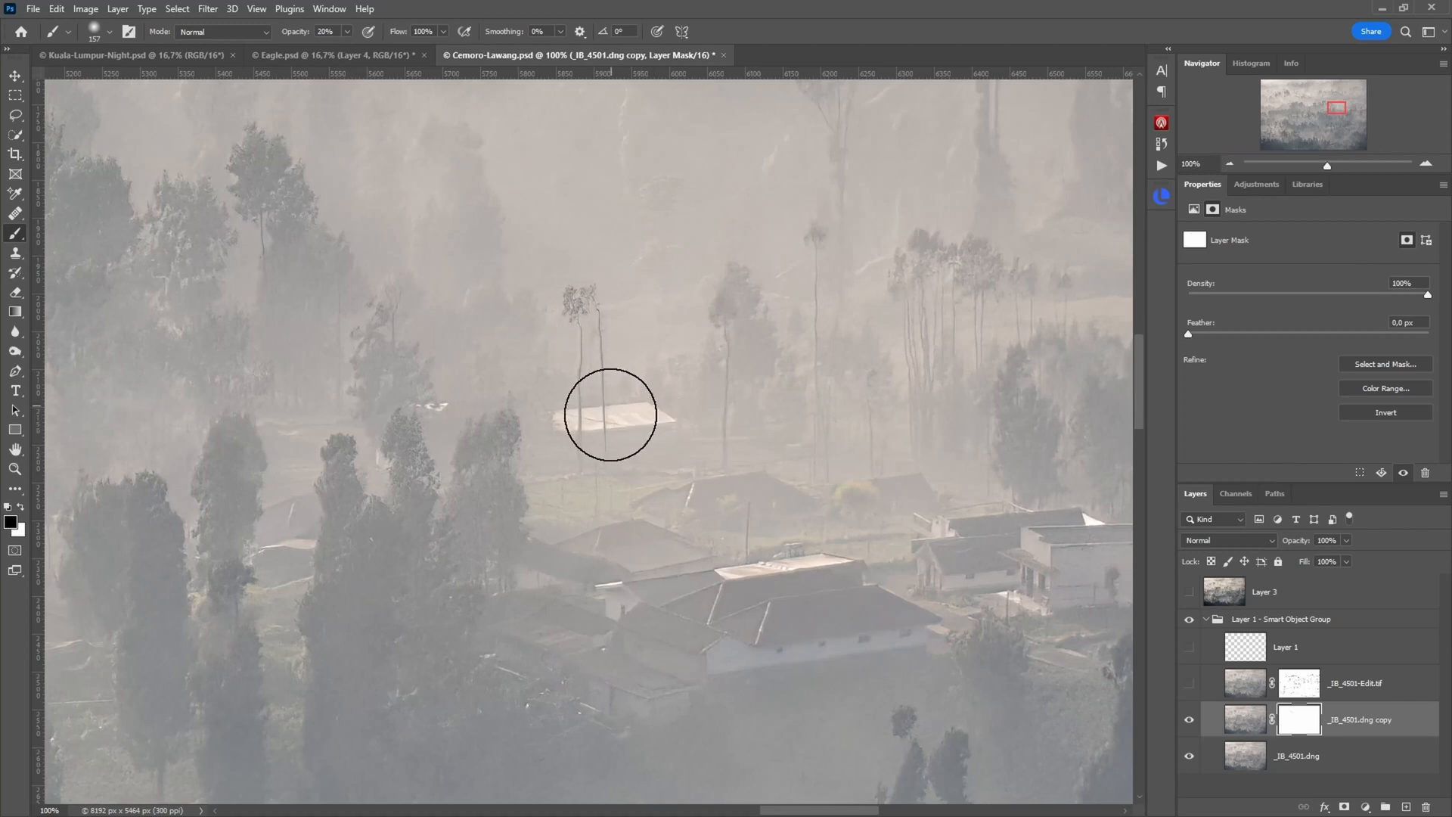
{"action": "mouse_move", "coordinate": [557, 307]}
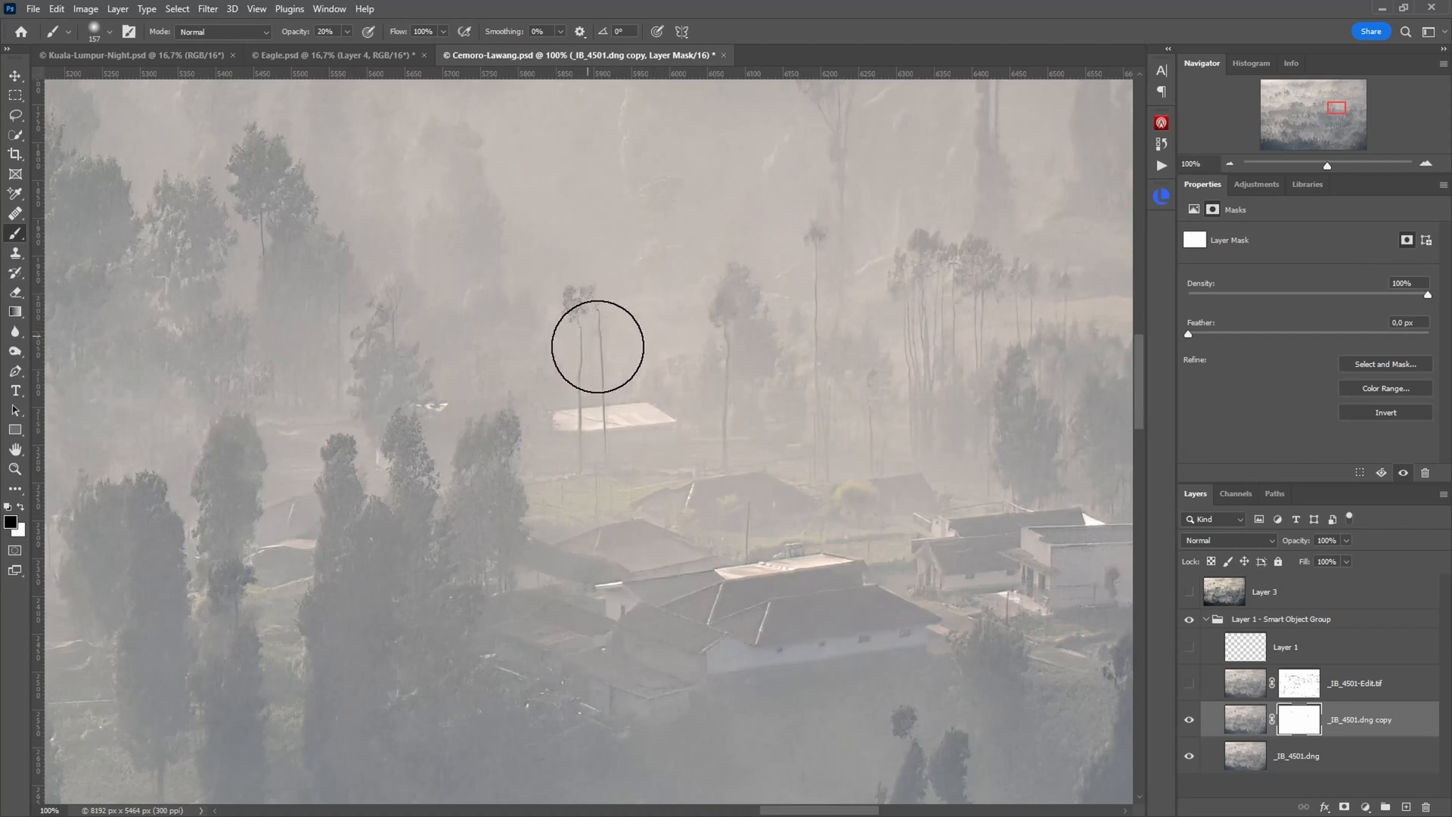
{"action": "left_click_drag", "start_coordinate": [598, 347], "coordinate": [468, 500]}
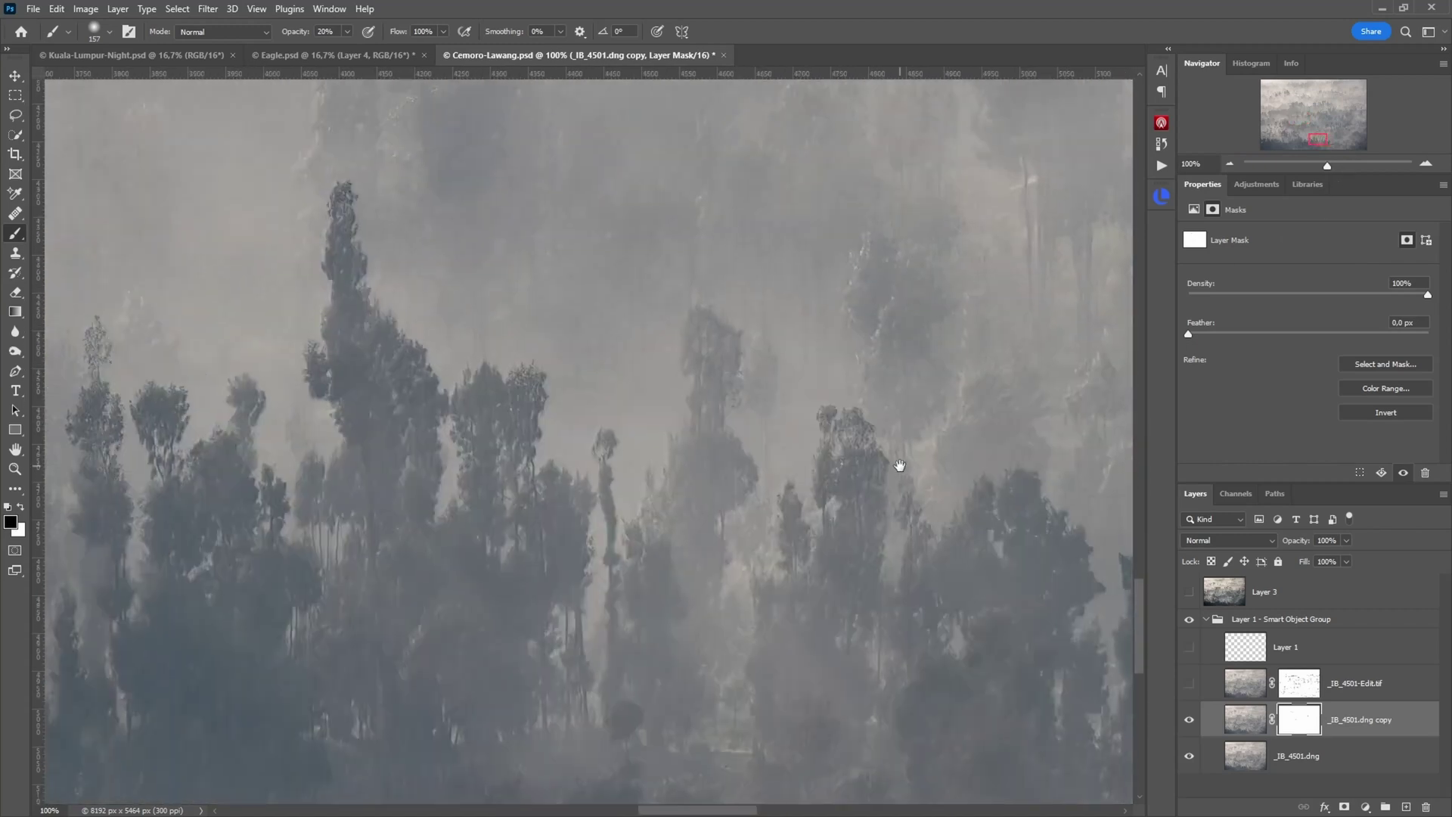
{"action": "left_click_drag", "start_coordinate": [898, 463], "coordinate": [881, 392]}
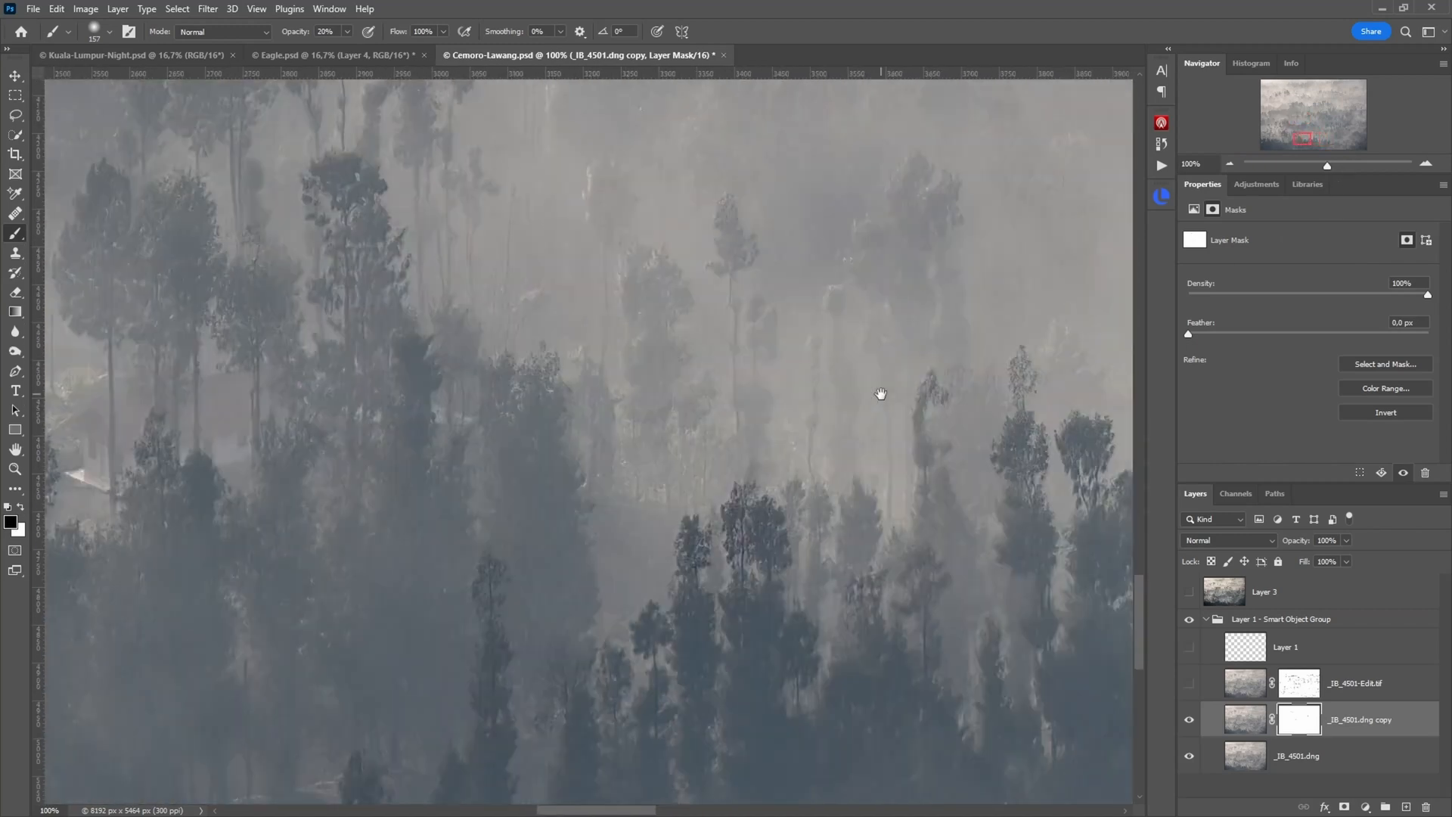
{"action": "left_click_drag", "start_coordinate": [880, 393], "coordinate": [826, 454]}
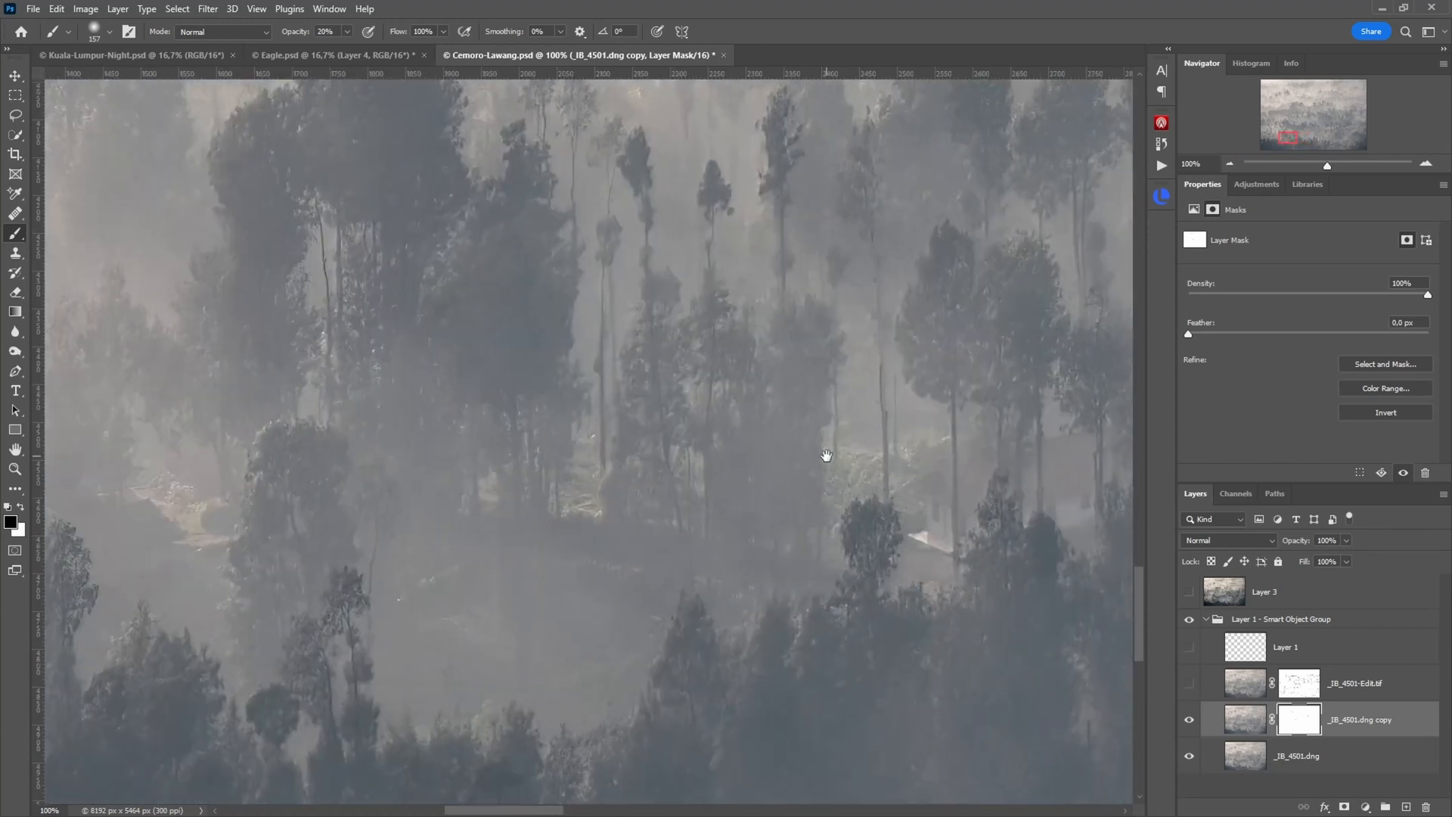
{"action": "mouse_move", "coordinate": [826, 459]}
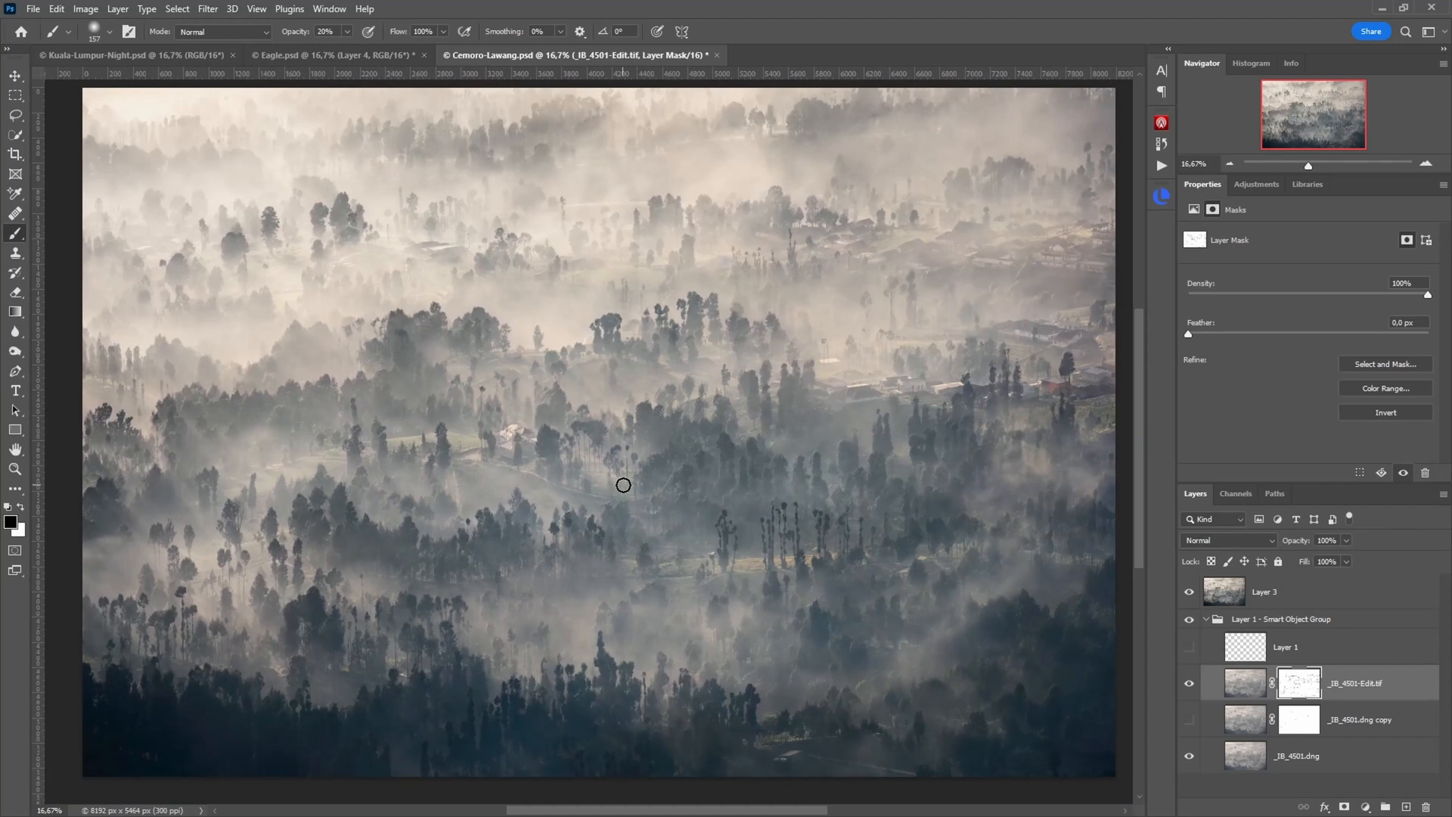
{"action": "mouse_move", "coordinate": [625, 485]}
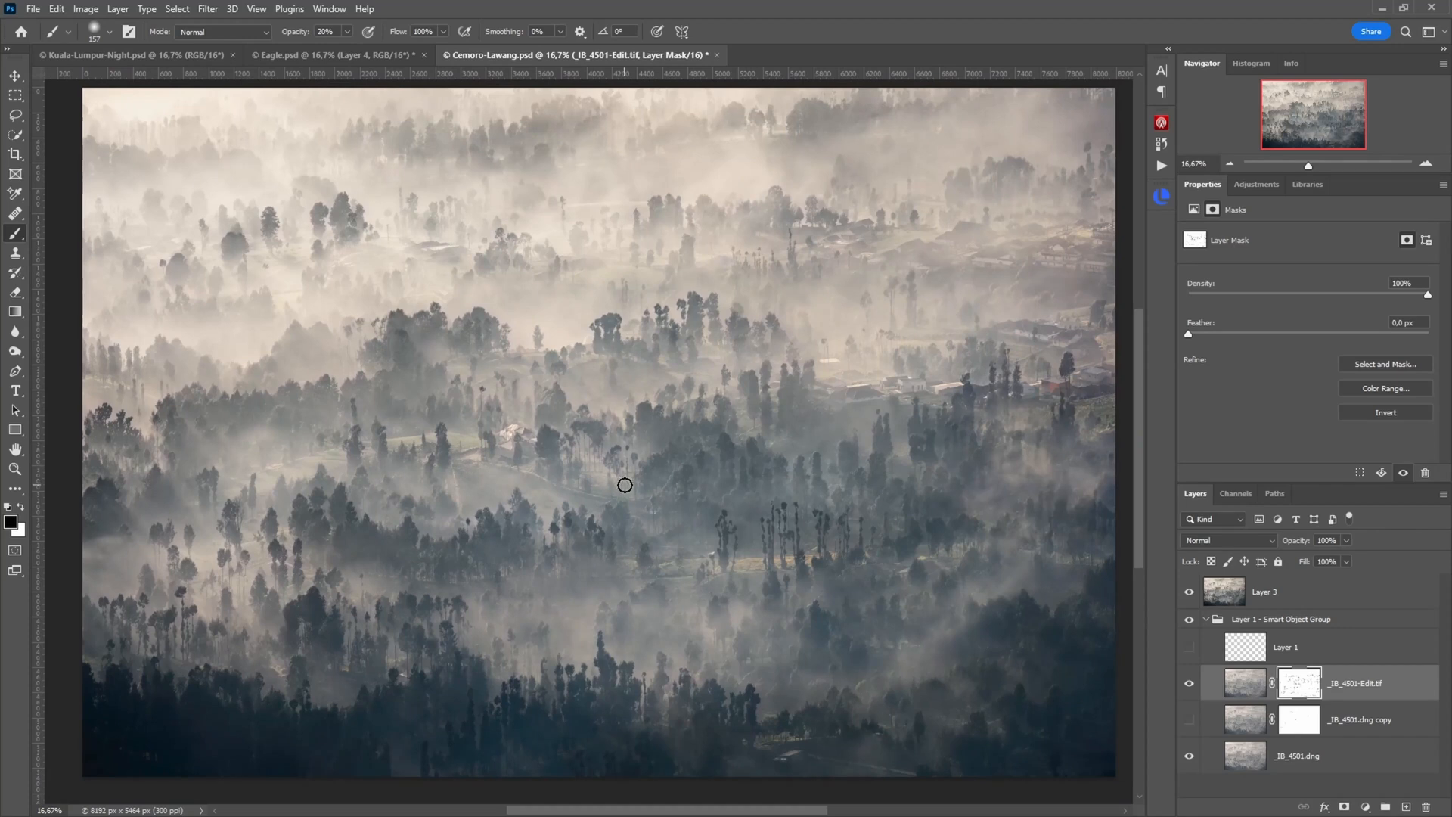
- Bring the Eagle.psd document to the front
{"action": "left_click", "coordinate": [333, 55]}
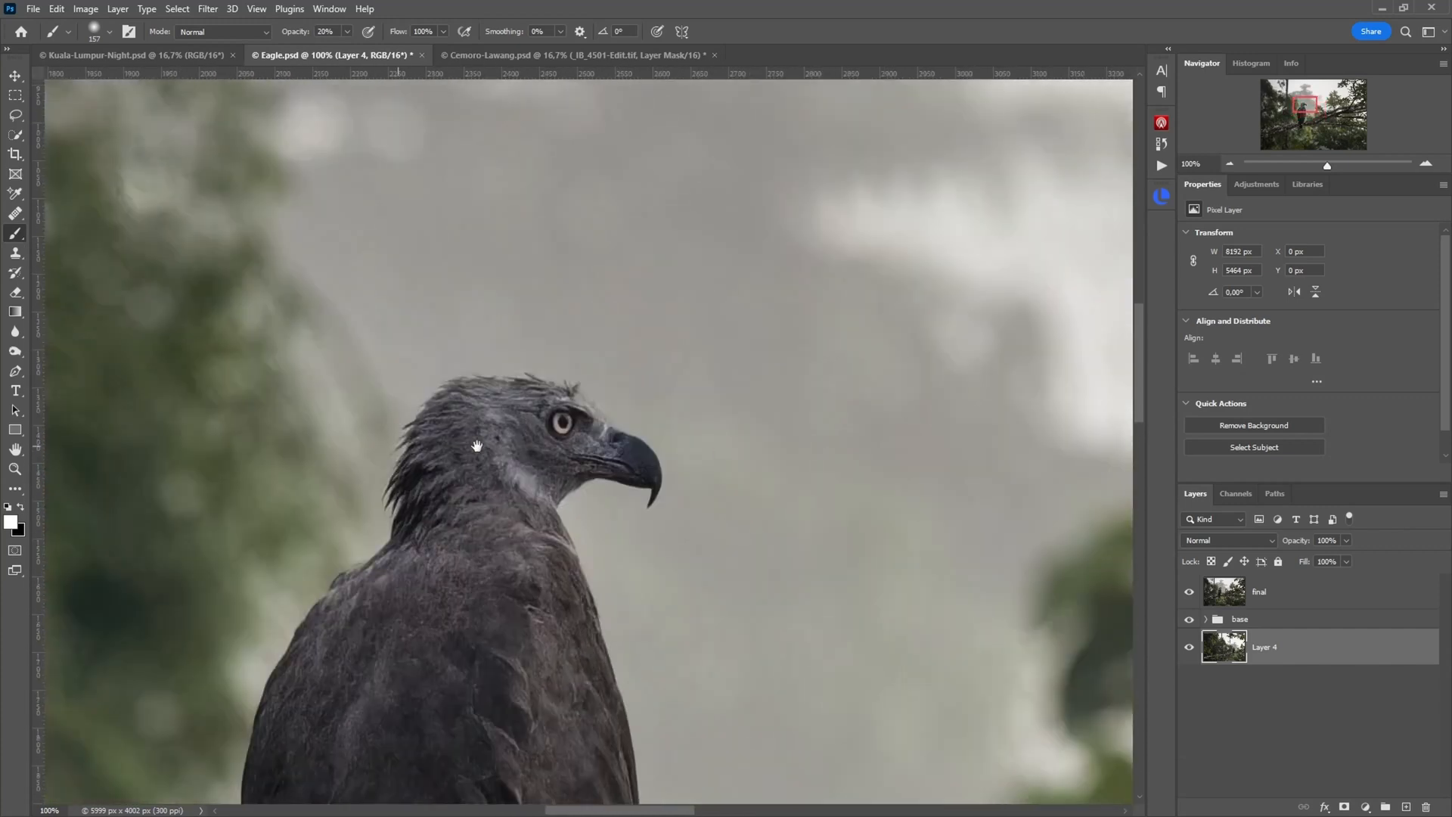
- Hide the final layer and base group in the Eagle document
{"action": "left_click_drag", "start_coordinate": [477, 445], "coordinate": [598, 382]}
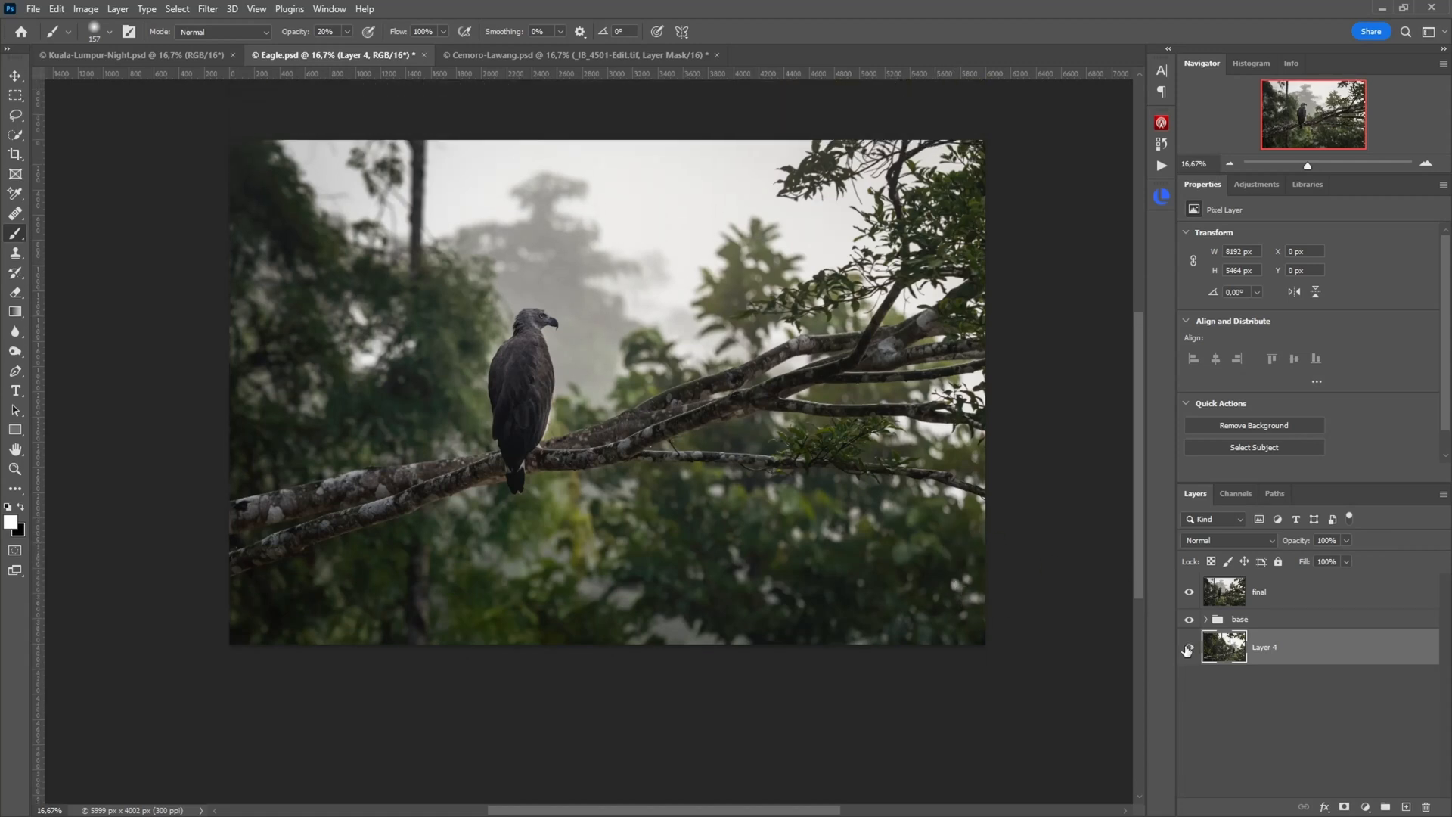
{"action": "left_click", "coordinate": [1188, 592]}
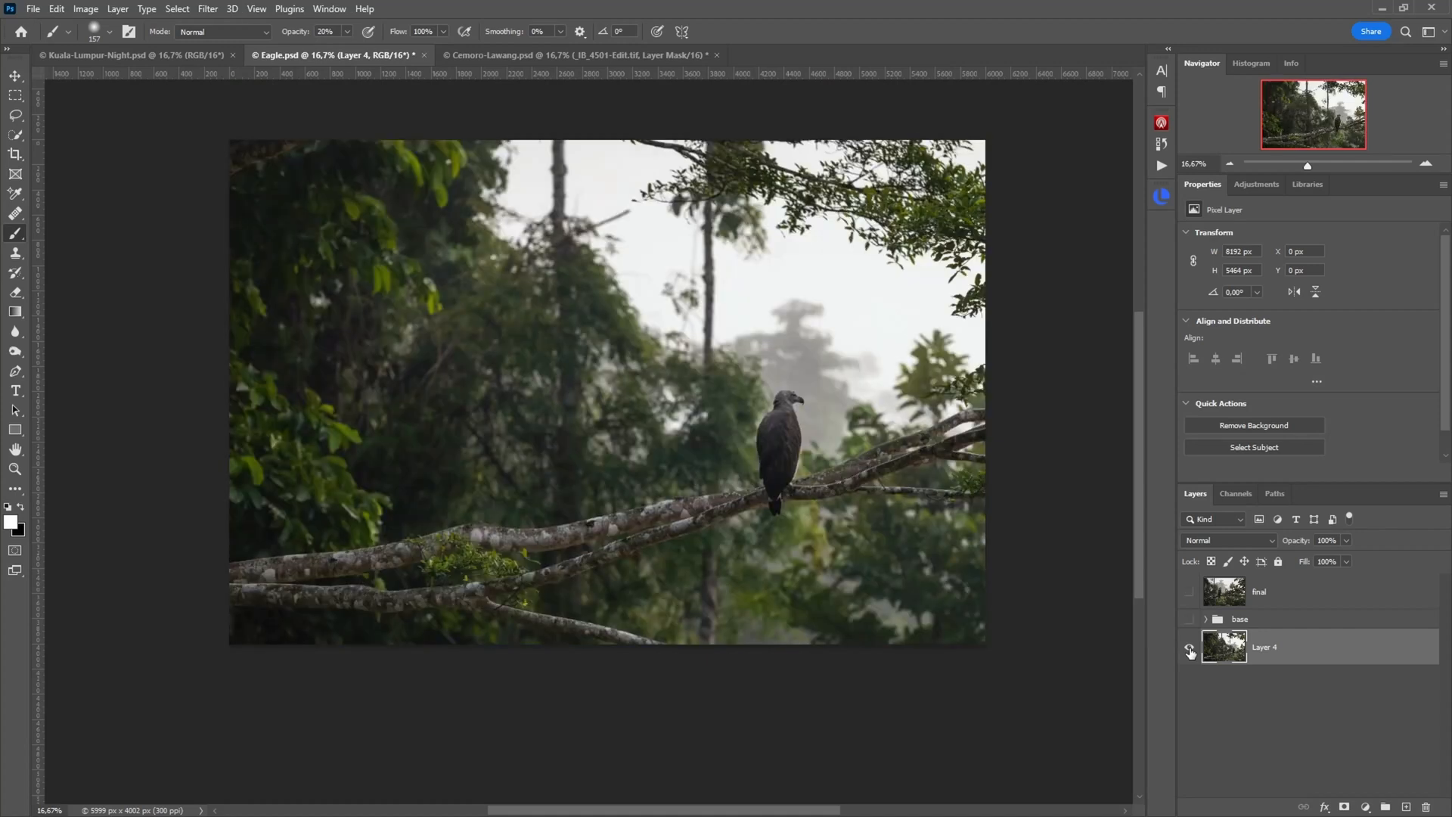
{"action": "left_click", "coordinate": [1189, 647]}
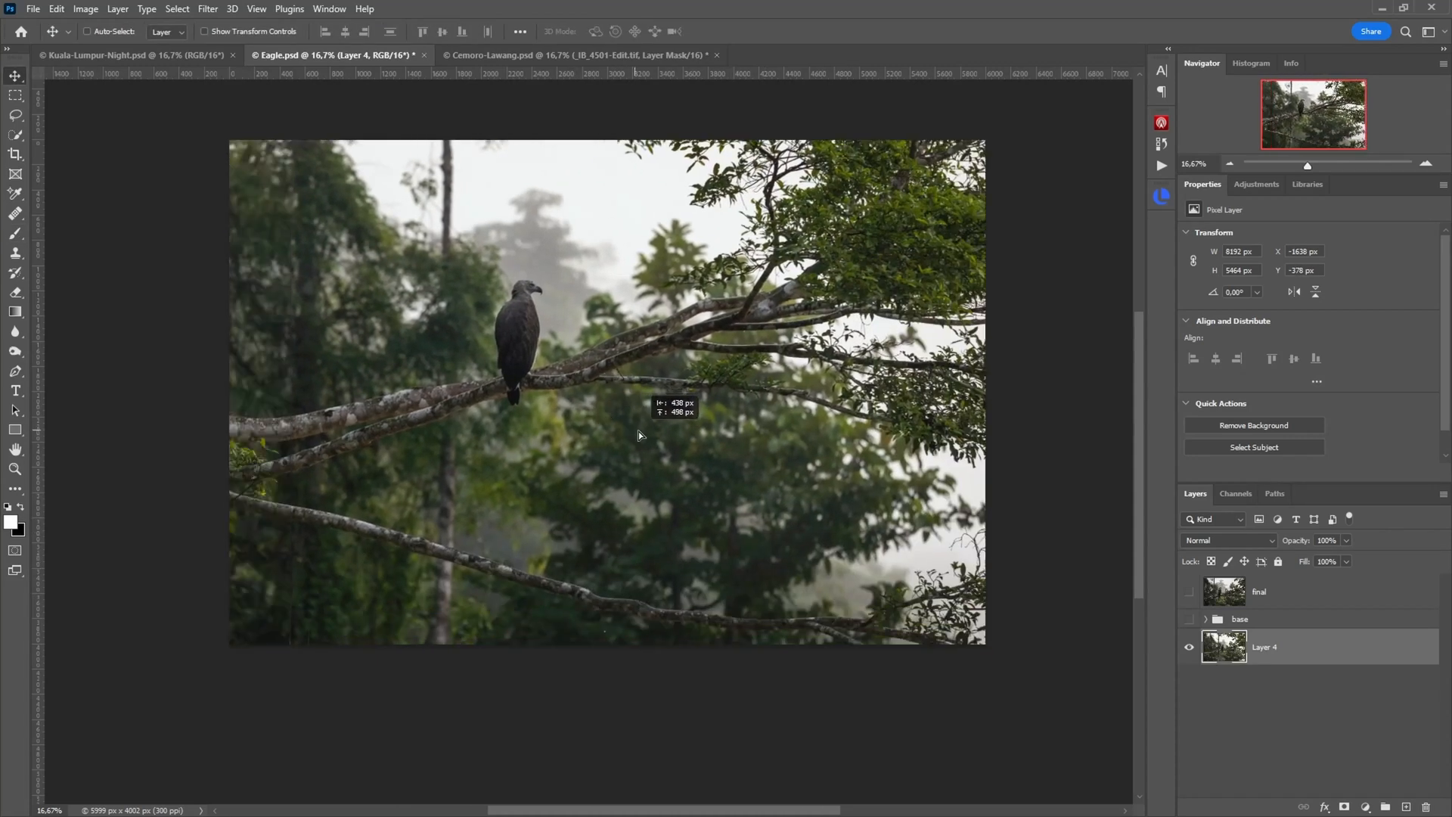
- Move Layer 4 to X -1200, Y -480 and inspect the eagle at 100%
{"action": "left_click_drag", "start_coordinate": [639, 436], "coordinate": [645, 393]}
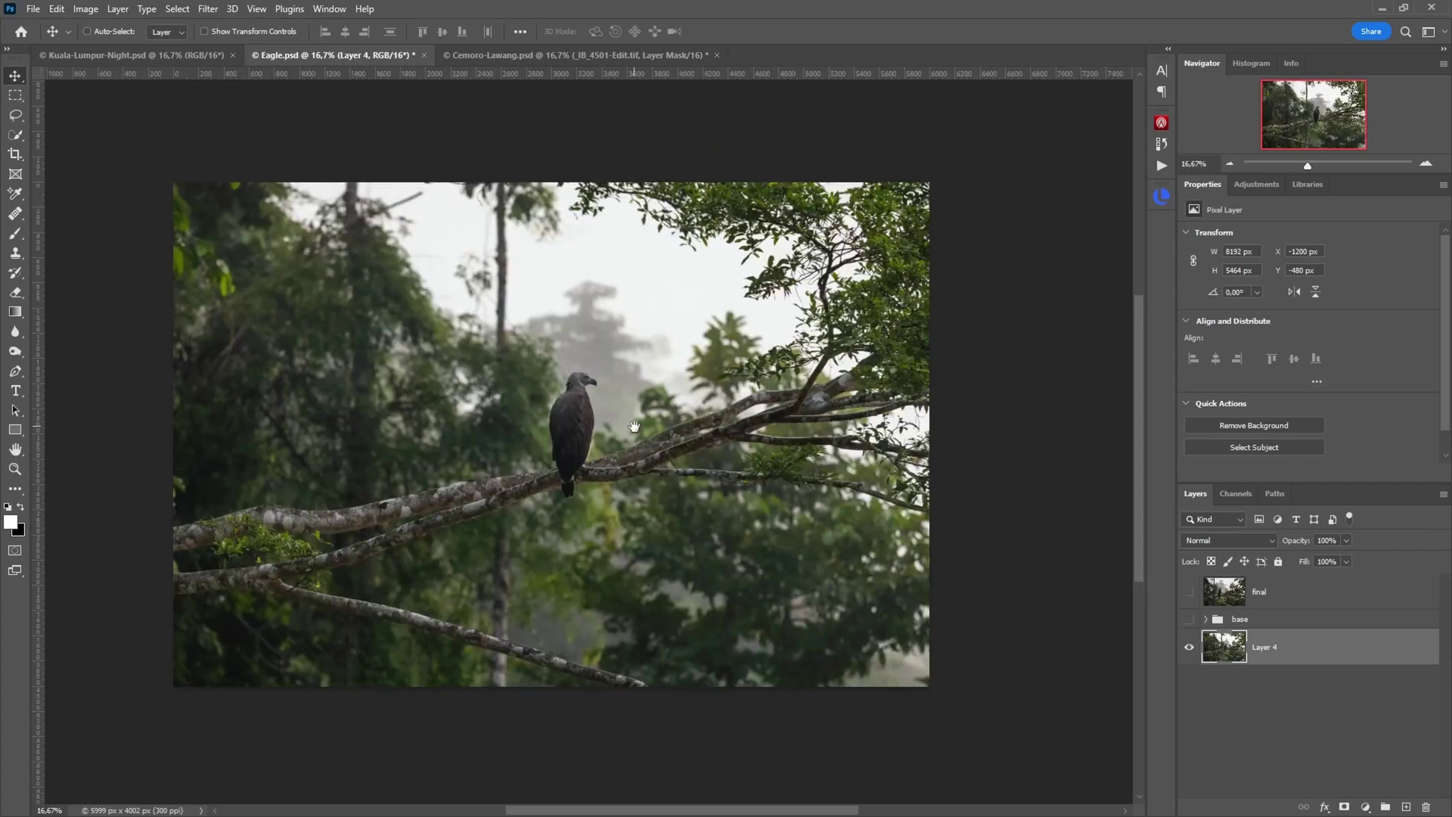
{"action": "left_click_drag", "start_coordinate": [634, 425], "coordinate": [754, 380]}
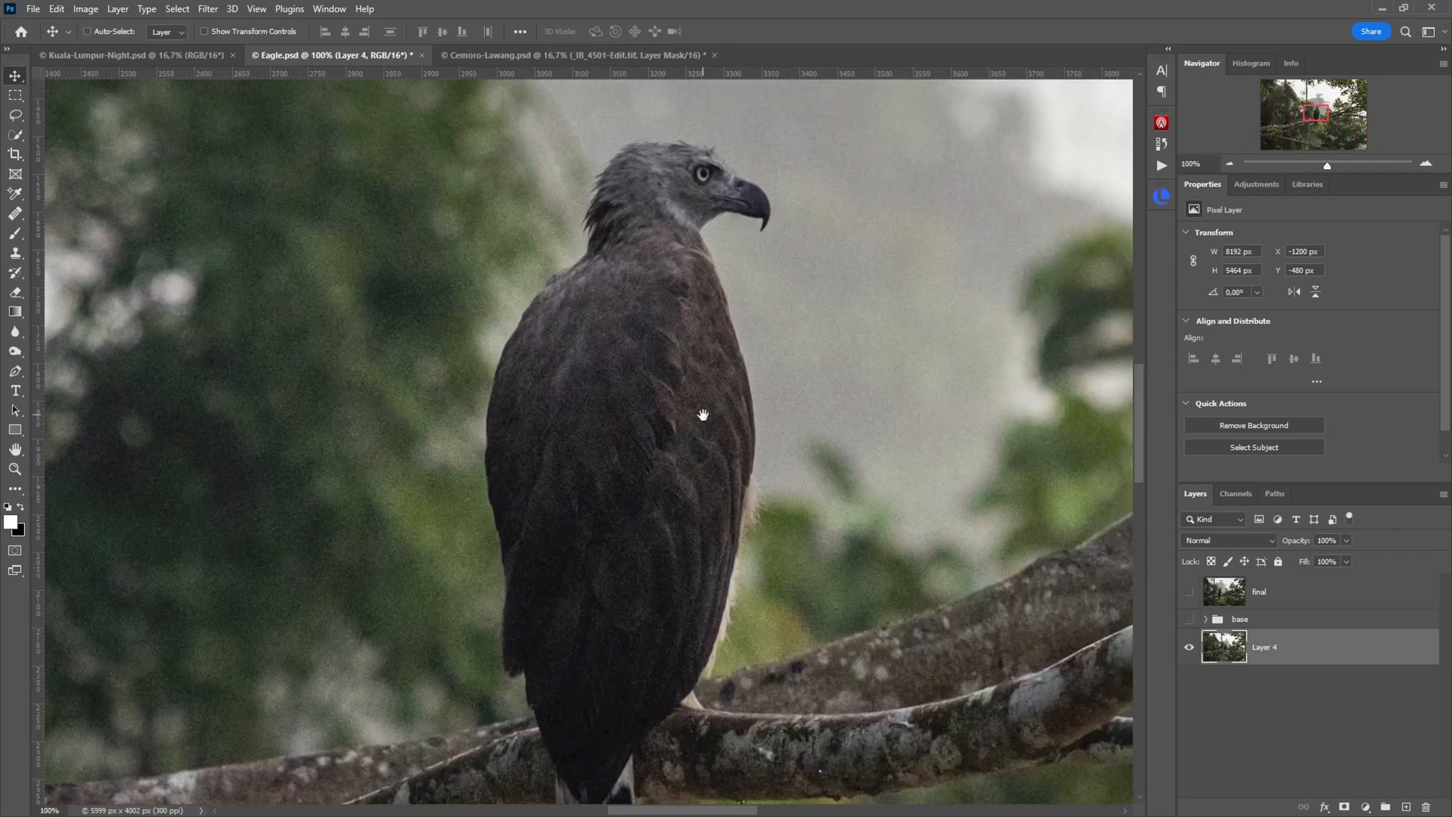
{"action": "left_click_drag", "start_coordinate": [702, 413], "coordinate": [669, 328]}
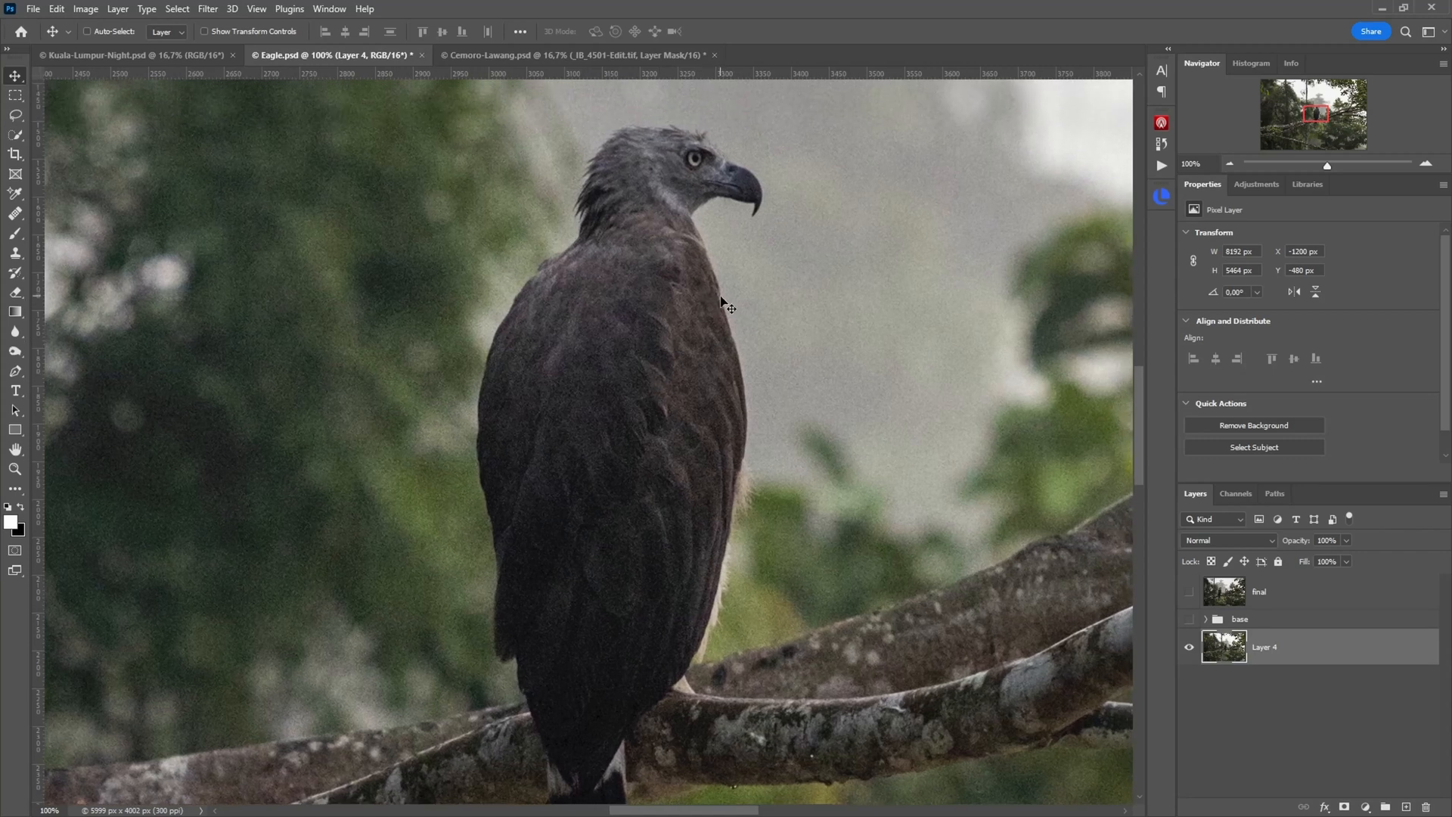
{"action": "mouse_move", "coordinate": [732, 319]}
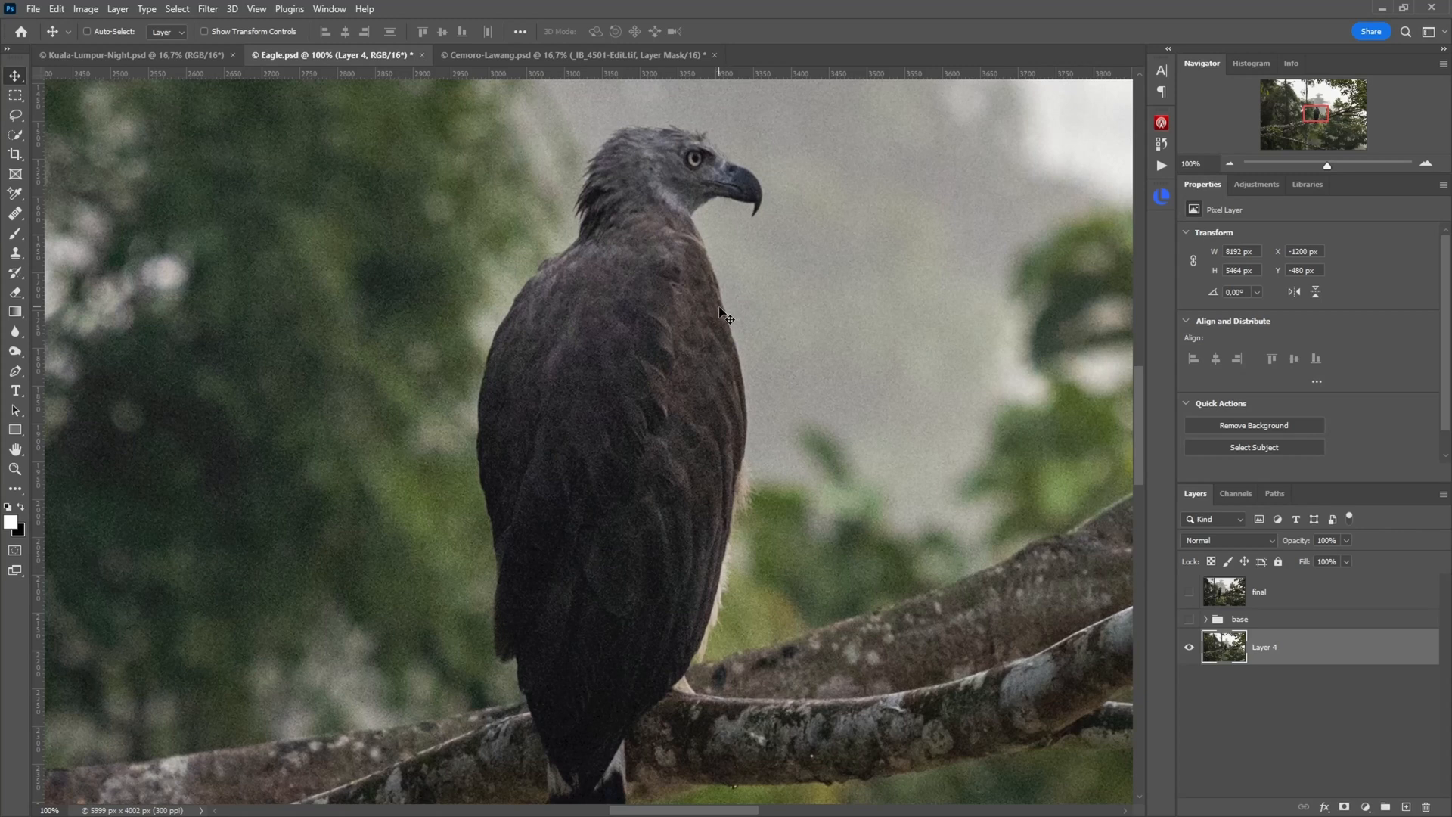
{"action": "left_click_drag", "start_coordinate": [727, 315], "coordinate": [659, 333]}
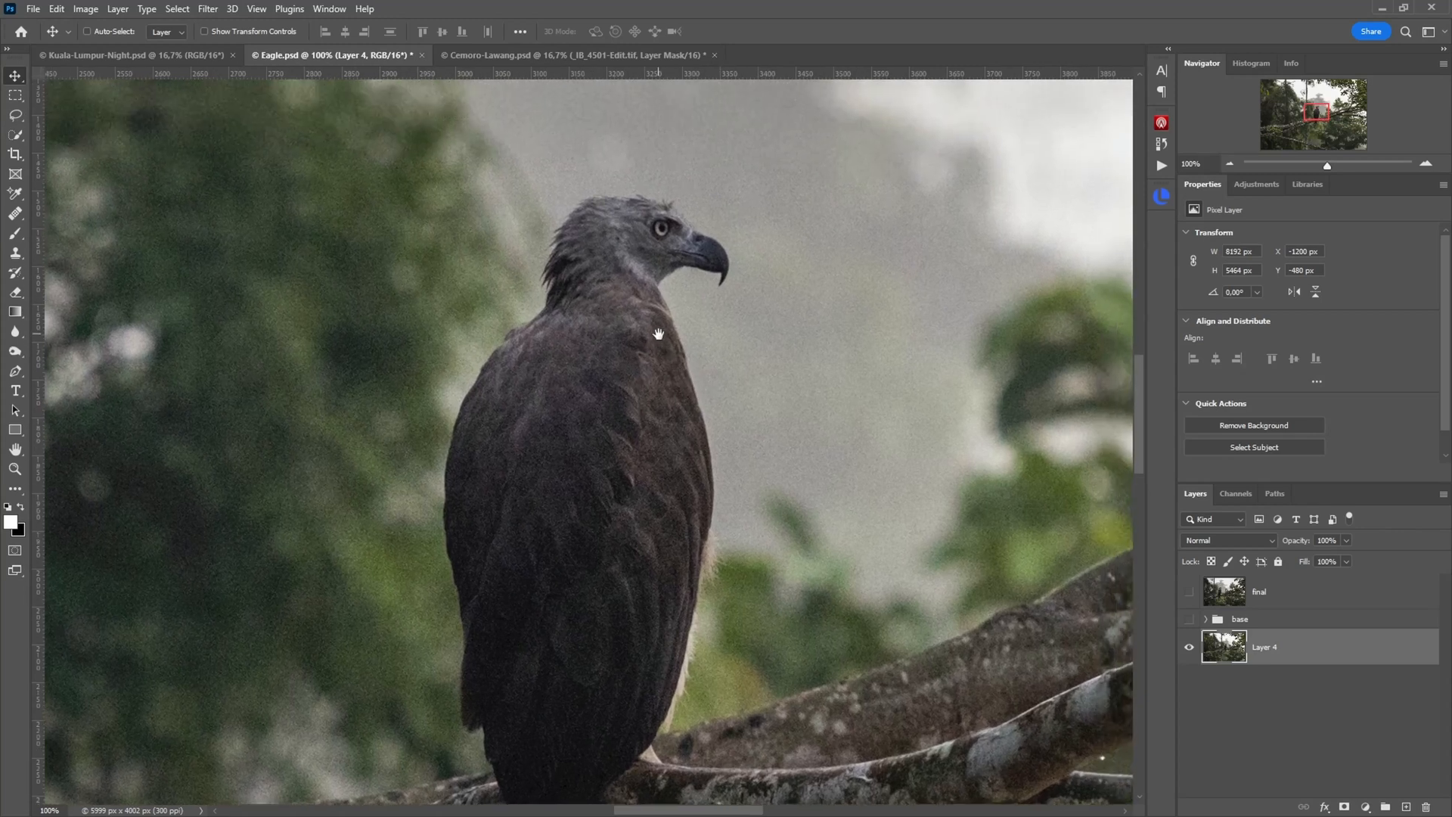
{"action": "left_click_drag", "start_coordinate": [658, 334], "coordinate": [625, 556]}
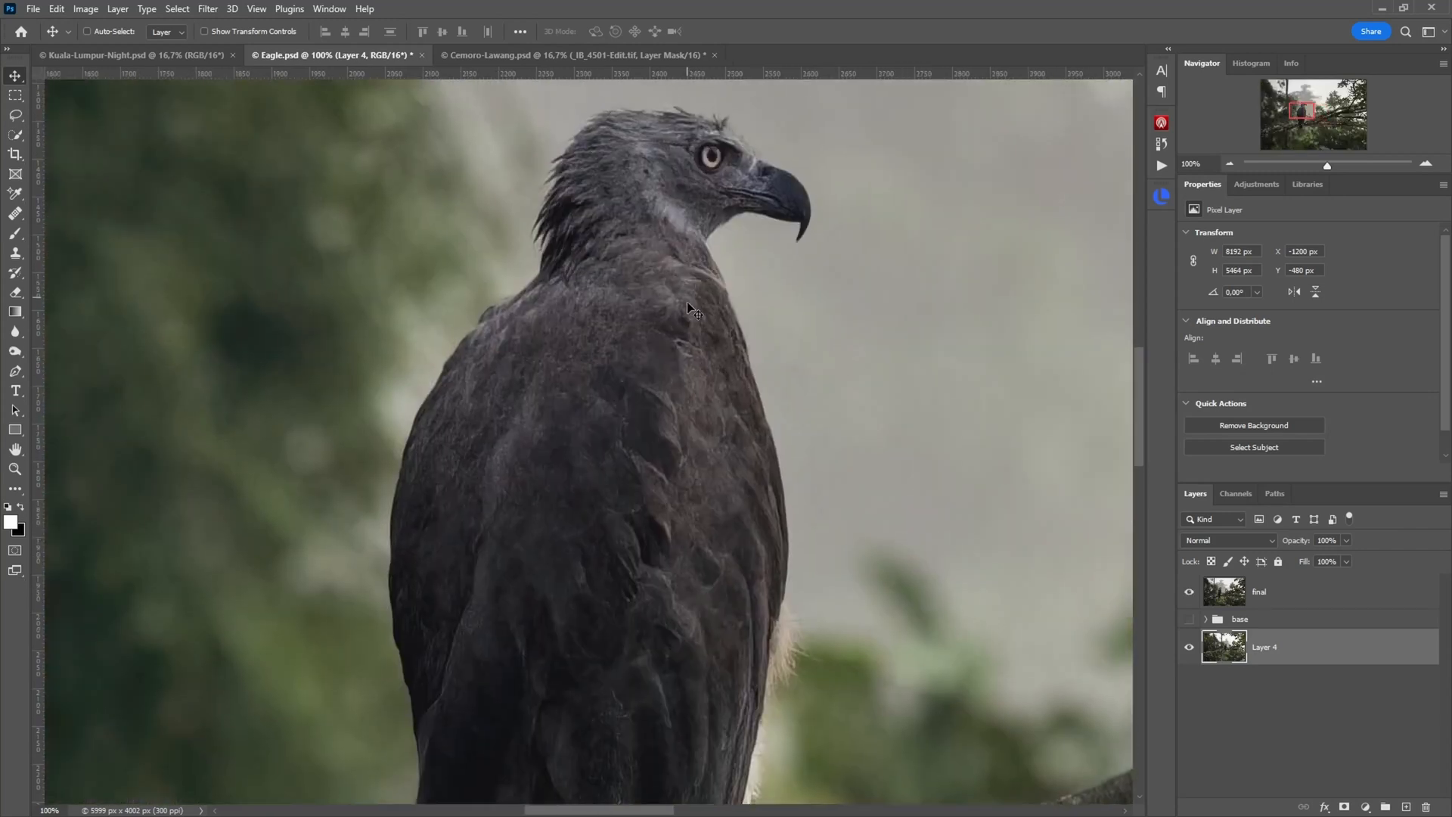
{"action": "mouse_move", "coordinate": [622, 425]}
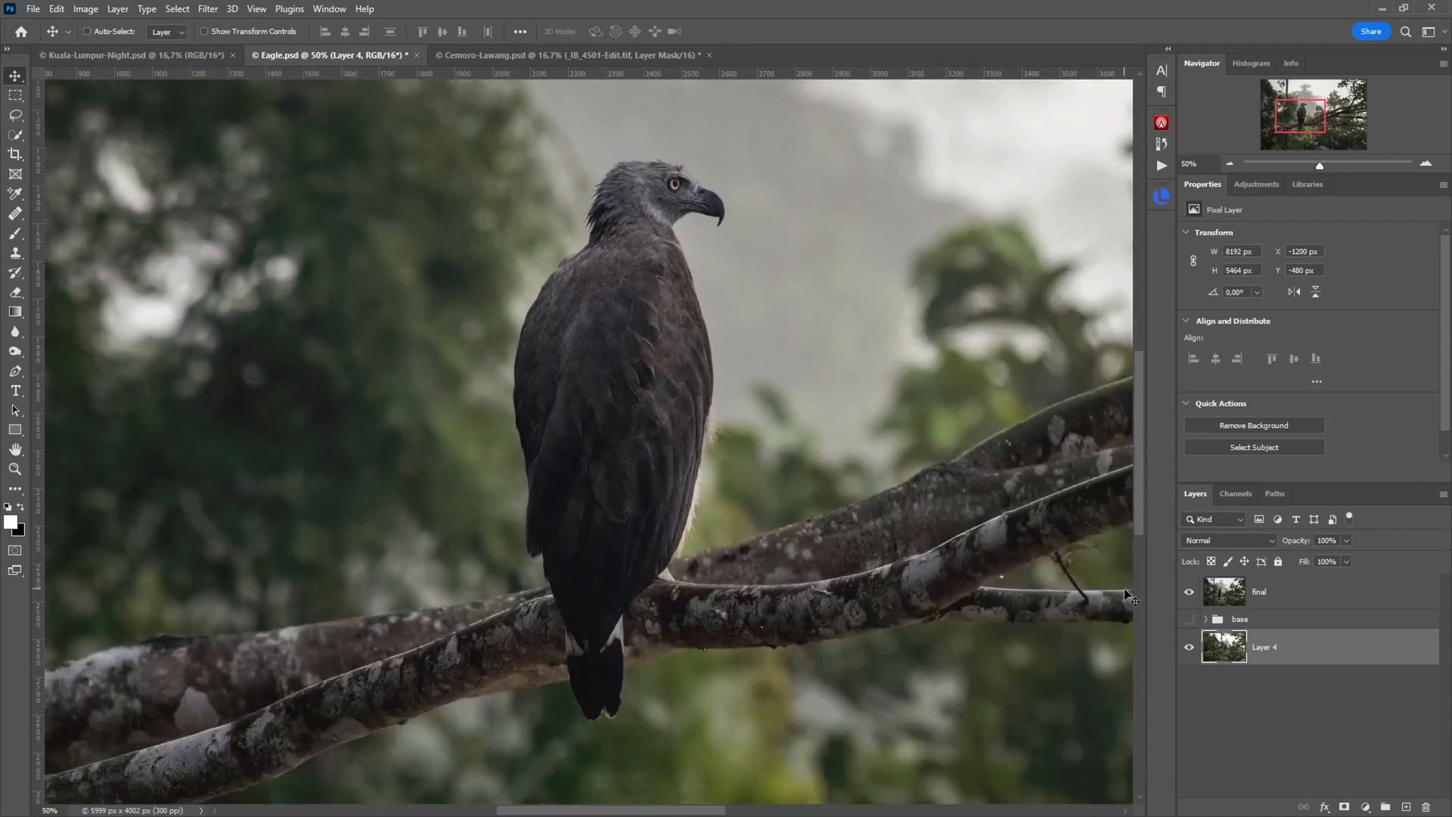
{"action": "left_click", "coordinate": [1204, 619]}
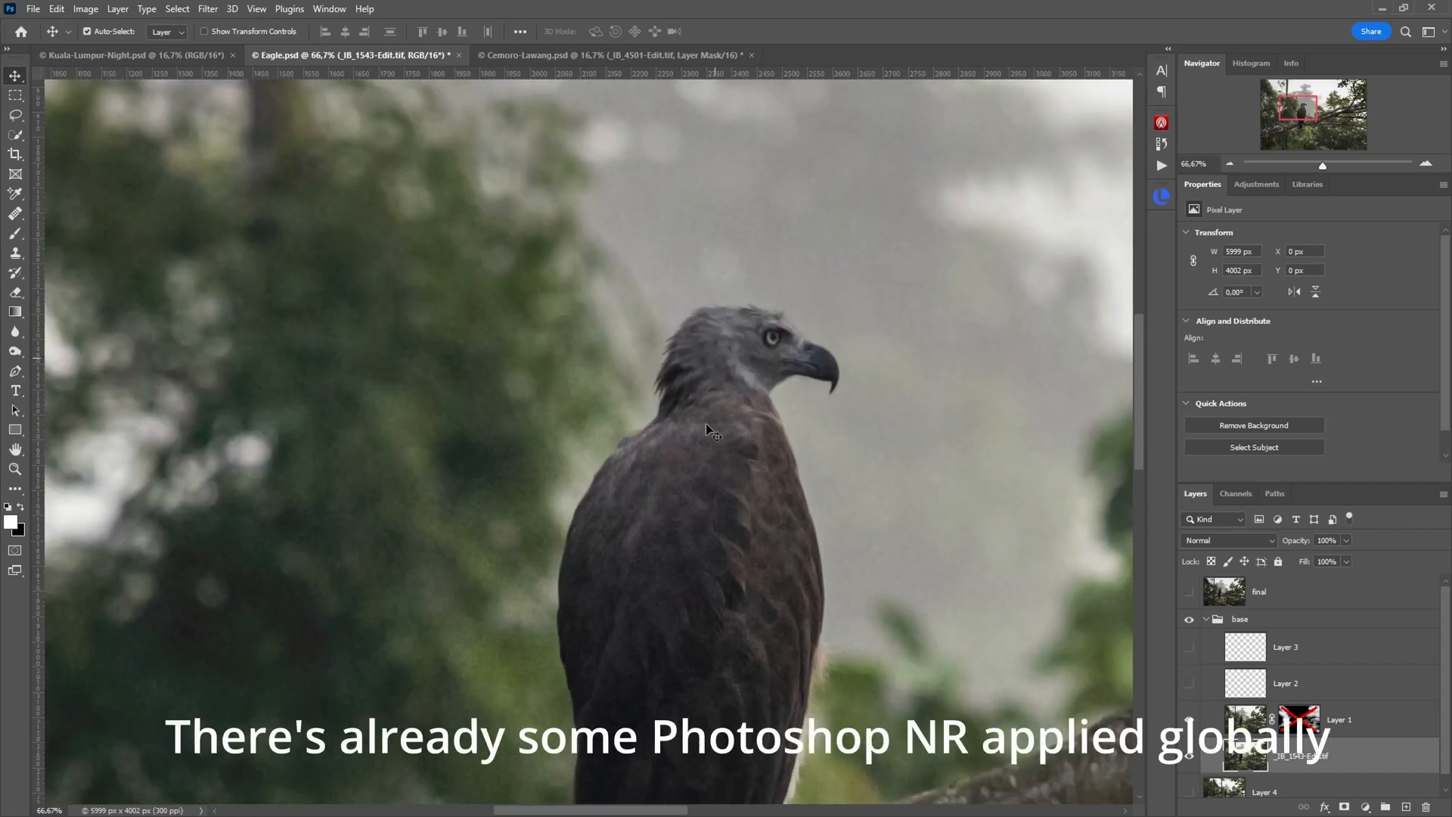
{"action": "mouse_move", "coordinate": [881, 593]}
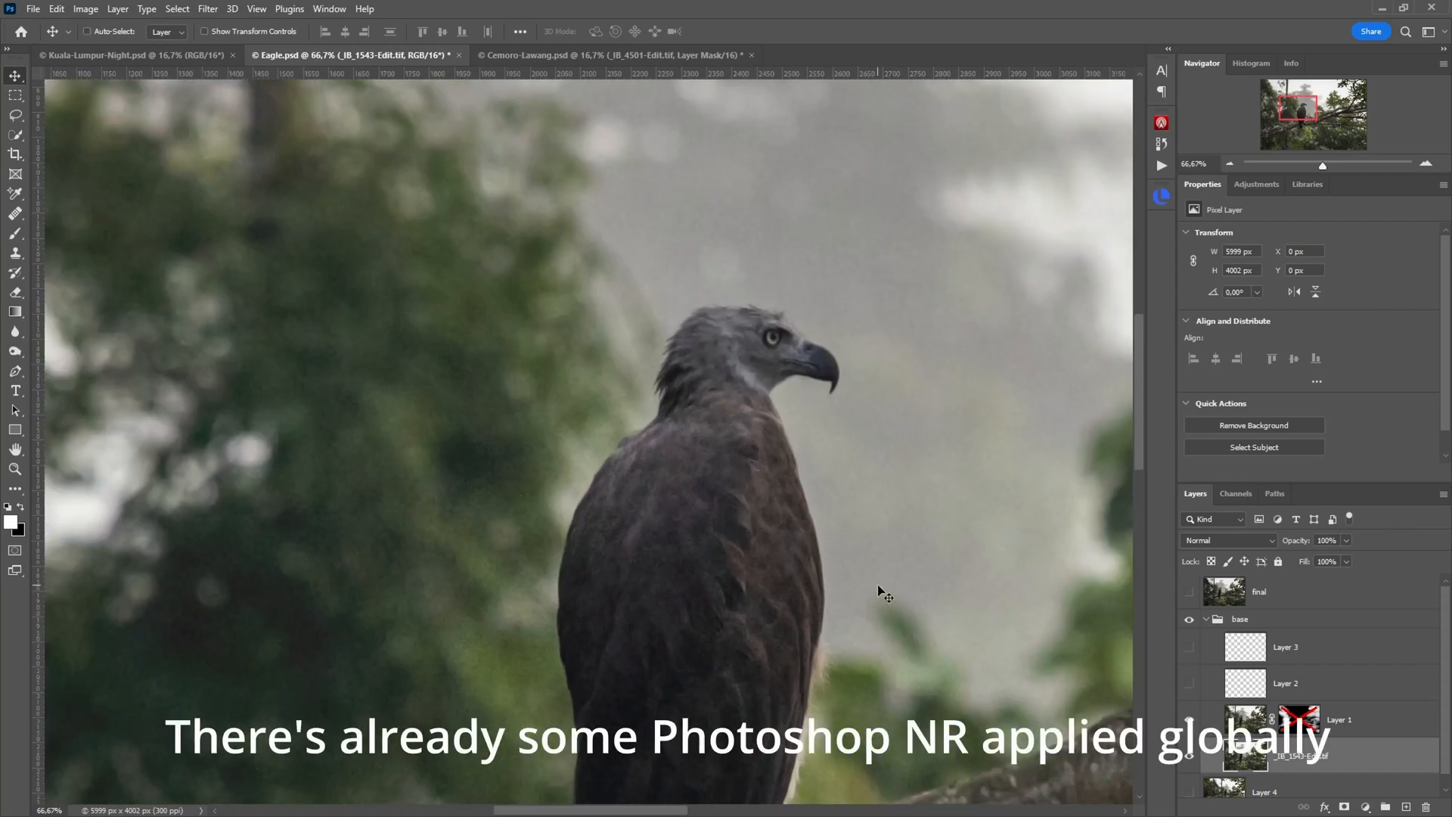
{"action": "mouse_move", "coordinate": [894, 594]}
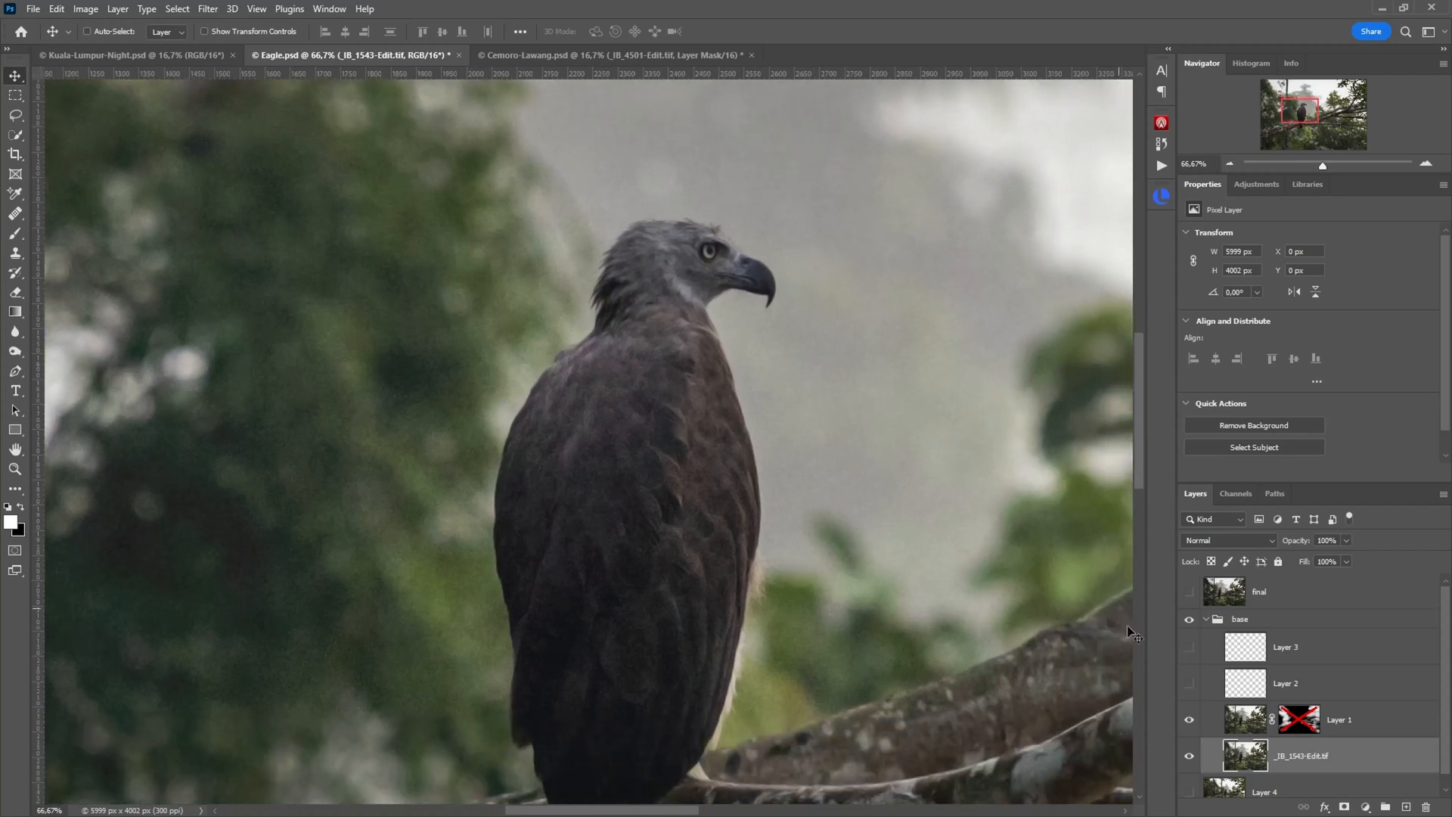
{"action": "mouse_move", "coordinate": [1191, 722]}
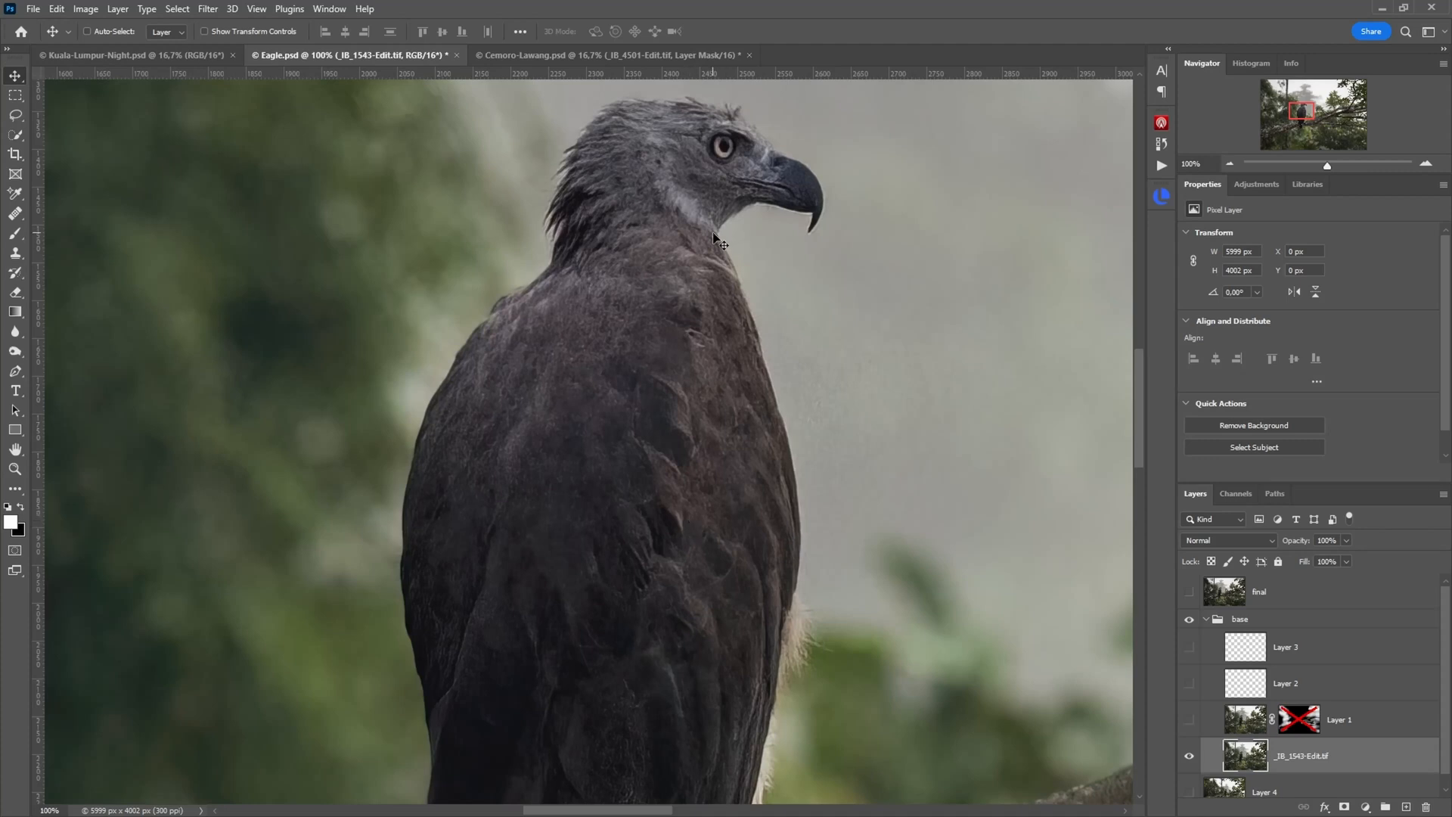
{"action": "mouse_move", "coordinate": [583, 573]}
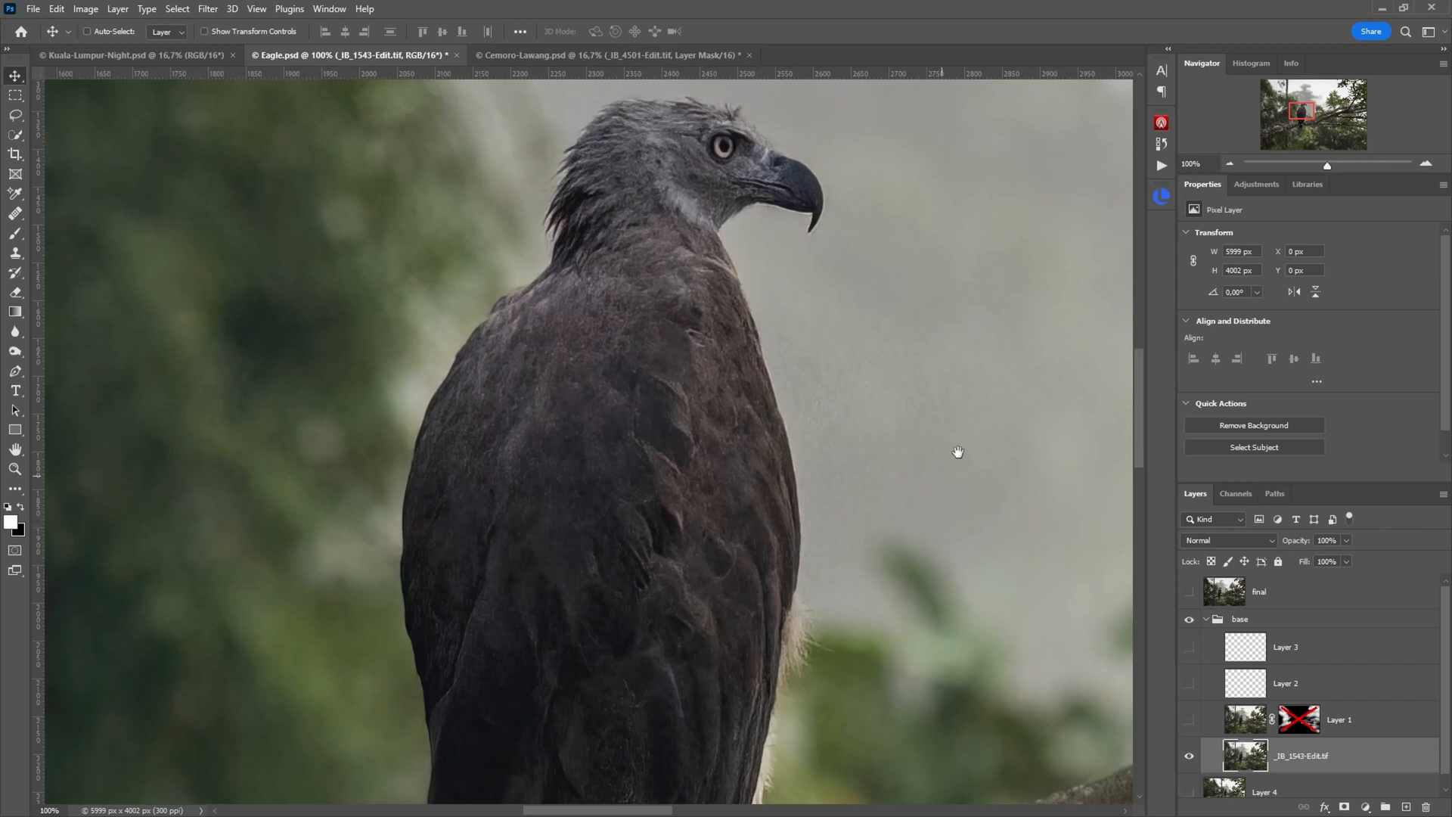
- Pan over the branch, foliage, leaves and blurred background trees of the eagle image
{"action": "left_click_drag", "start_coordinate": [958, 452], "coordinate": [748, 481]}
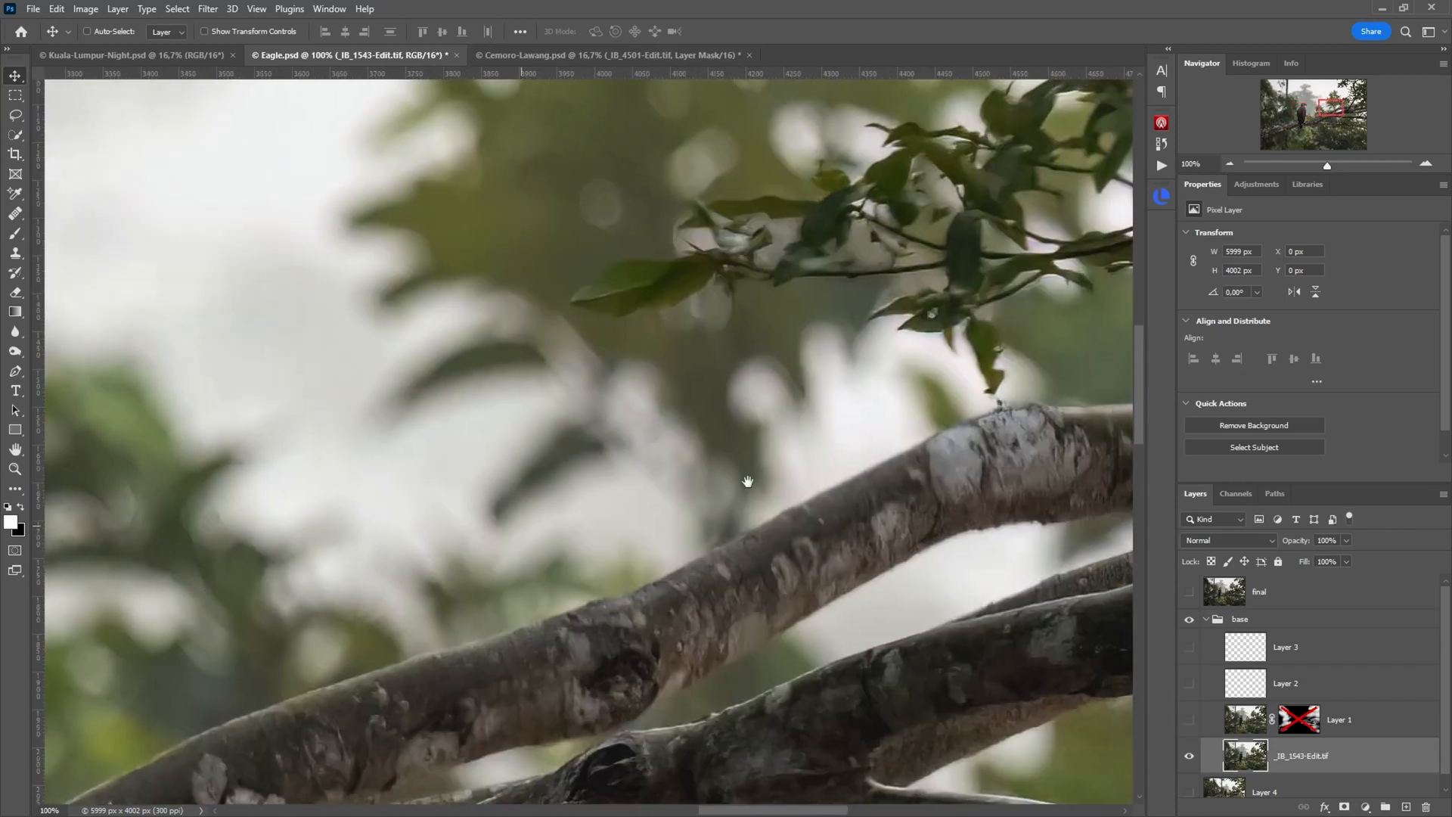
{"action": "left_click_drag", "start_coordinate": [747, 482], "coordinate": [741, 400]}
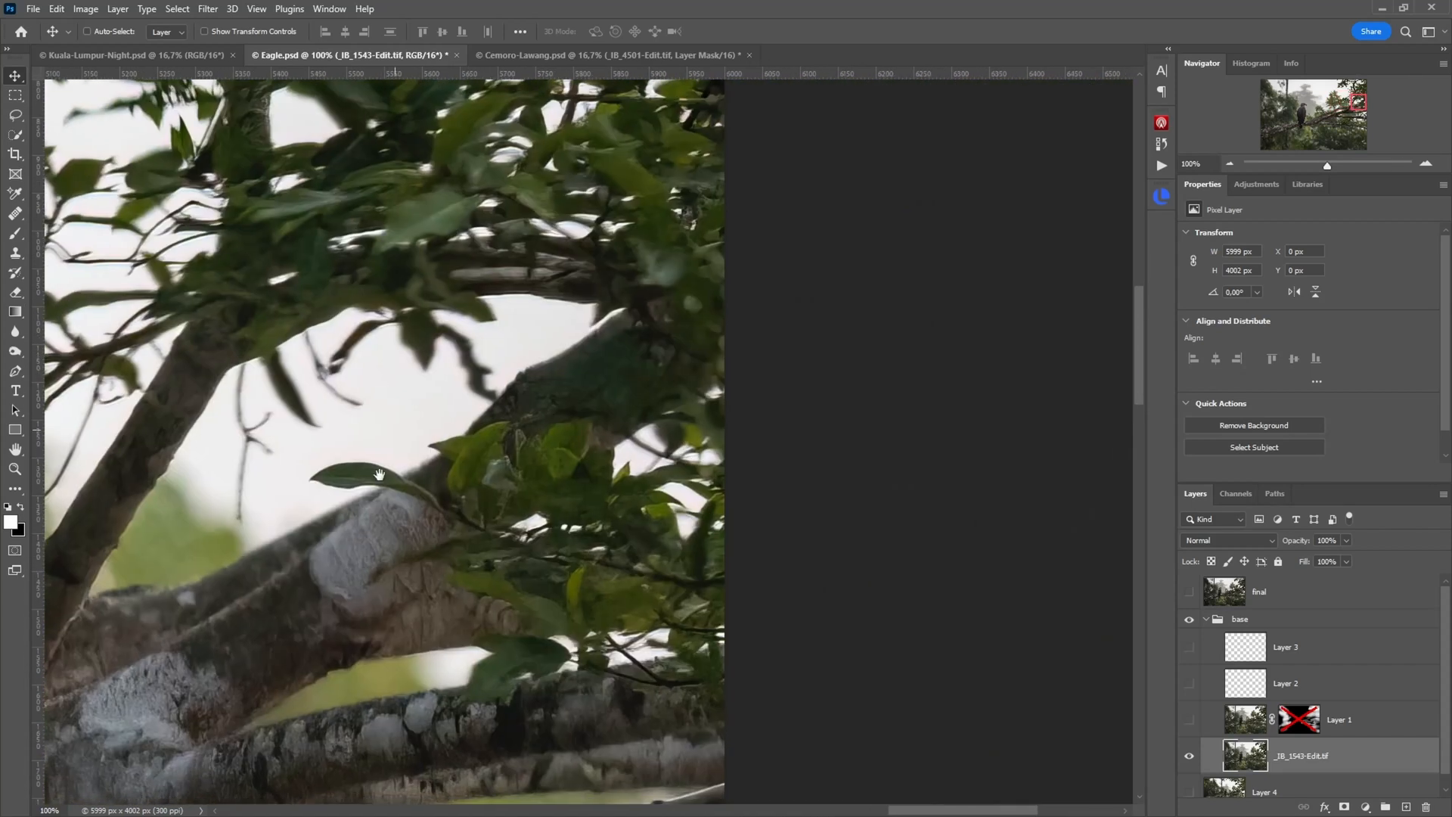
{"action": "left_click_drag", "start_coordinate": [379, 475], "coordinate": [490, 436]}
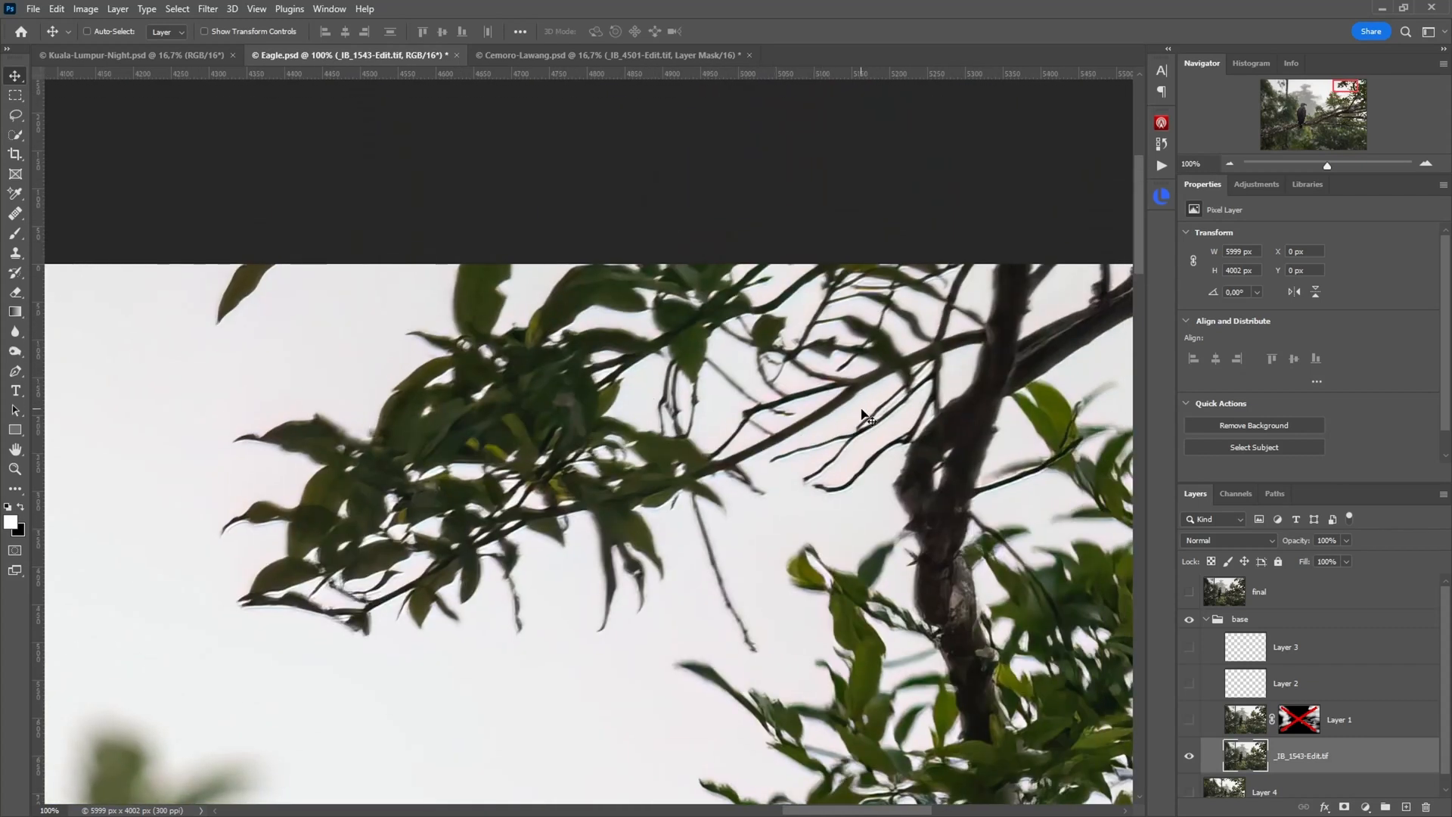
{"action": "left_click_drag", "start_coordinate": [861, 415], "coordinate": [583, 459]}
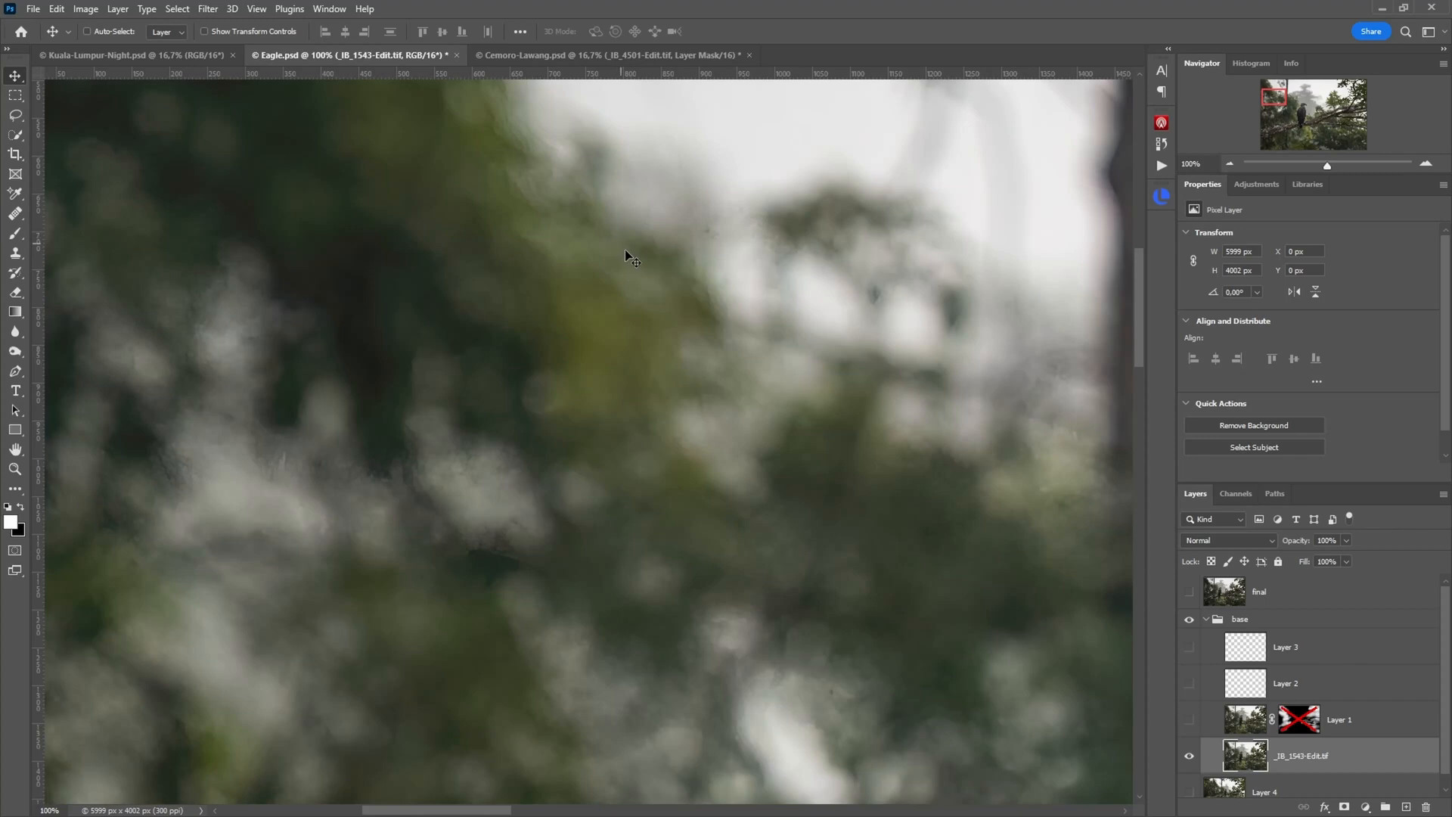
{"action": "mouse_move", "coordinate": [703, 338]}
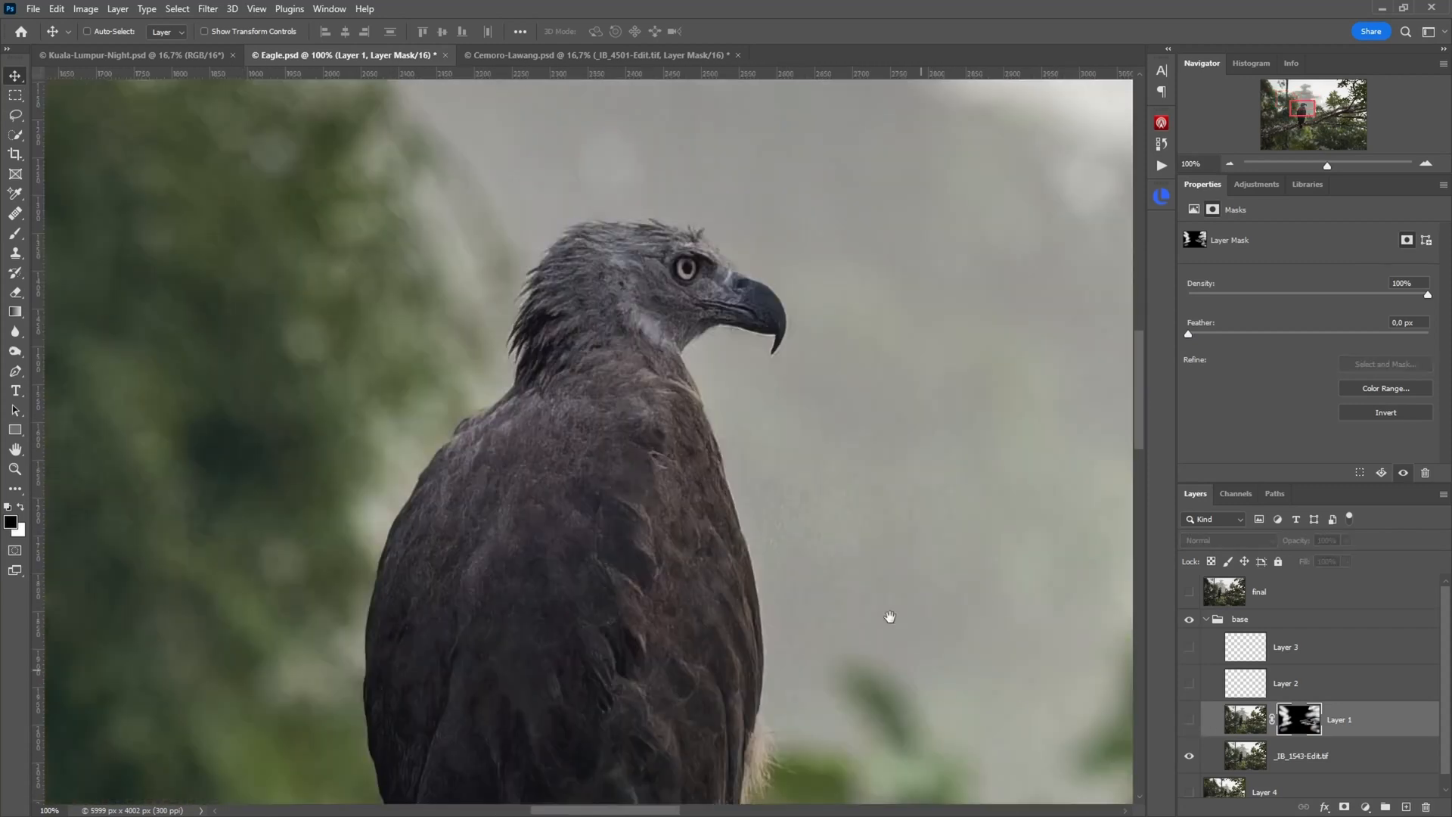
- Pan across the eagle photo to check the masked eagle and the treetop leaves against the sky
{"action": "left_click_drag", "start_coordinate": [889, 615], "coordinate": [713, 371]}
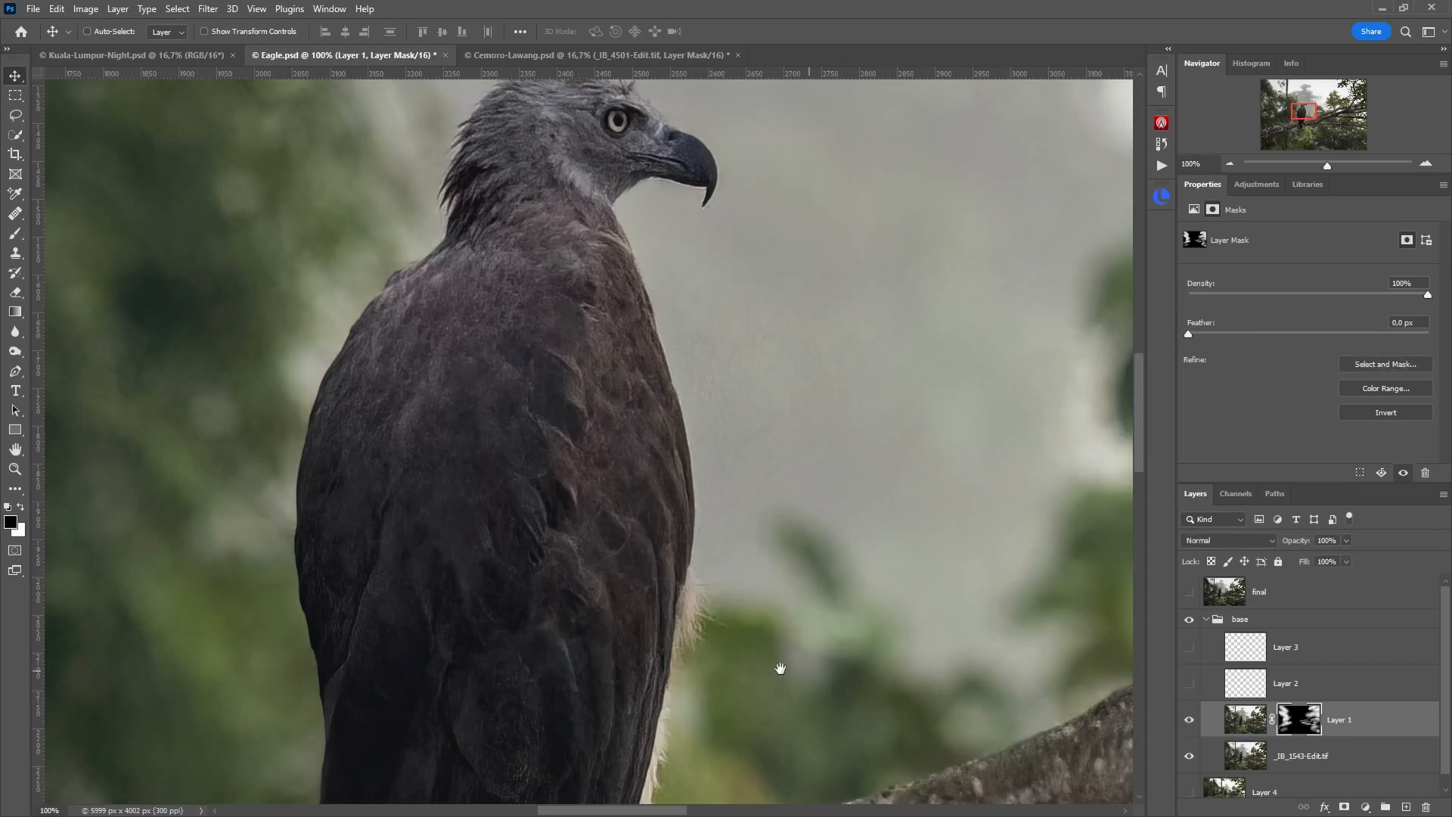
{"action": "left_click_drag", "start_coordinate": [780, 667], "coordinate": [501, 738]}
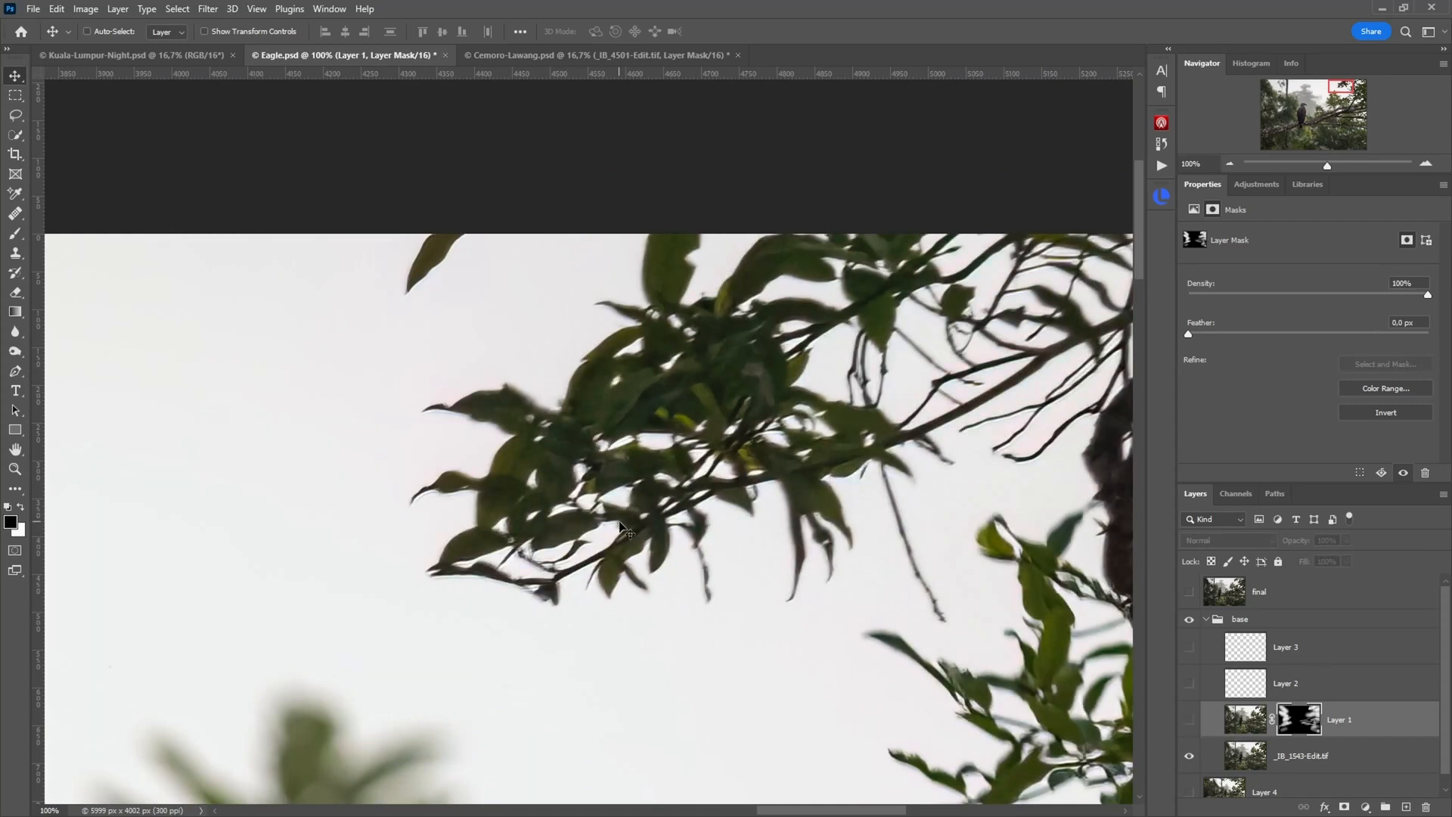
{"action": "mouse_move", "coordinate": [751, 299]}
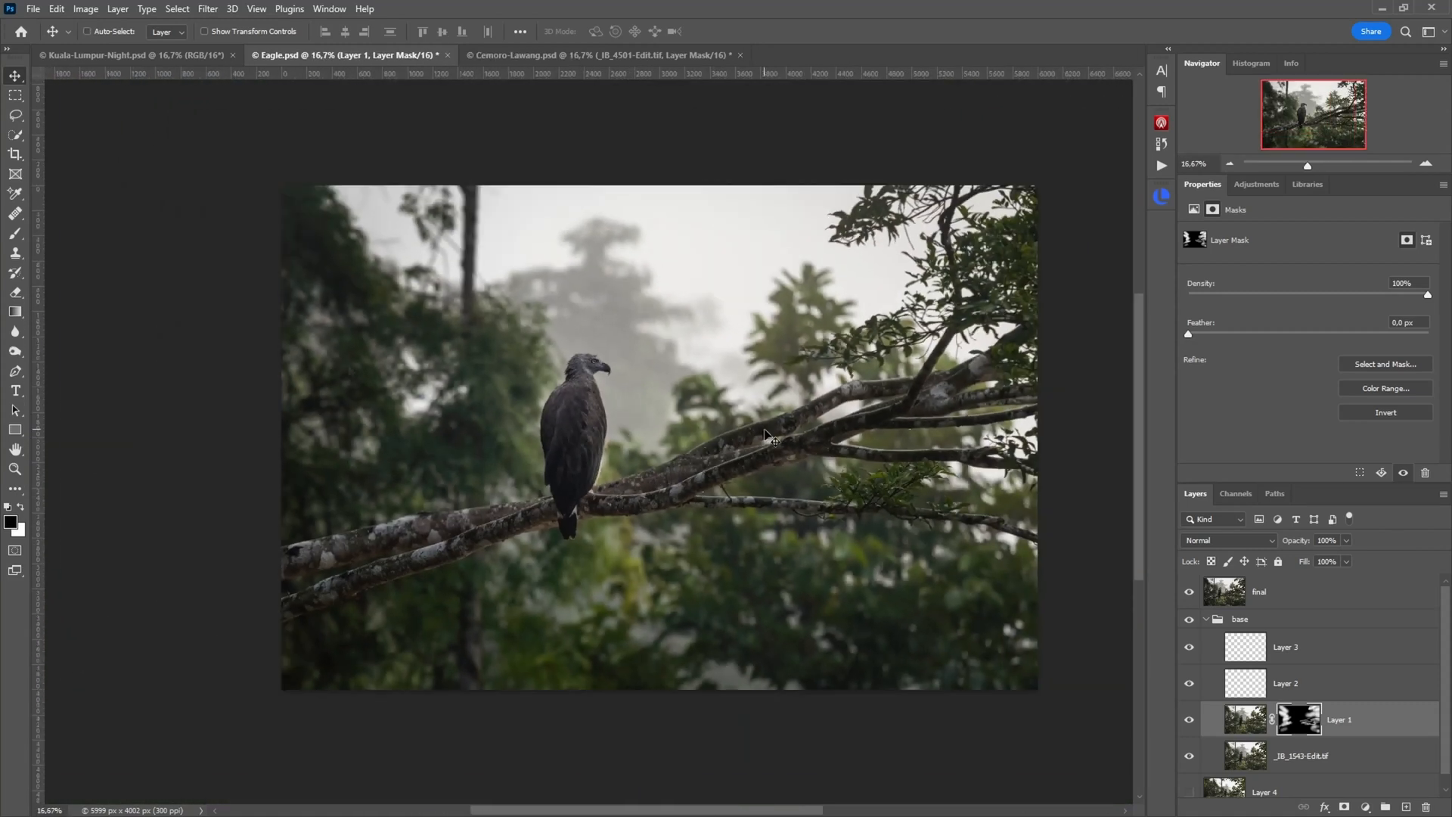
- Bring up the Kuala Lumpur night photo and hide its Topaz layer to compare
{"action": "left_click", "coordinate": [114, 57]}
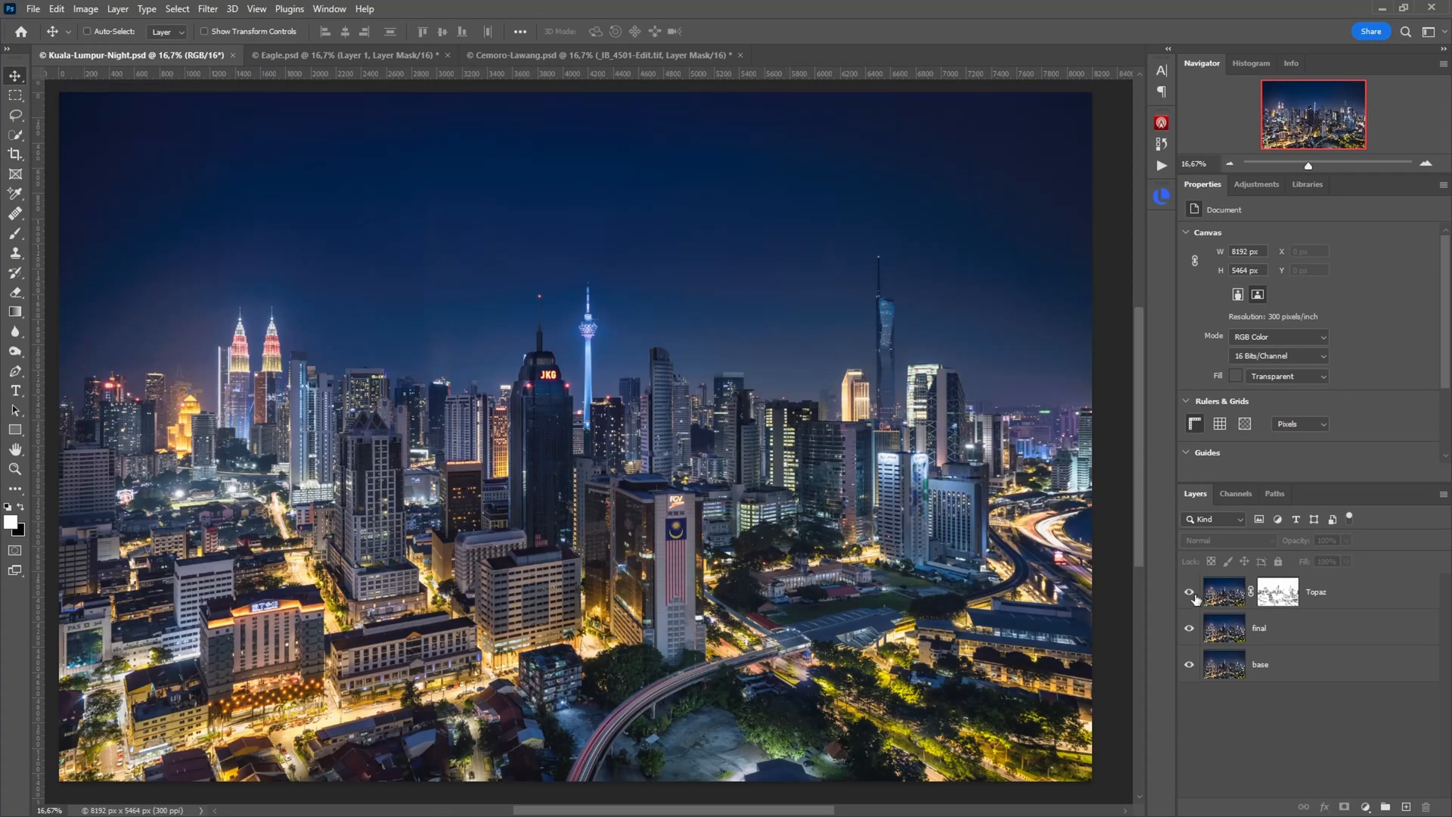
{"action": "left_click", "coordinate": [1189, 592]}
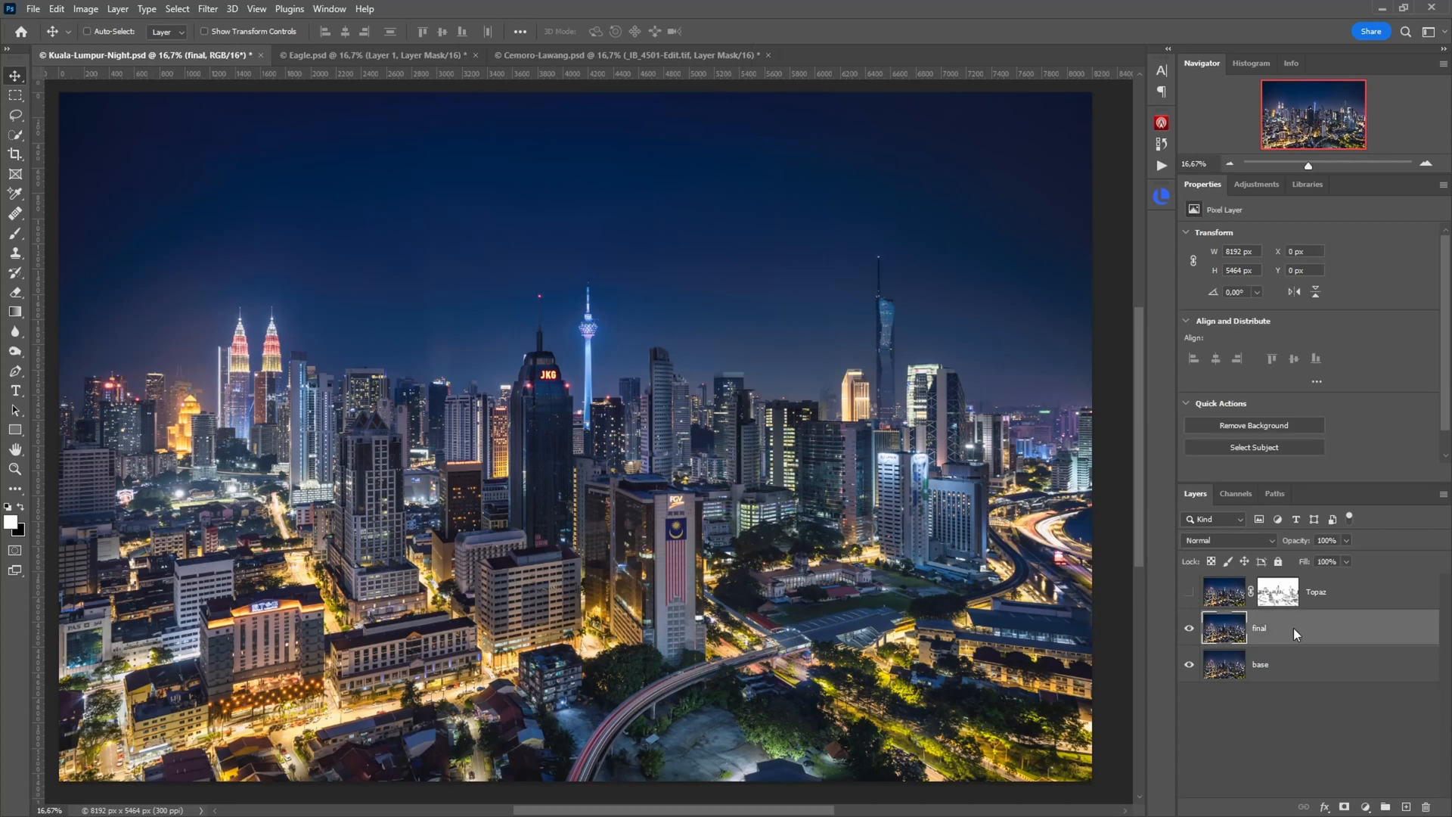
{"action": "mouse_move", "coordinate": [1285, 629]}
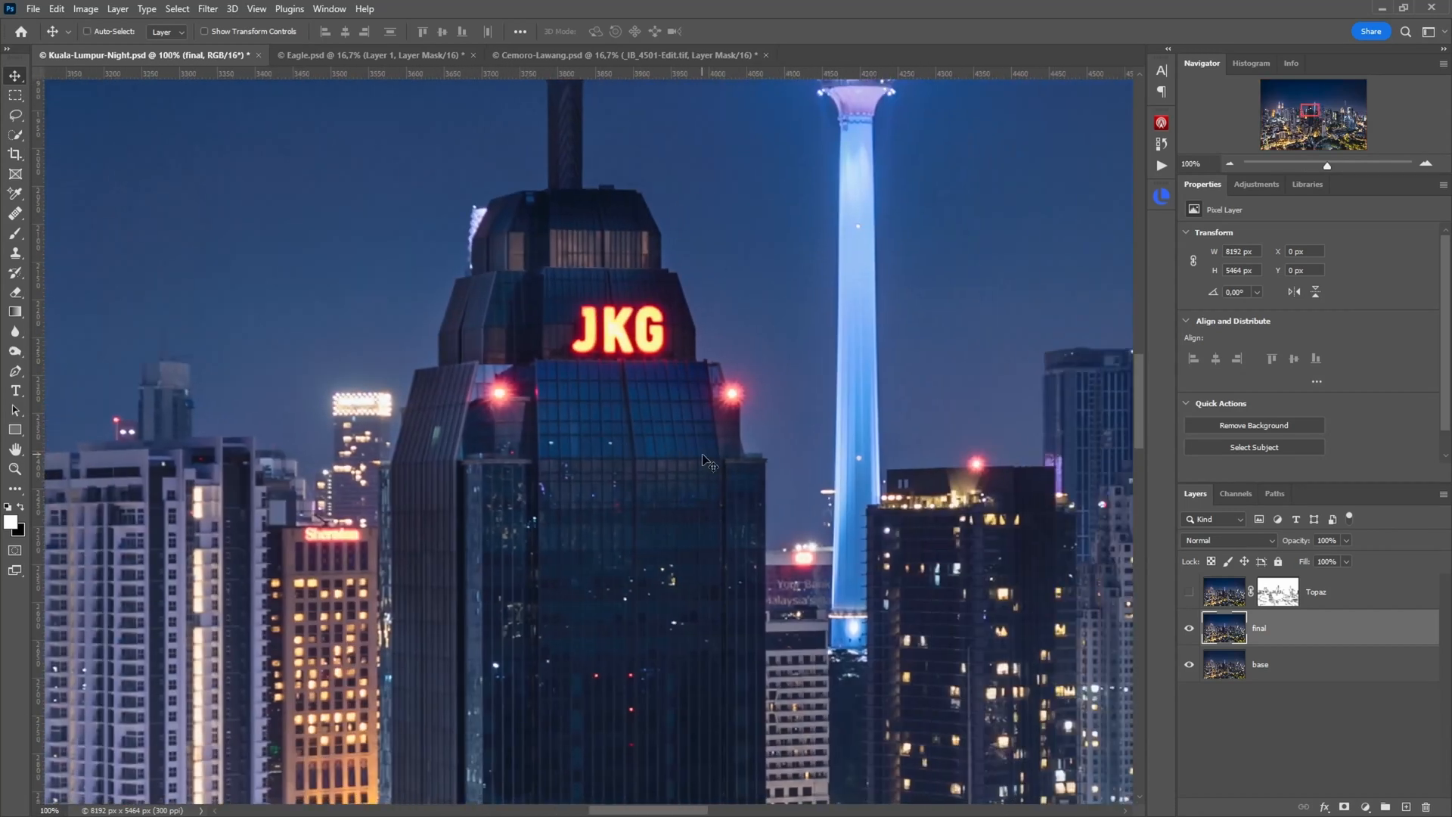
{"action": "mouse_move", "coordinate": [657, 409]}
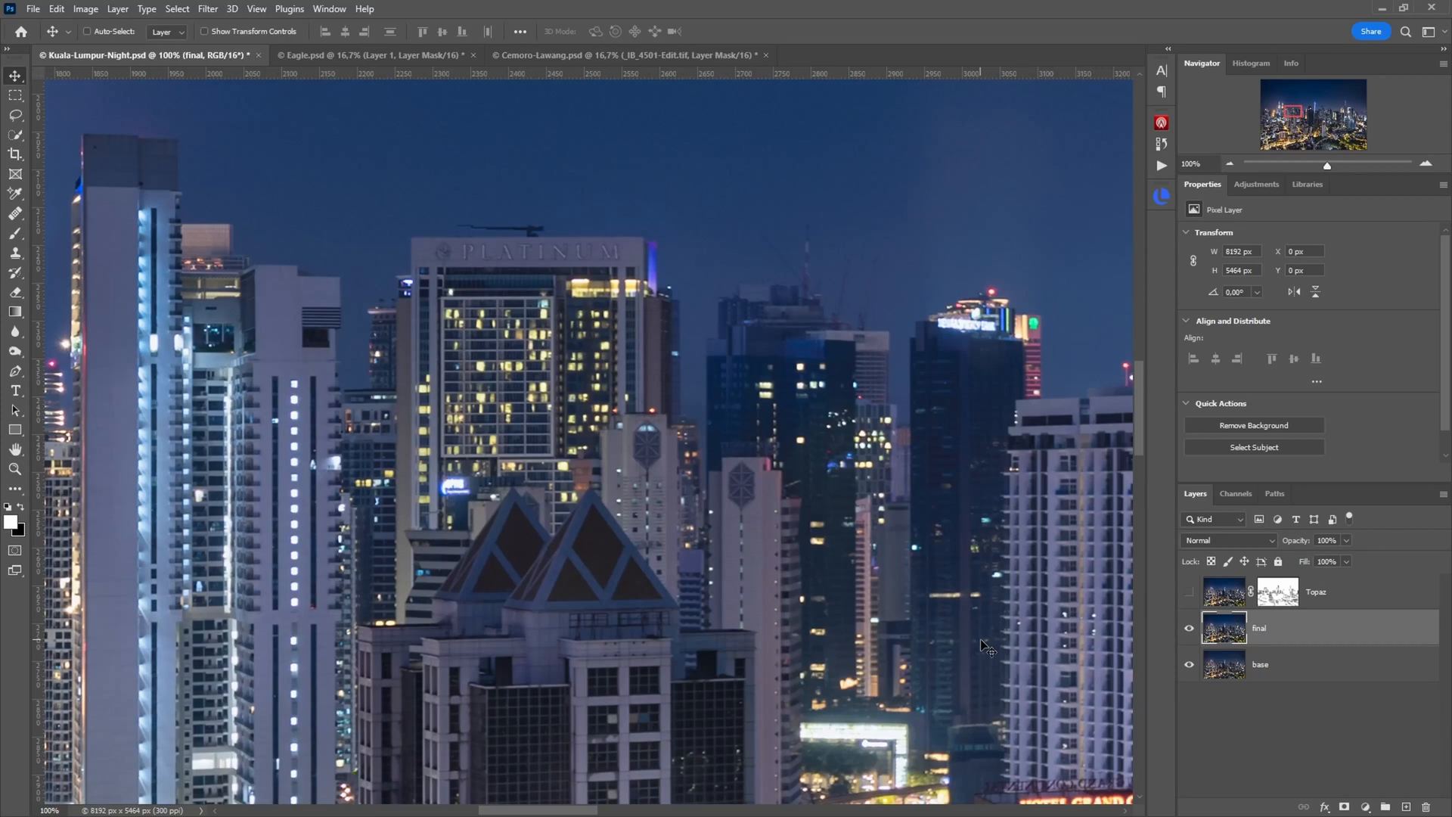
{"action": "mouse_move", "coordinate": [1166, 599]}
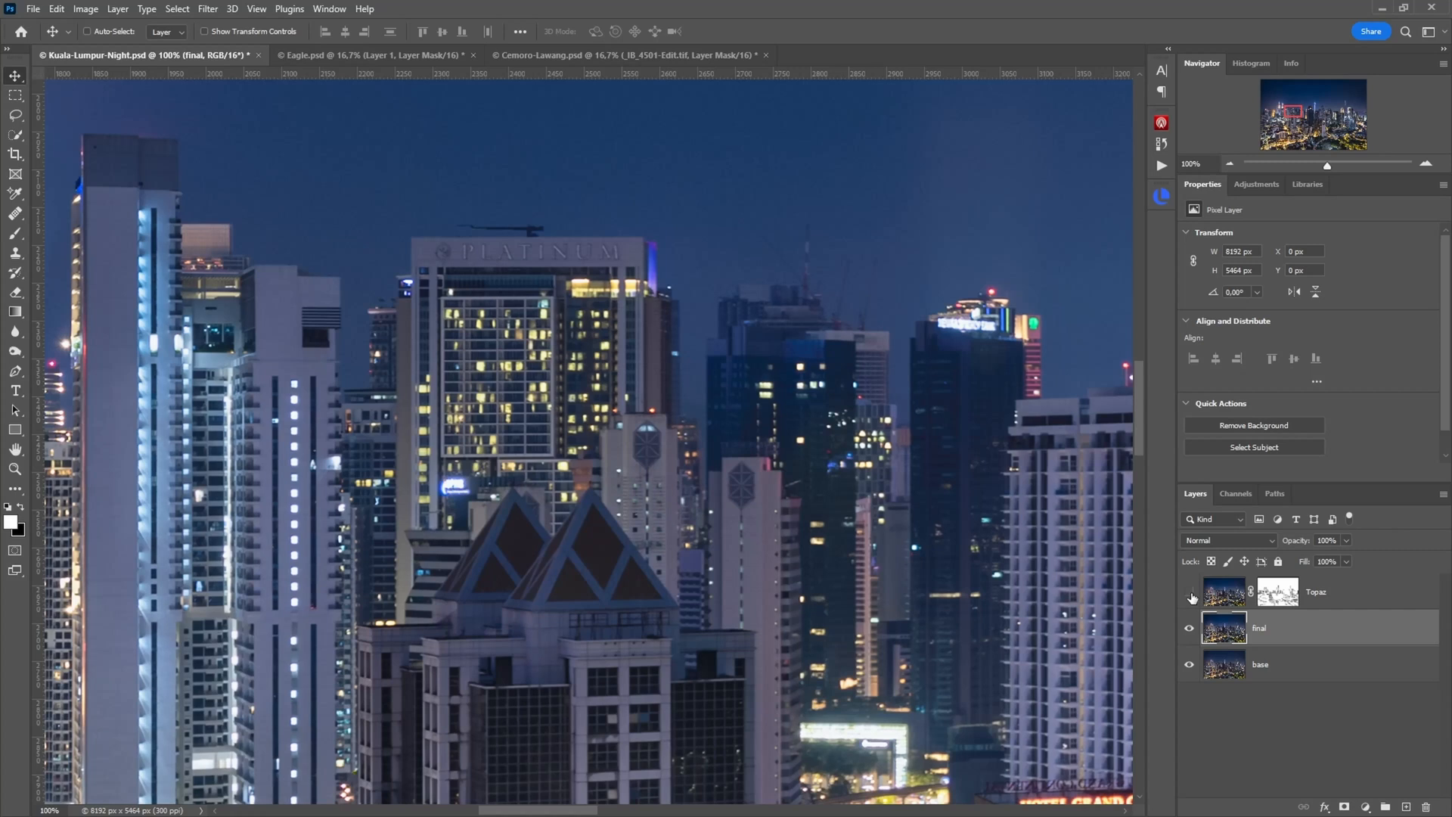
- Show the Topaz layer again, toggle its mask, and display the mask as an overlay
{"action": "left_click", "coordinate": [1190, 592]}
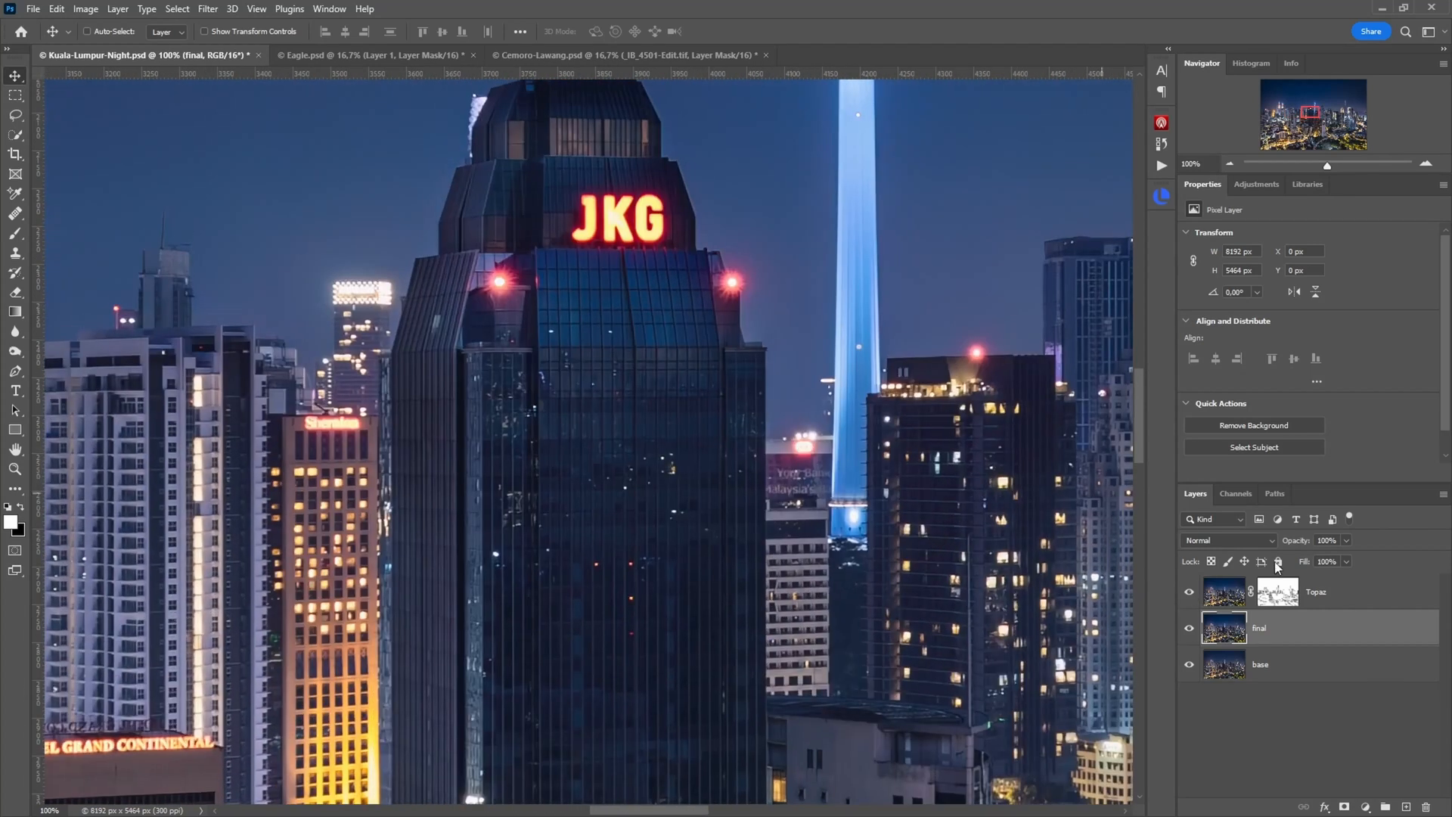
{"action": "left_click", "coordinate": [1189, 591]}
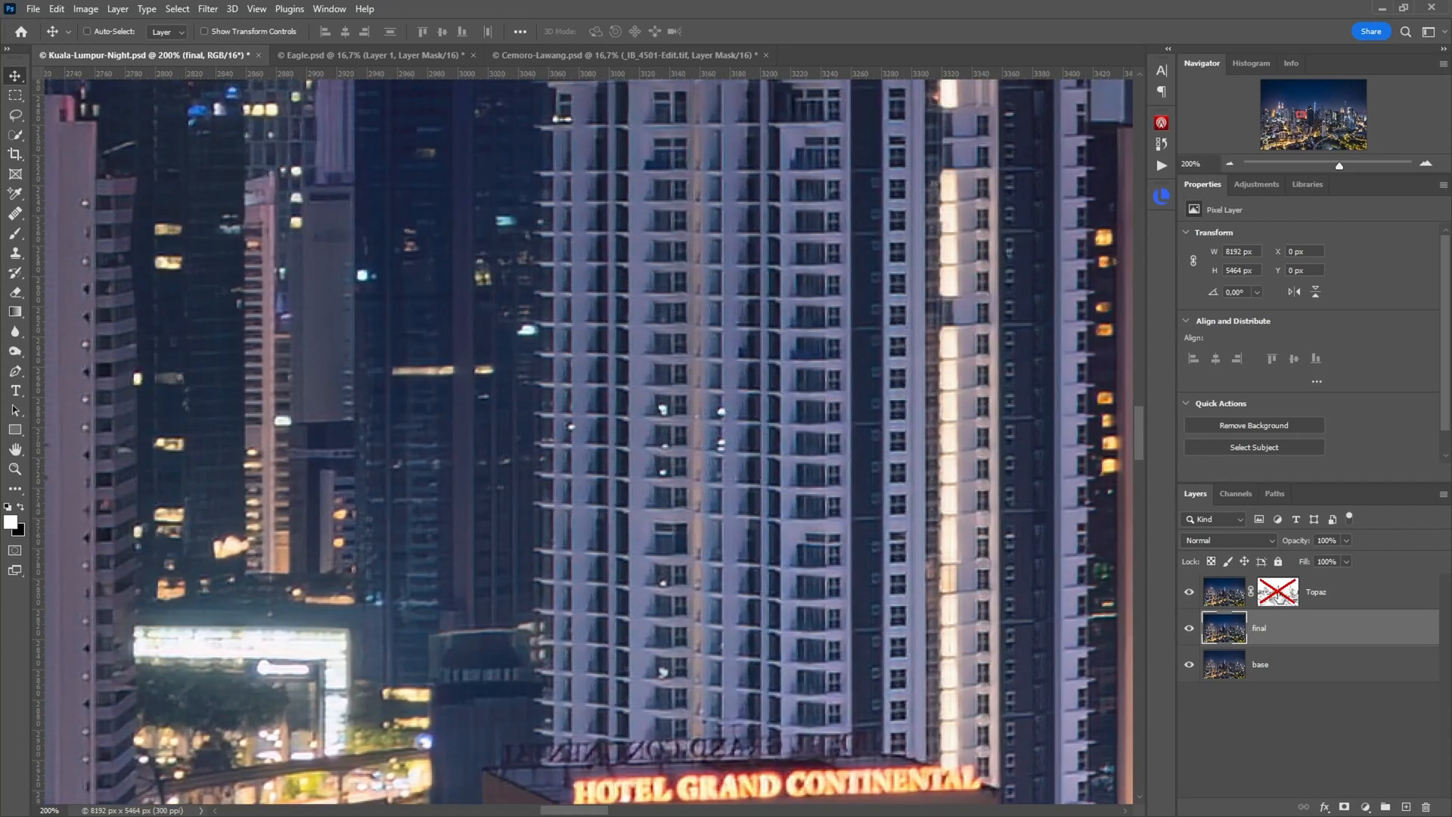
{"action": "left_click", "coordinate": [1277, 591]}
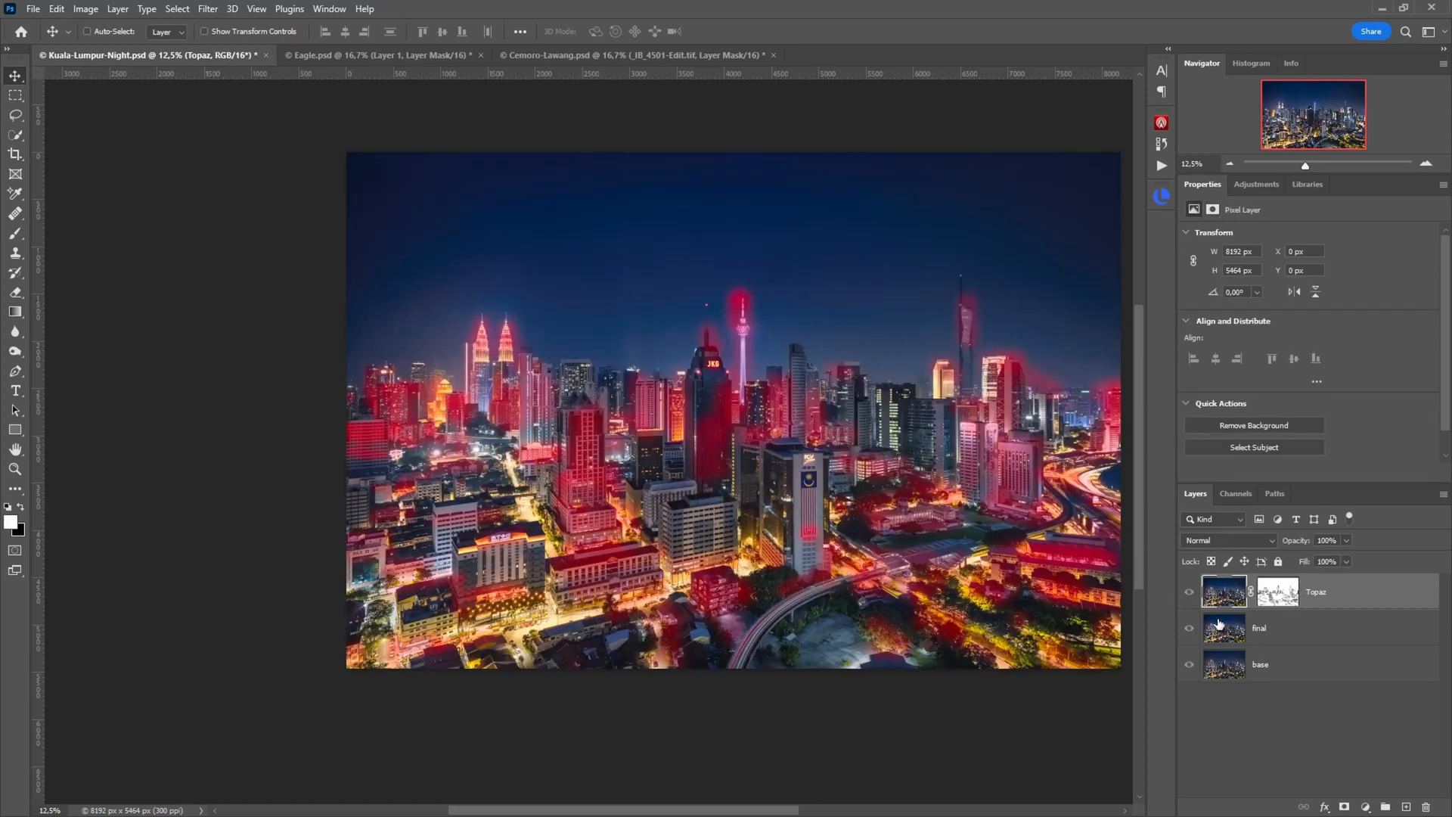
- Return to the normal city view and target the Topaz layer's mask for painting
{"action": "left_click", "coordinate": [1260, 628]}
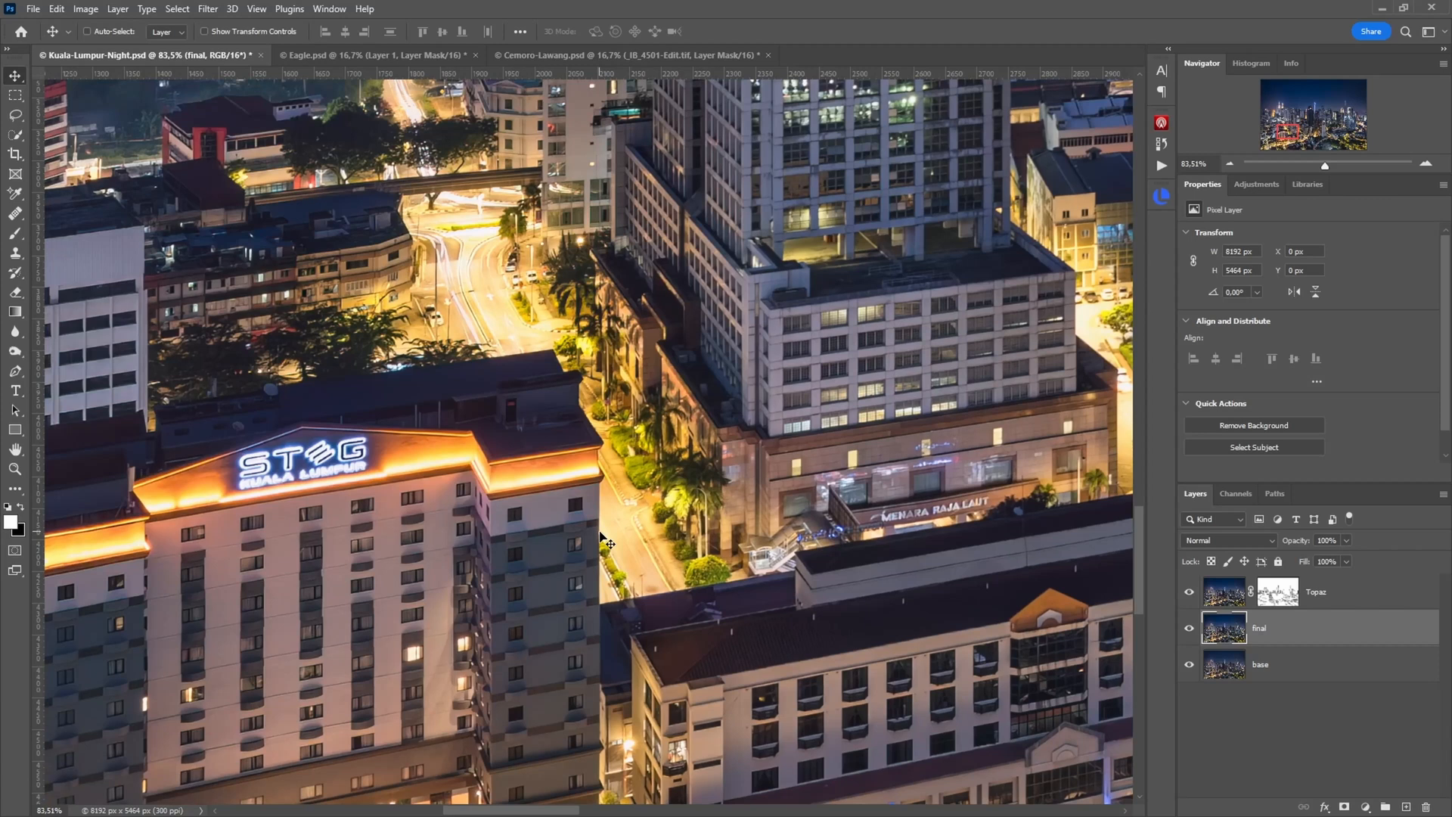
{"action": "mouse_move", "coordinate": [334, 355]}
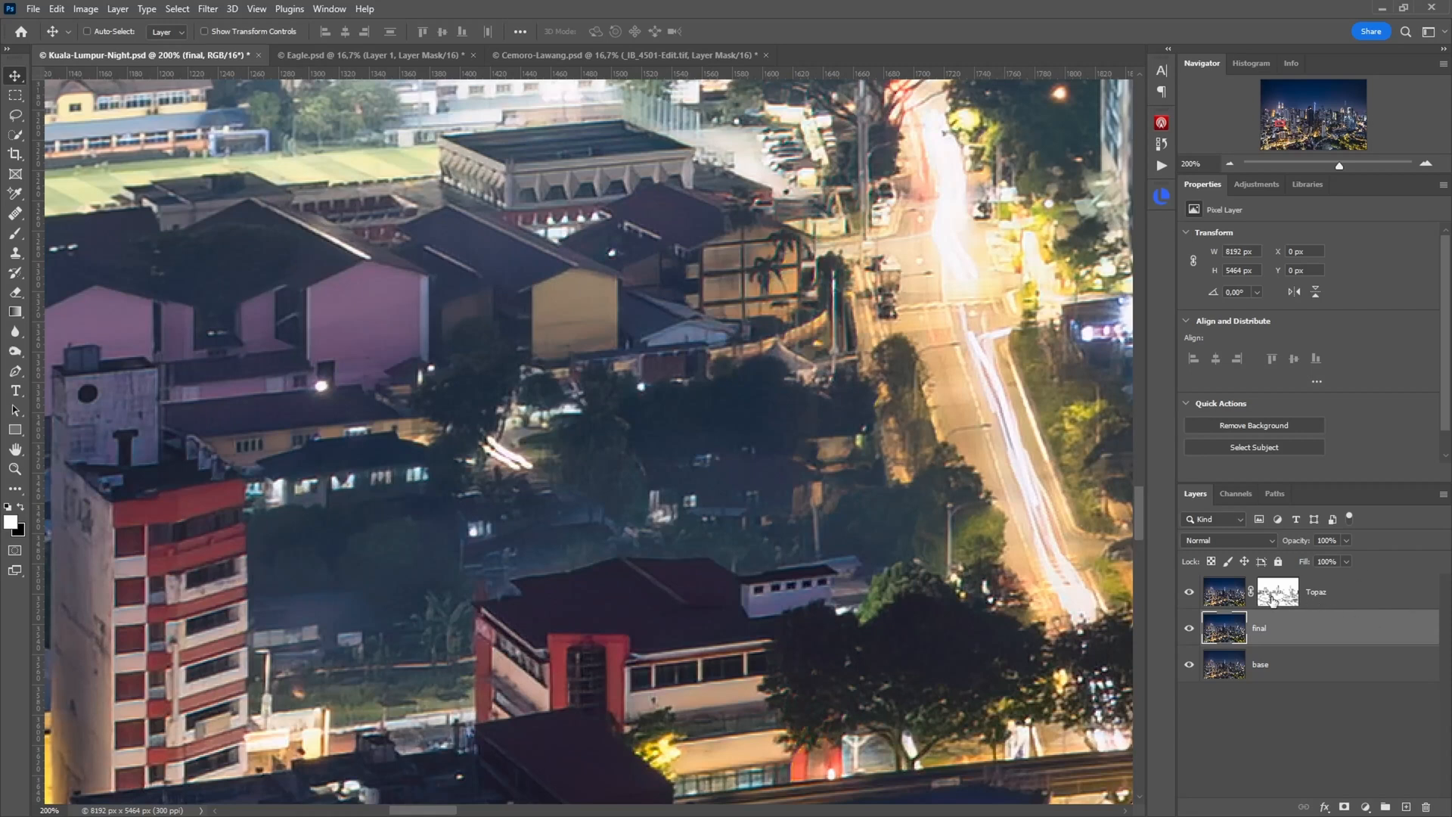
{"action": "left_click", "coordinate": [1276, 591]}
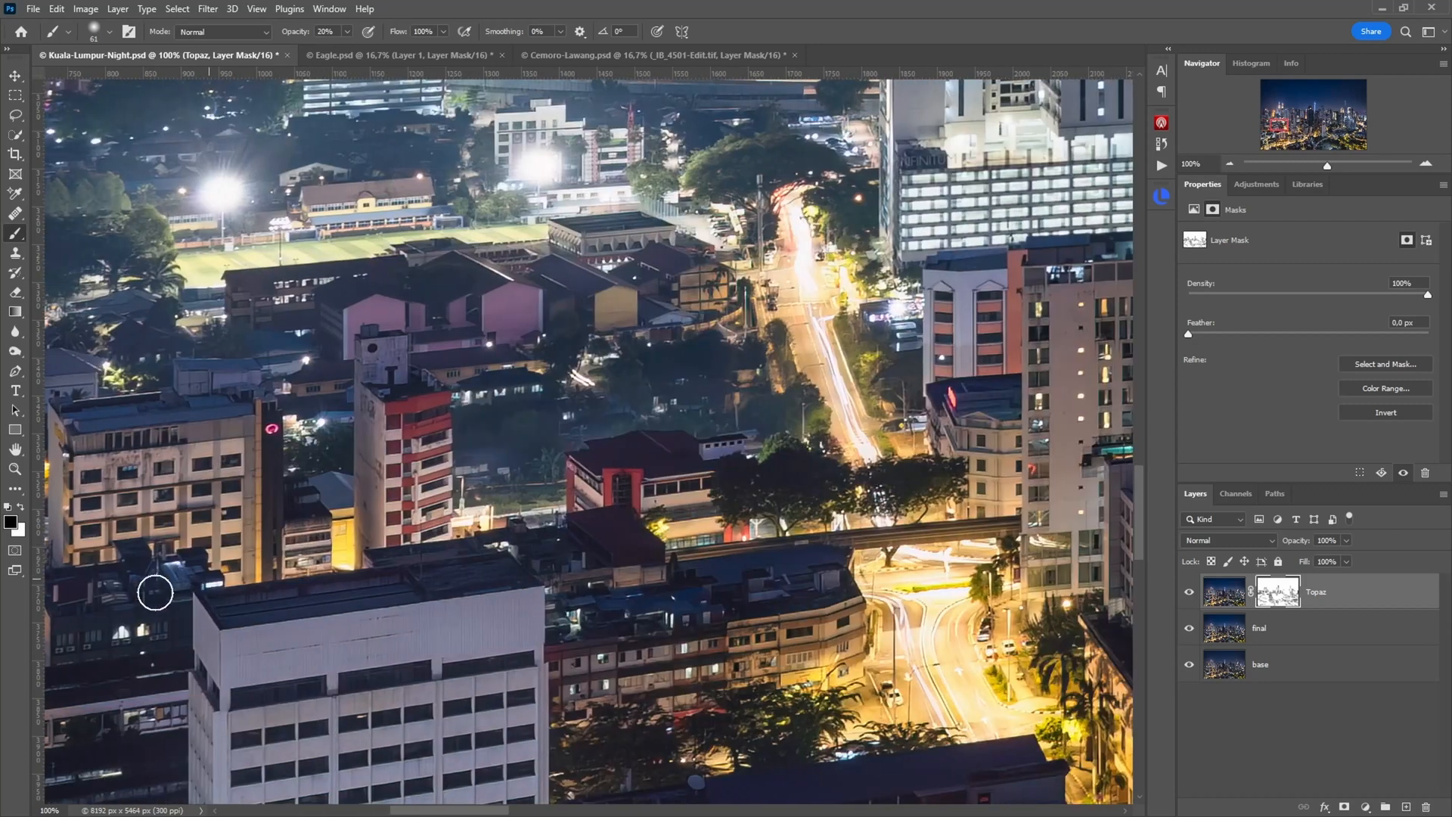
{"action": "mouse_move", "coordinate": [489, 574]}
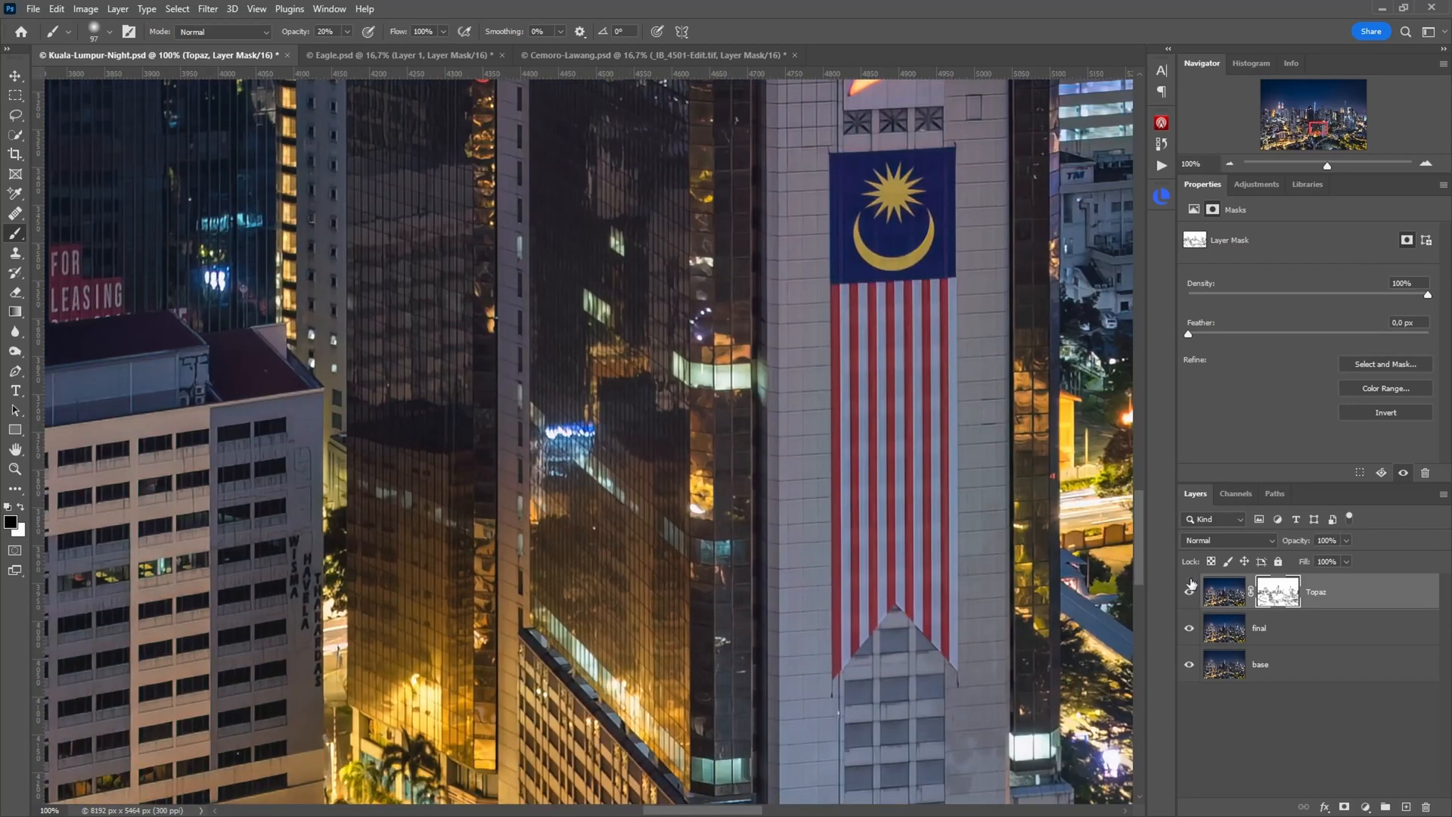
- Toggle the Topaz layer's visibility to compare the enhancement over the buildings
{"action": "left_click", "coordinate": [1190, 591]}
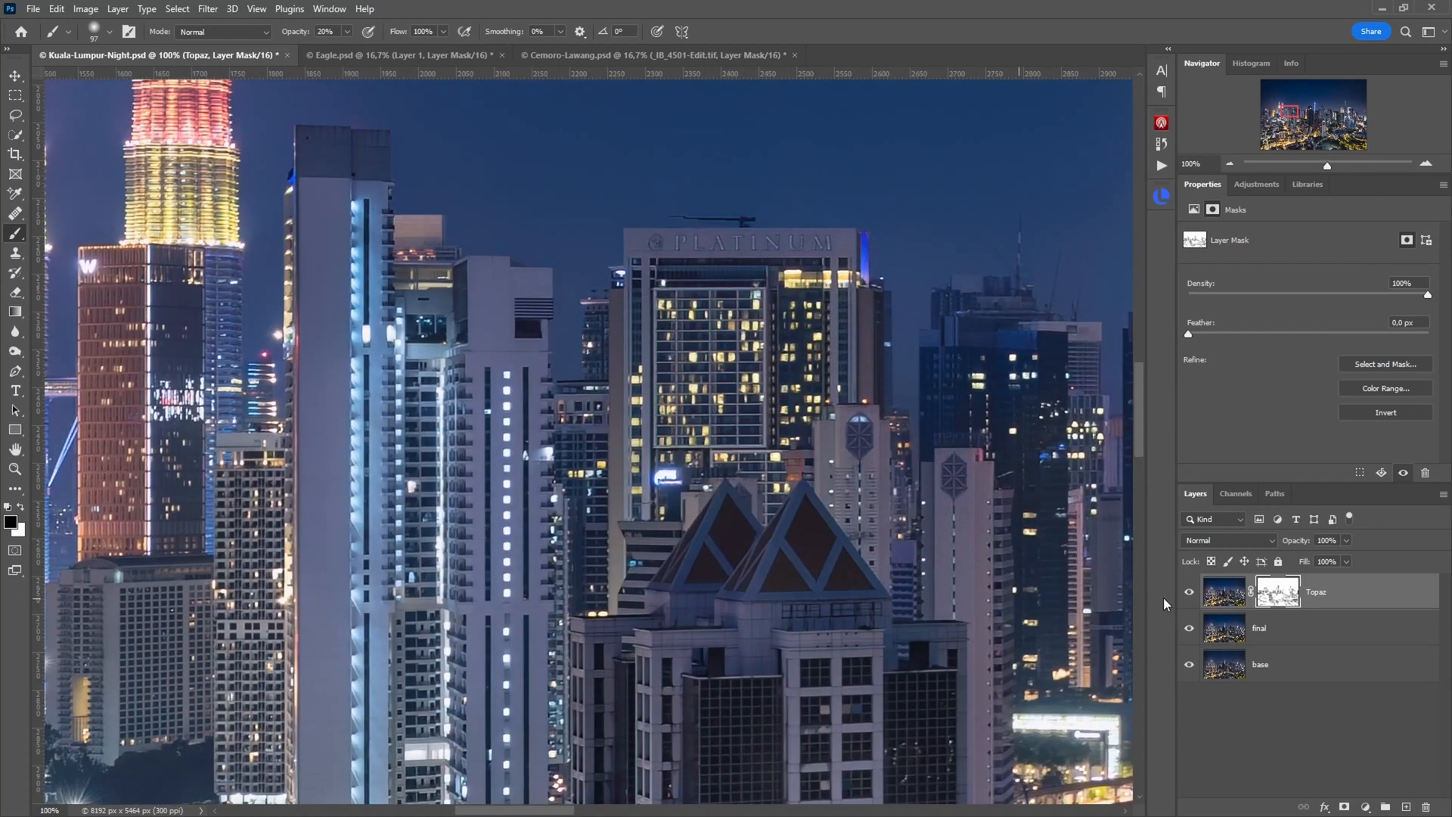
{"action": "mouse_move", "coordinate": [705, 332]}
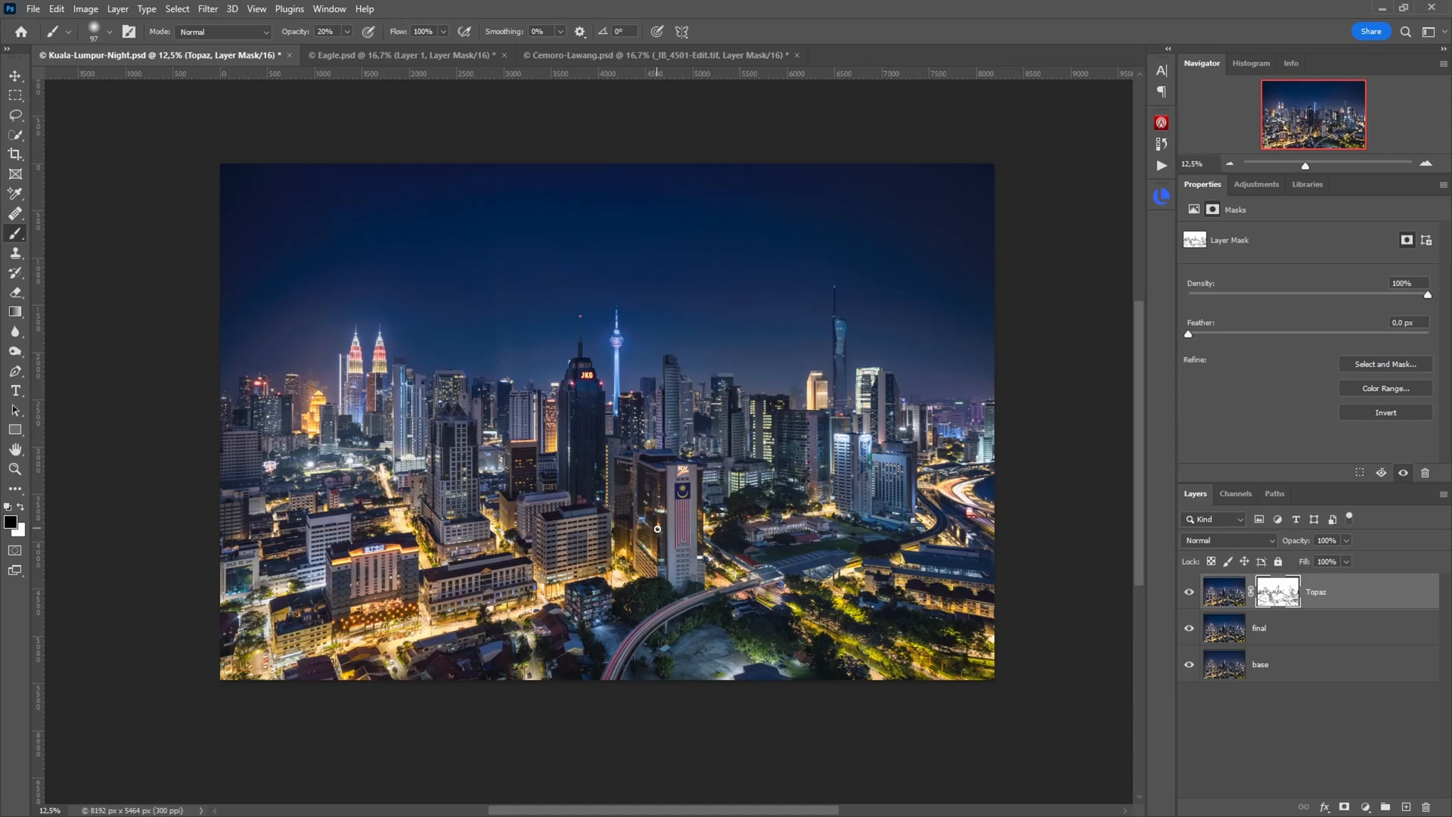
- Switch back to the Eagle.psd document
{"action": "left_click", "coordinate": [352, 54]}
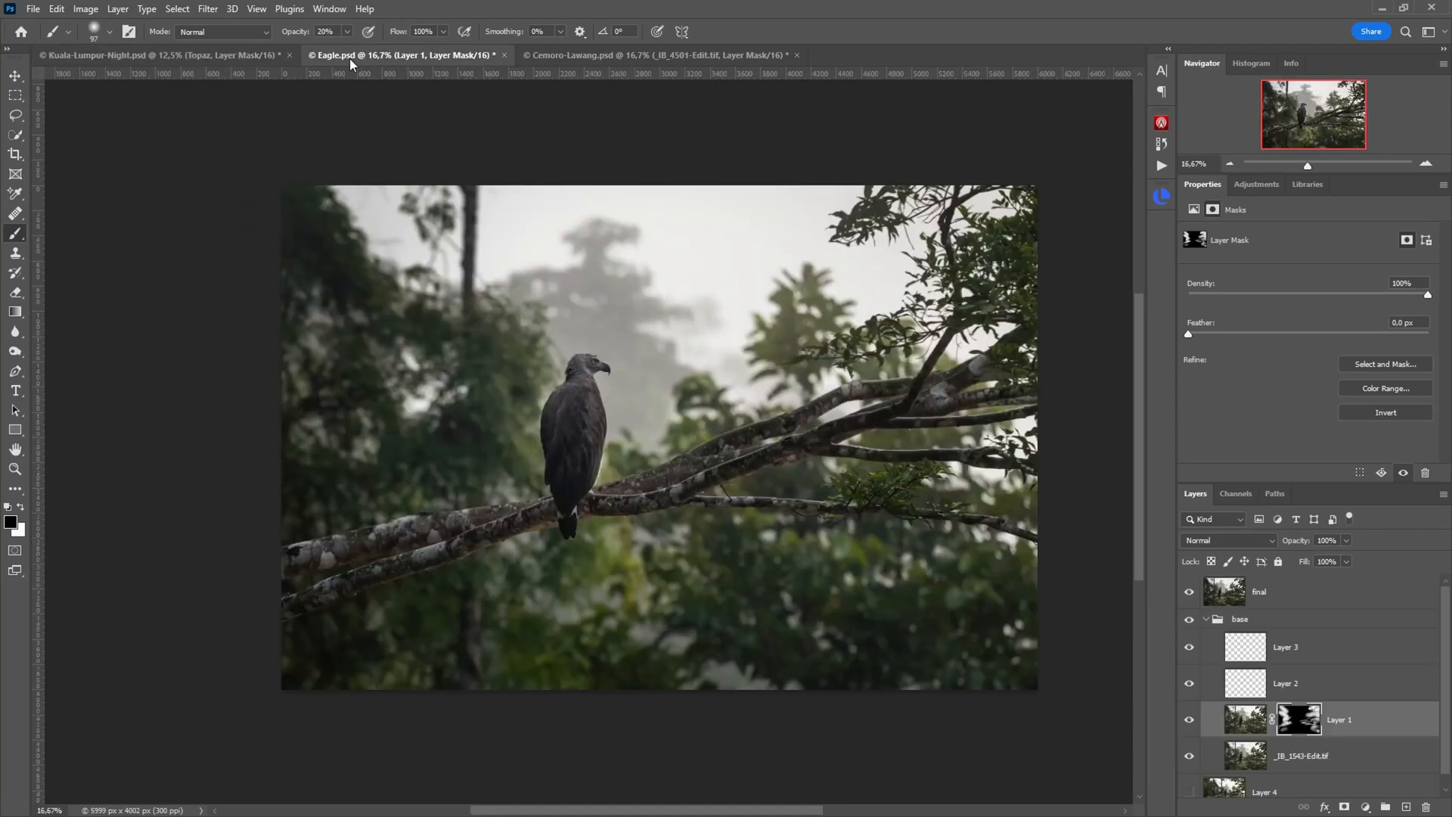